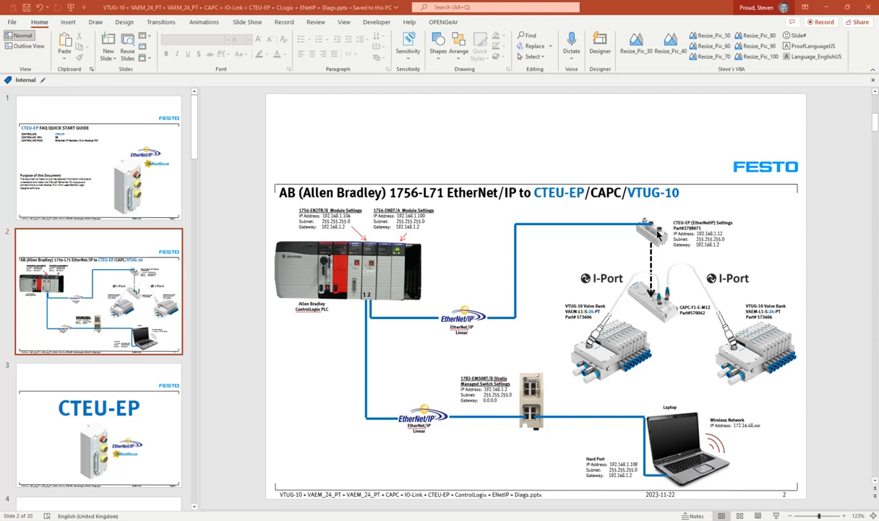
{"action": "mouse_move", "coordinate": [730, 304]}
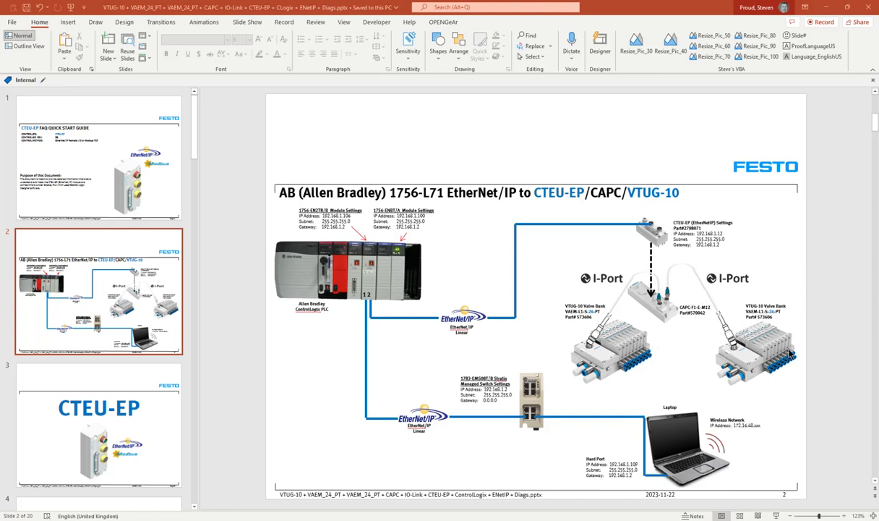
{"action": "mouse_move", "coordinate": [746, 369]}
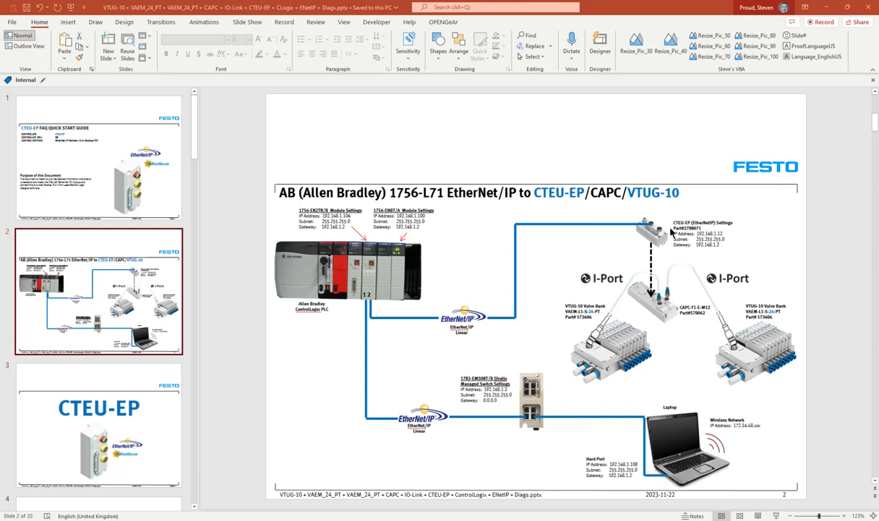
{"action": "mouse_move", "coordinate": [648, 229]}
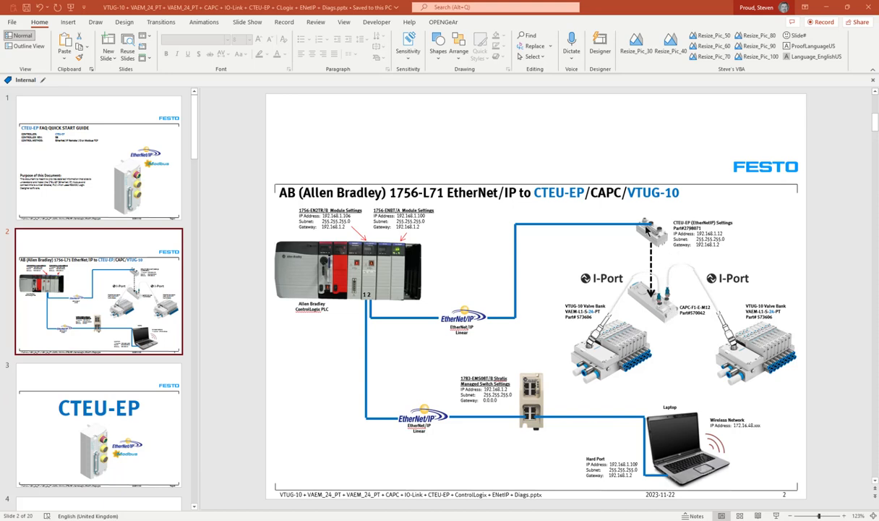
{"action": "mouse_move", "coordinate": [687, 243]}
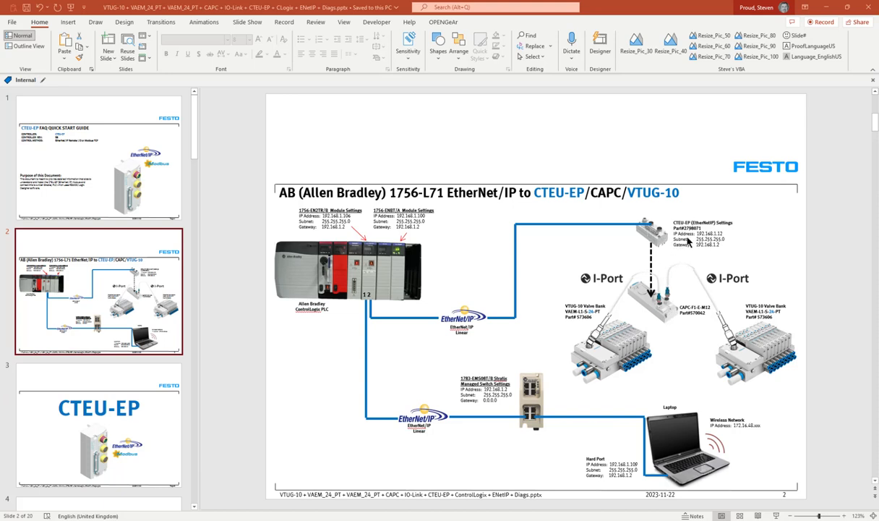
{"action": "mouse_move", "coordinate": [648, 299]}
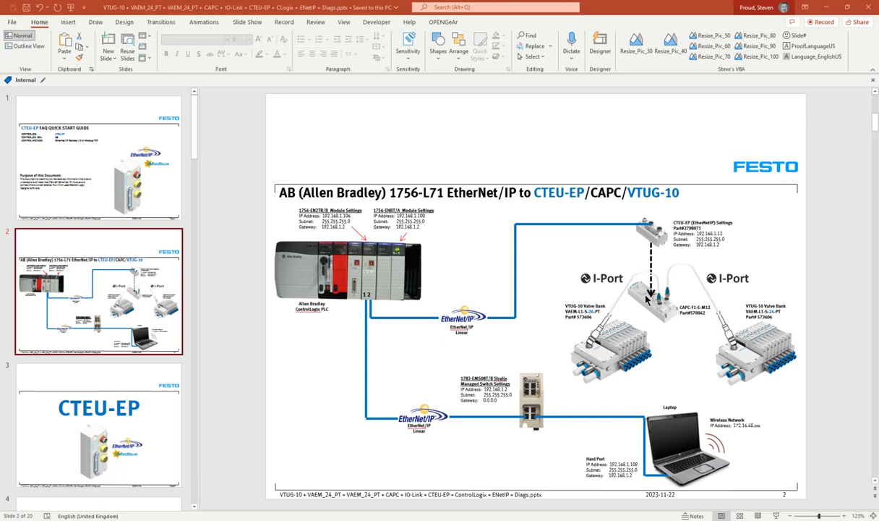
{"action": "mouse_move", "coordinate": [674, 339]}
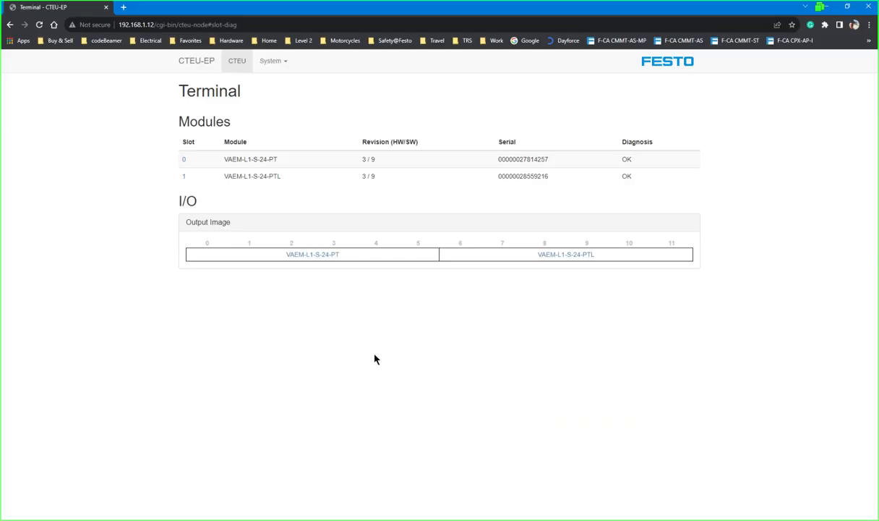
{"action": "mouse_move", "coordinate": [121, 130]}
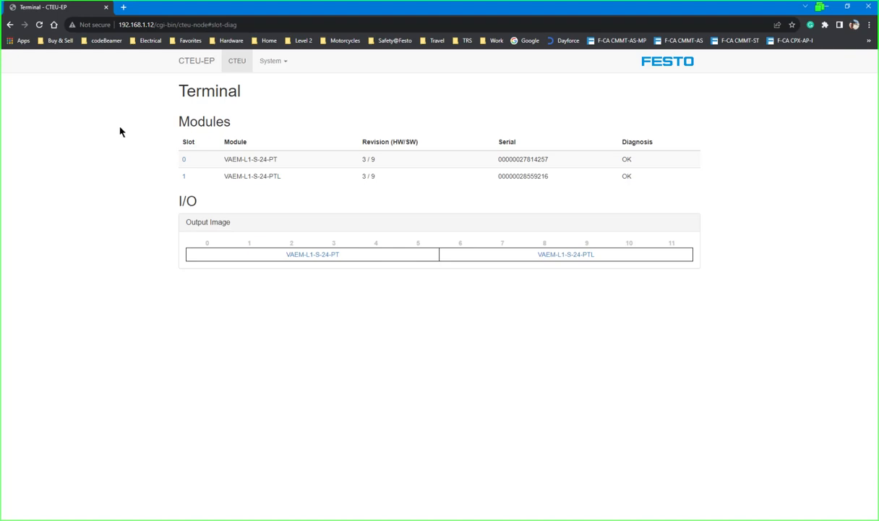
{"action": "mouse_move", "coordinate": [396, 263]}
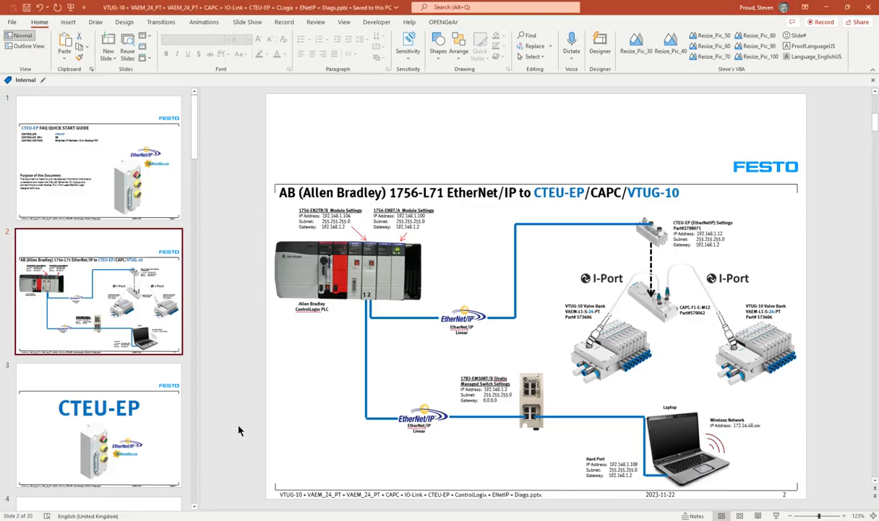
- Scroll the thumbnail pane down to slide 8, CTEU-EP Fieldbus Settings
{"action": "scroll", "scroll_direction": "down", "scroll_amount": 3}
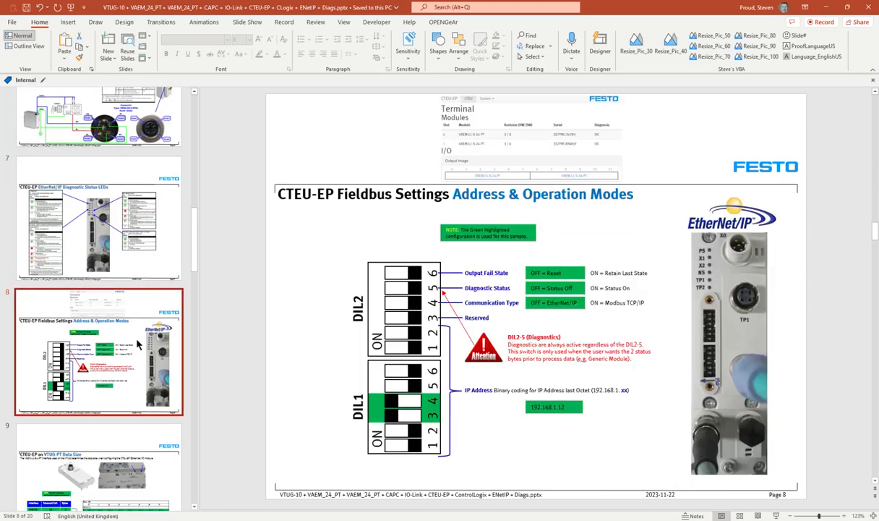
{"action": "mouse_move", "coordinate": [706, 342]}
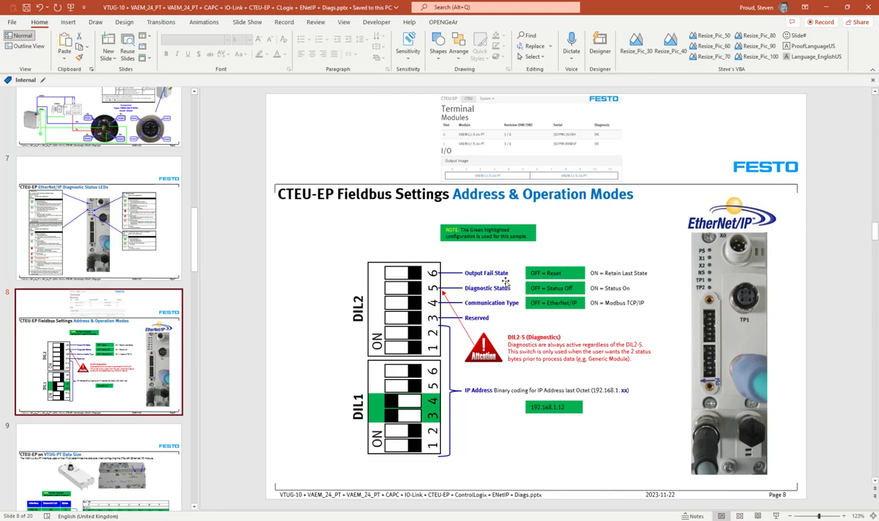
{"action": "mouse_move", "coordinate": [402, 347]}
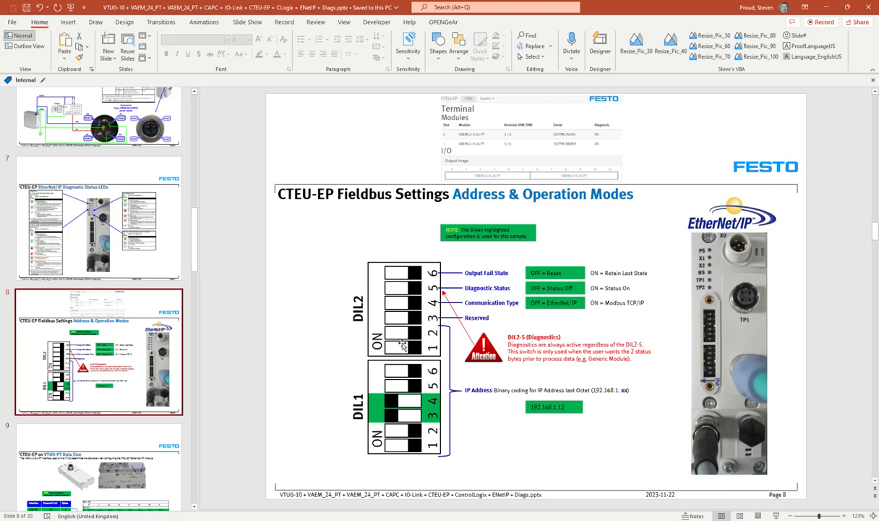
{"action": "mouse_move", "coordinate": [426, 420]}
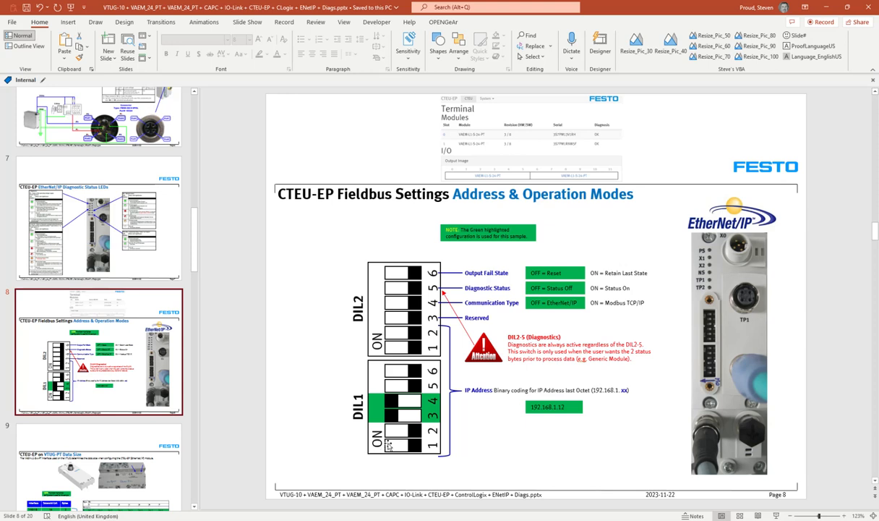
{"action": "mouse_move", "coordinate": [466, 437]}
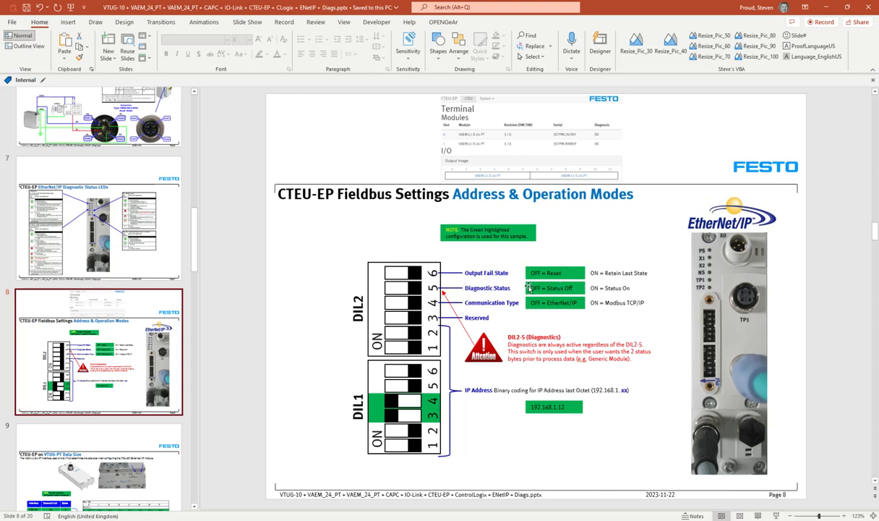
{"action": "left_click", "coordinate": [492, 288]}
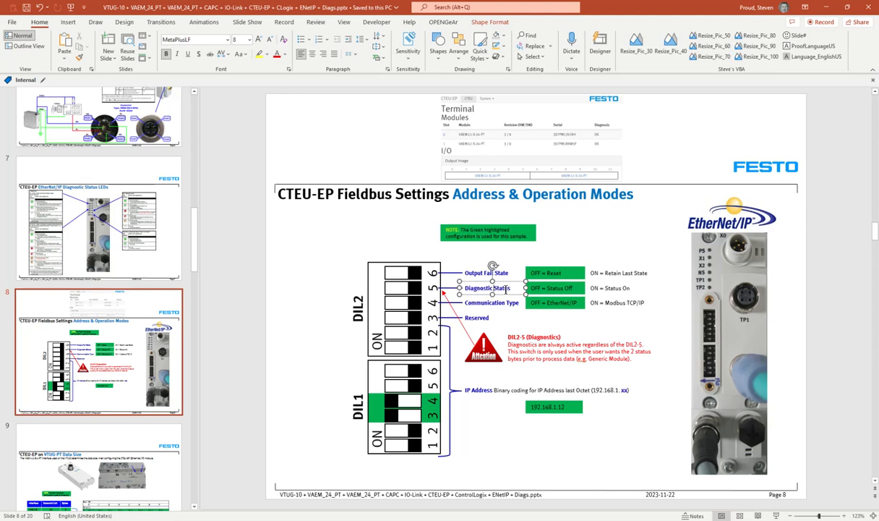
{"action": "mouse_move", "coordinate": [512, 286]}
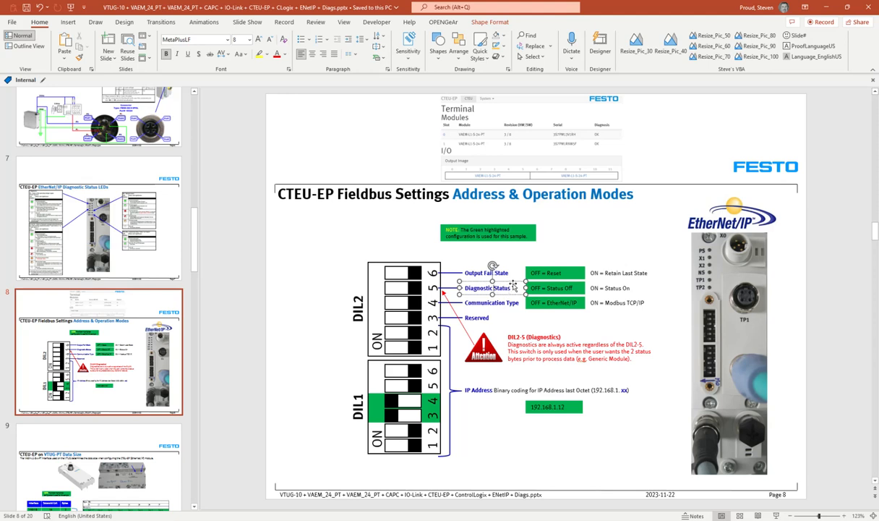
{"action": "mouse_move", "coordinate": [615, 252]}
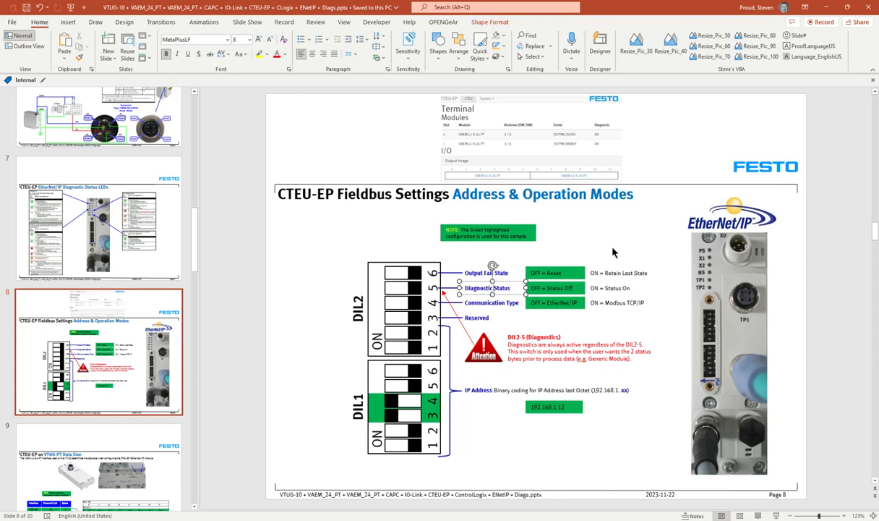
{"action": "mouse_move", "coordinate": [418, 246]}
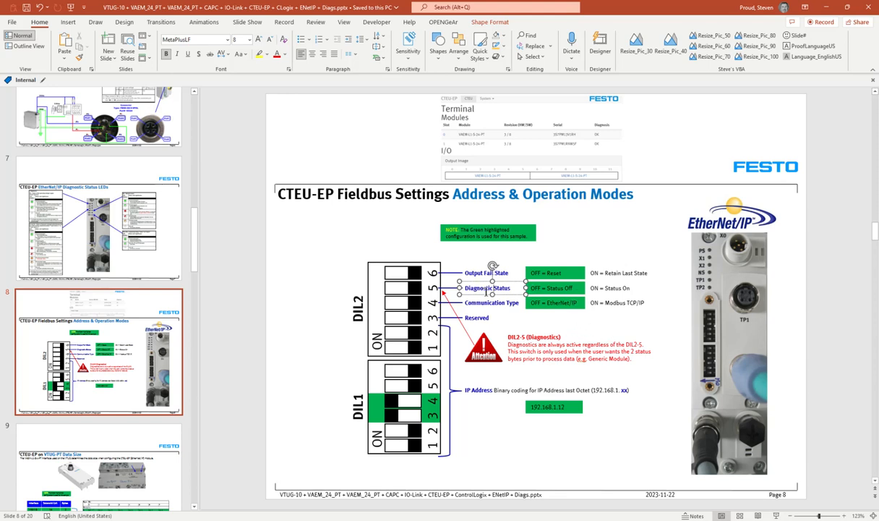
{"action": "mouse_move", "coordinate": [594, 356]}
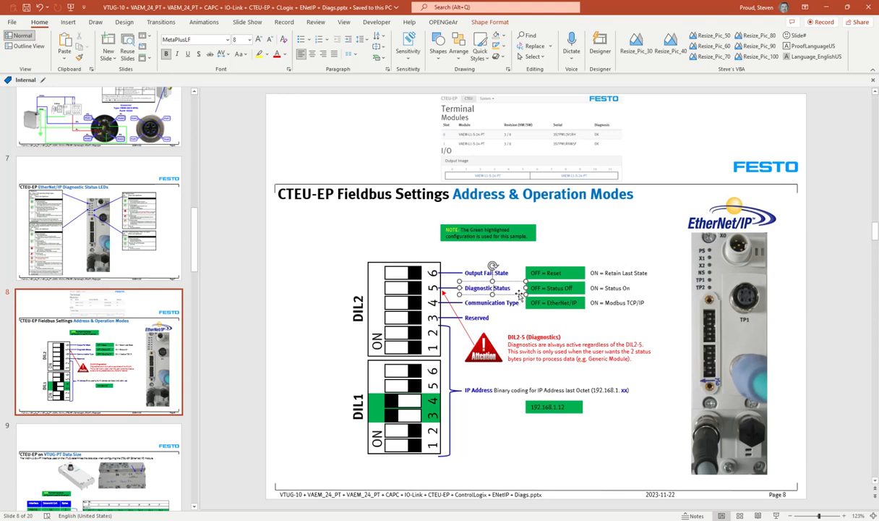
{"action": "mouse_move", "coordinate": [662, 315]}
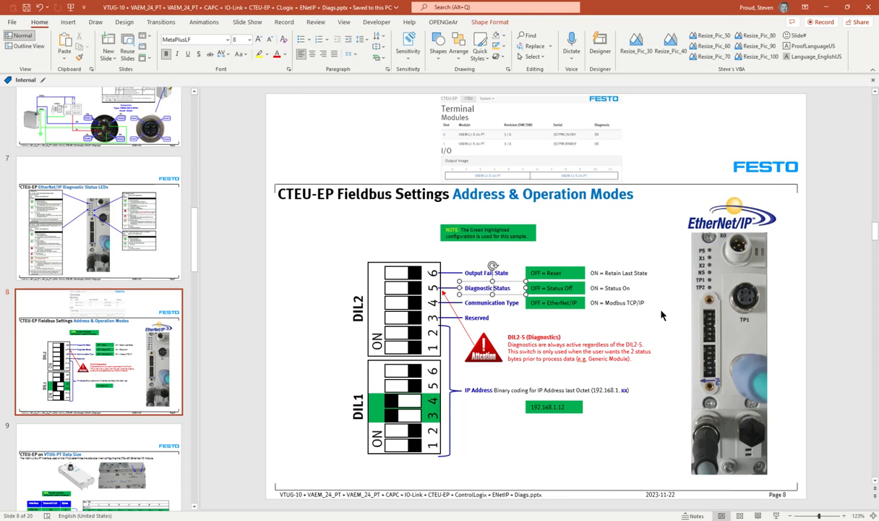
{"action": "mouse_move", "coordinate": [717, 327]}
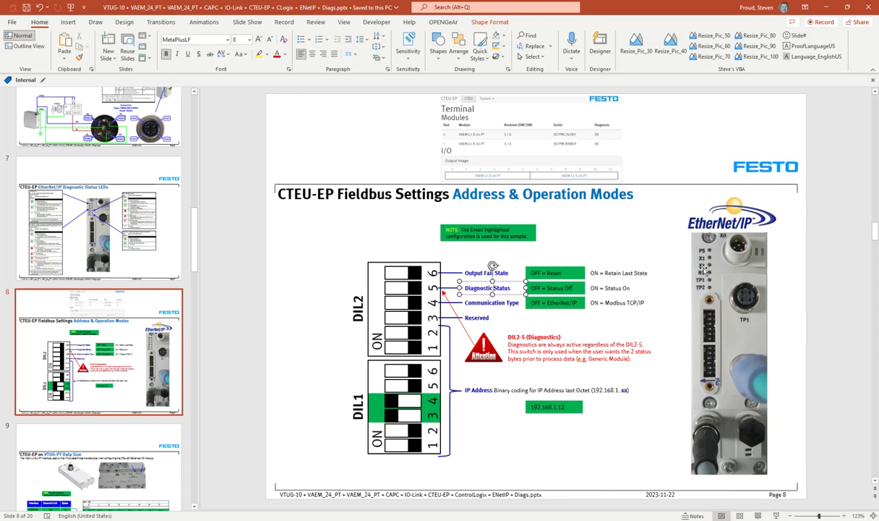
{"action": "mouse_move", "coordinate": [752, 428]}
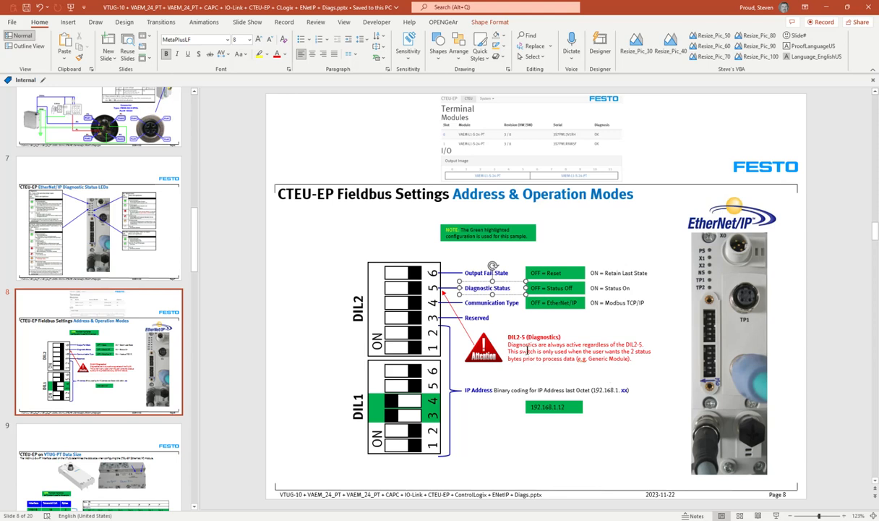
{"action": "mouse_move", "coordinate": [509, 296]}
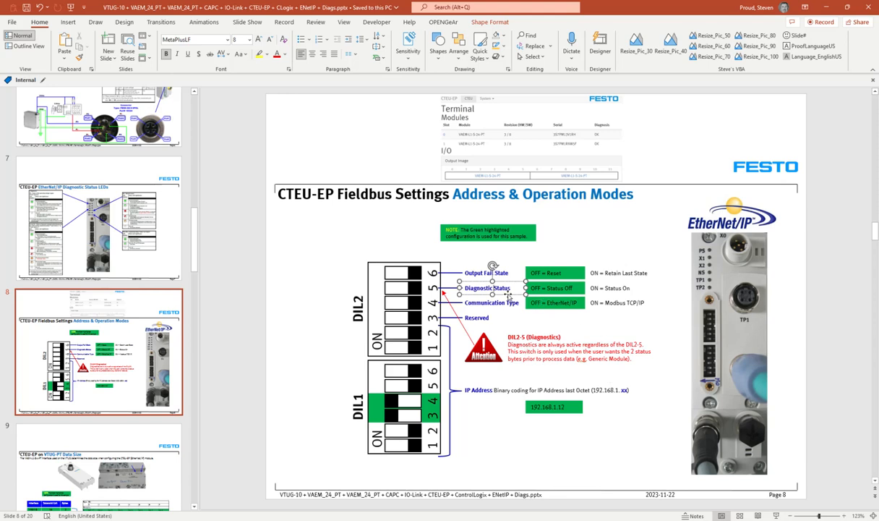
{"action": "mouse_move", "coordinate": [339, 126]}
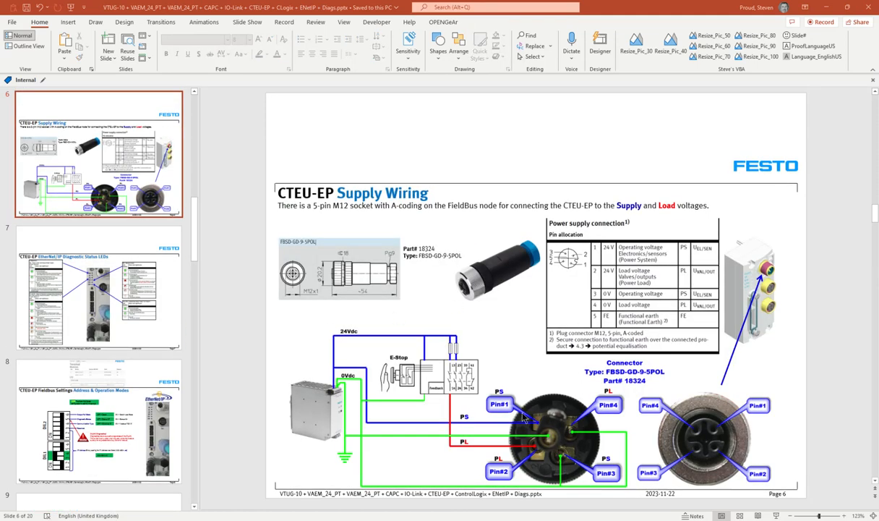
{"action": "mouse_move", "coordinate": [324, 444]}
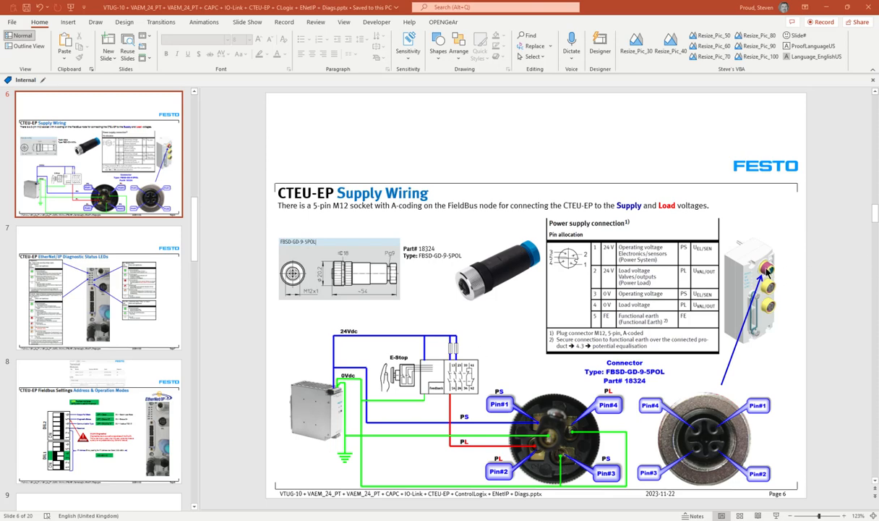
{"action": "mouse_move", "coordinate": [119, 382]}
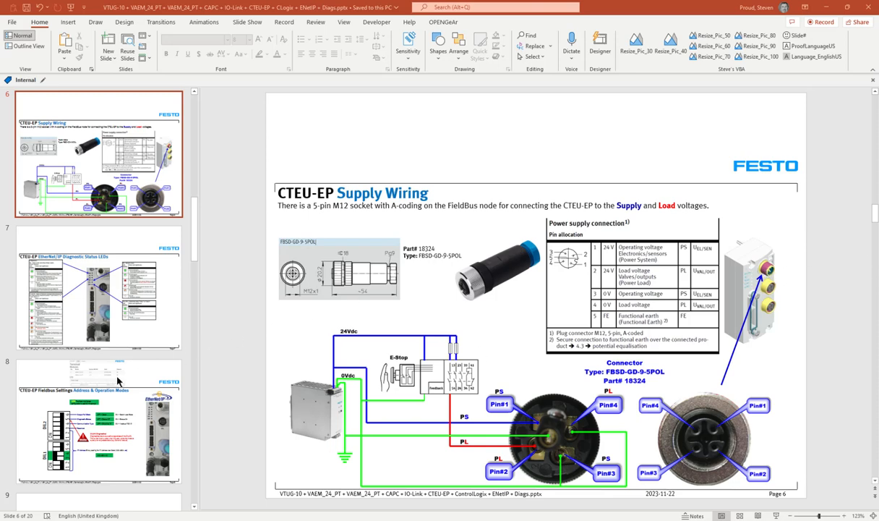
- Scroll the thumbnail pane down toward slide 19 after the Supply Wiring slide
{"action": "scroll", "scroll_direction": "down", "scroll_amount": 3}
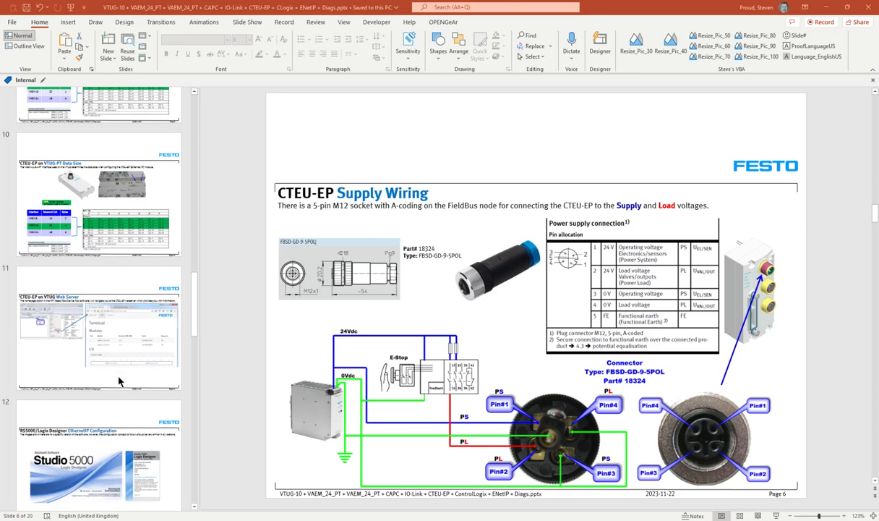
{"action": "scroll", "scroll_direction": "down", "scroll_amount": 3}
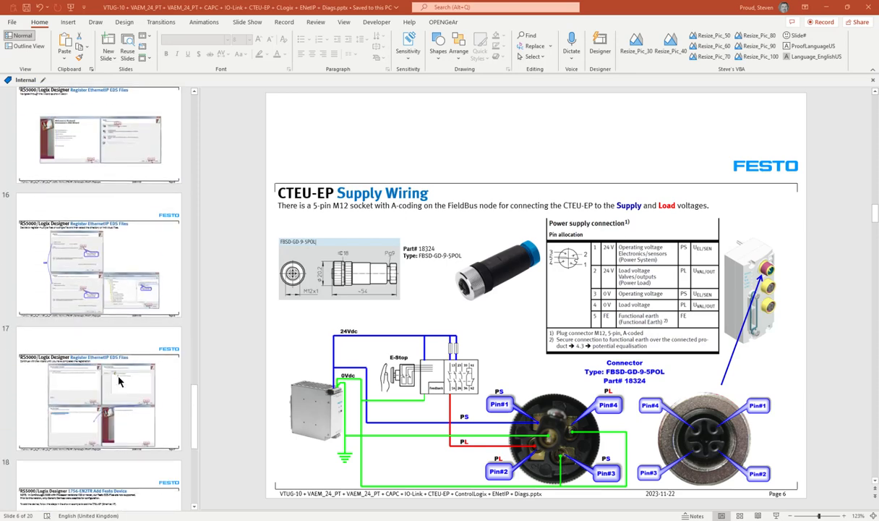
{"action": "scroll", "scroll_direction": "down", "scroll_amount": 3}
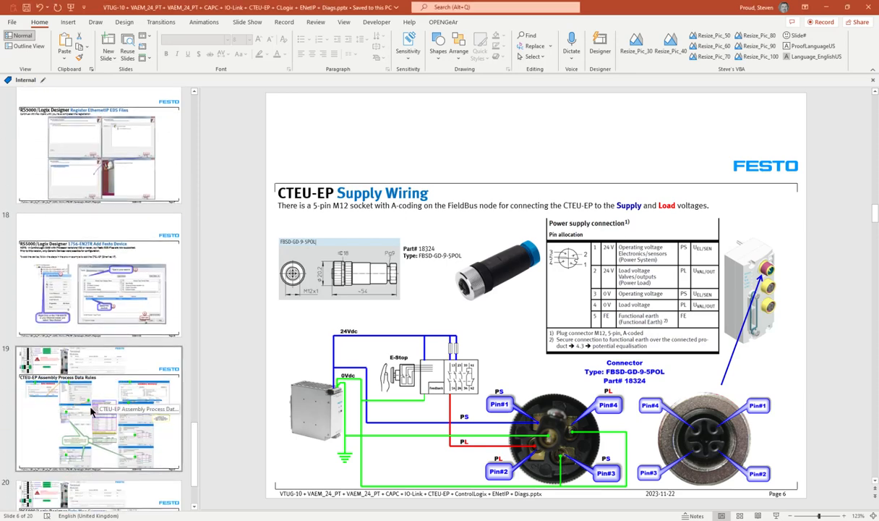
- Show slide 19, CTEU-EP Assembly Process Data Rules with the module definition dialogs
{"action": "left_click", "coordinate": [98, 408]}
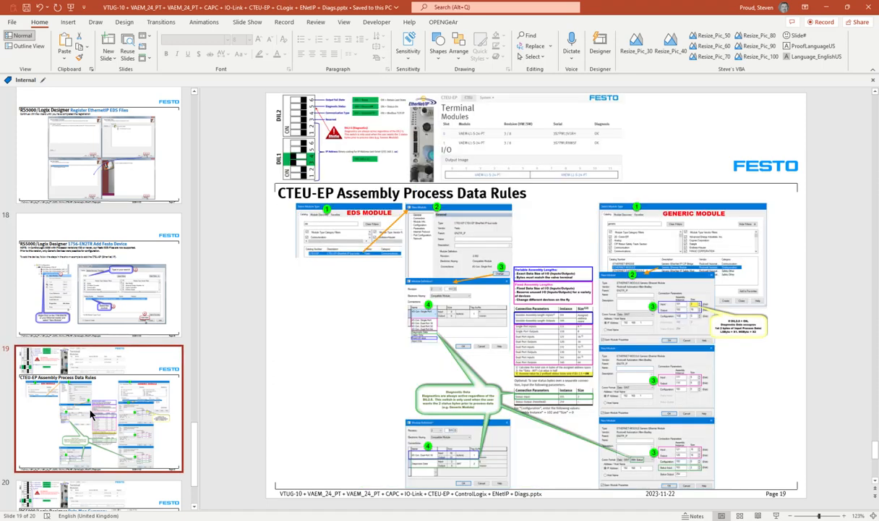
{"action": "mouse_move", "coordinate": [360, 280]}
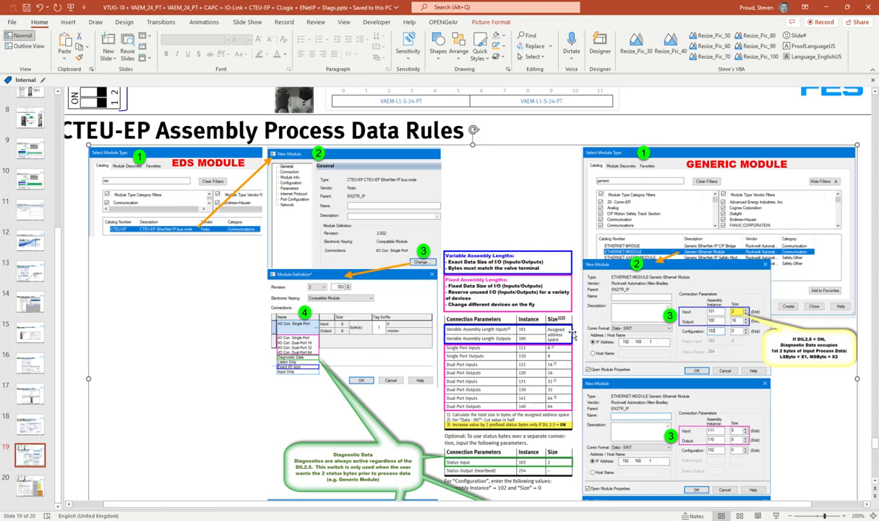
{"action": "mouse_move", "coordinate": [587, 348]}
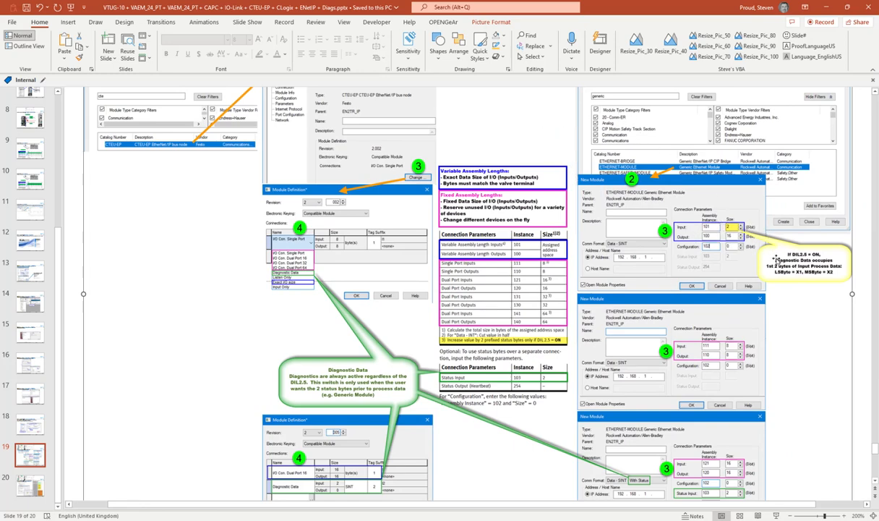
{"action": "mouse_move", "coordinate": [498, 340]}
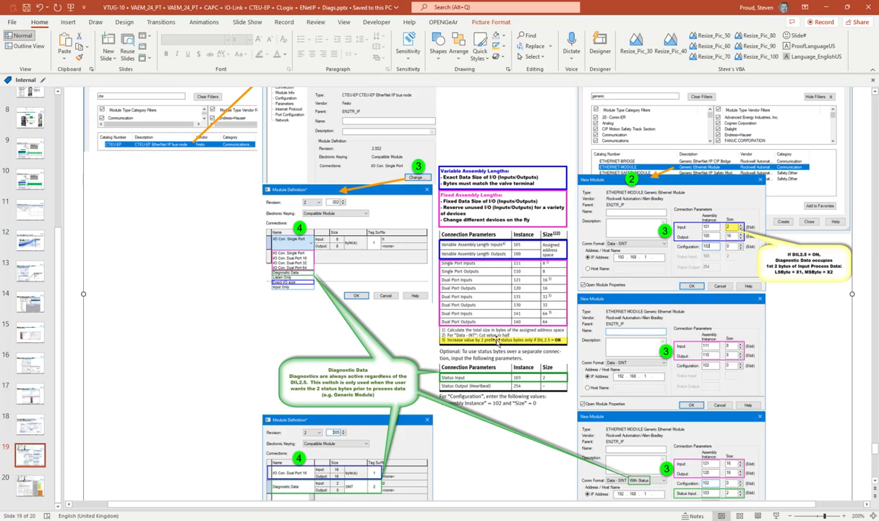
{"action": "mouse_move", "coordinate": [81, 415]}
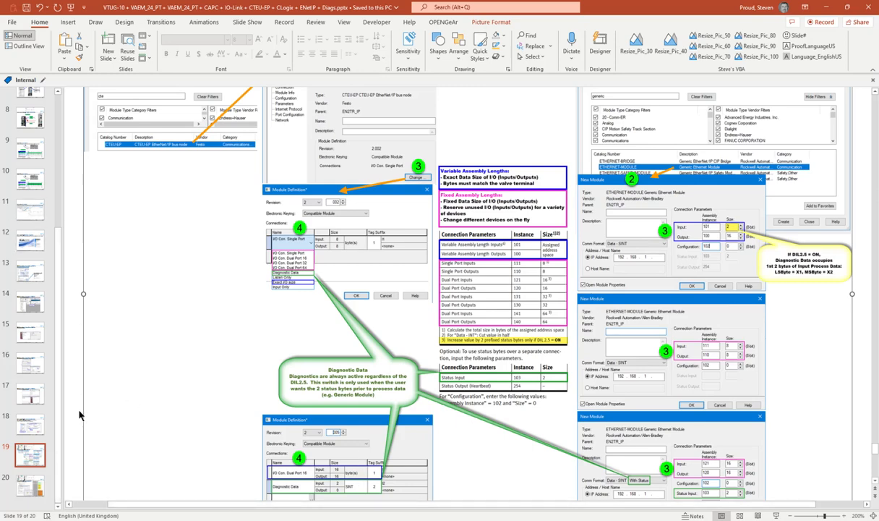
{"action": "mouse_move", "coordinate": [122, 384]}
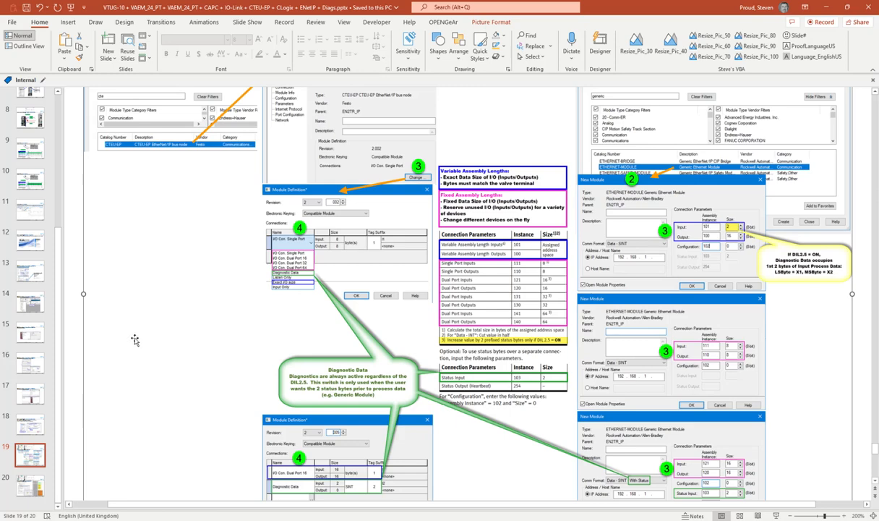
{"action": "mouse_move", "coordinate": [563, 168]}
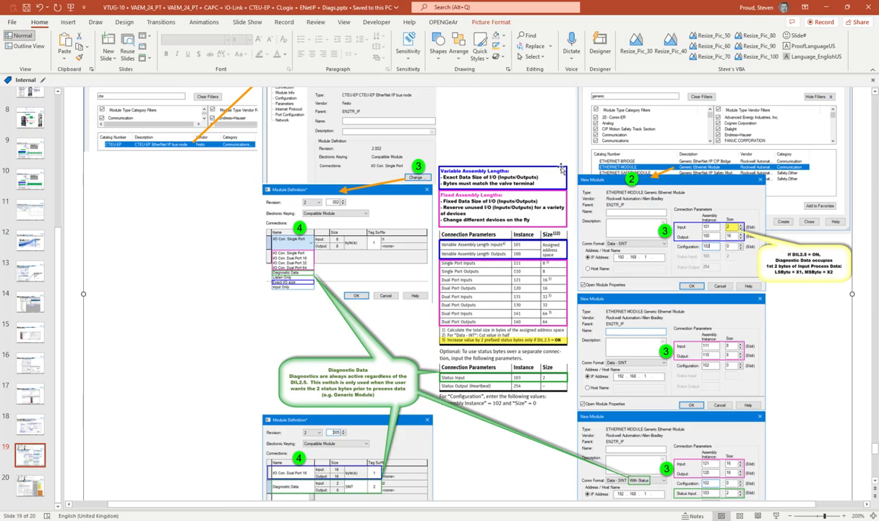
{"action": "mouse_move", "coordinate": [548, 145]}
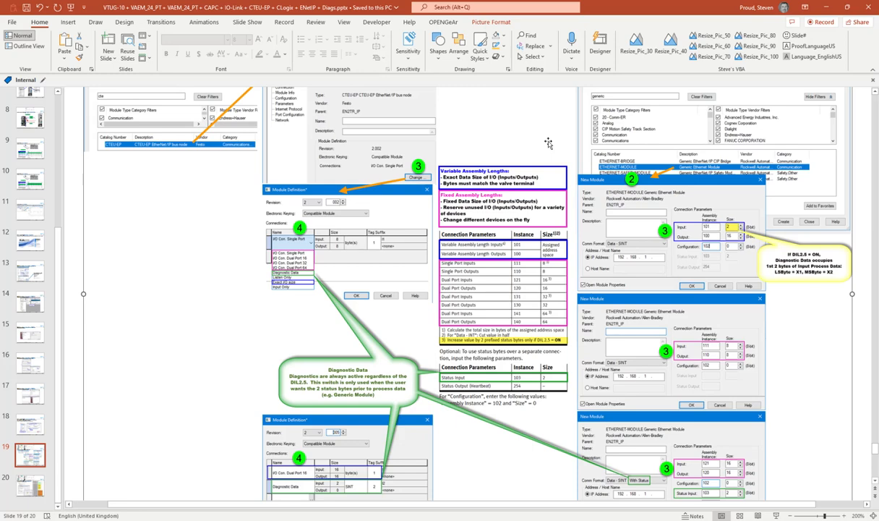
{"action": "mouse_move", "coordinate": [529, 135]}
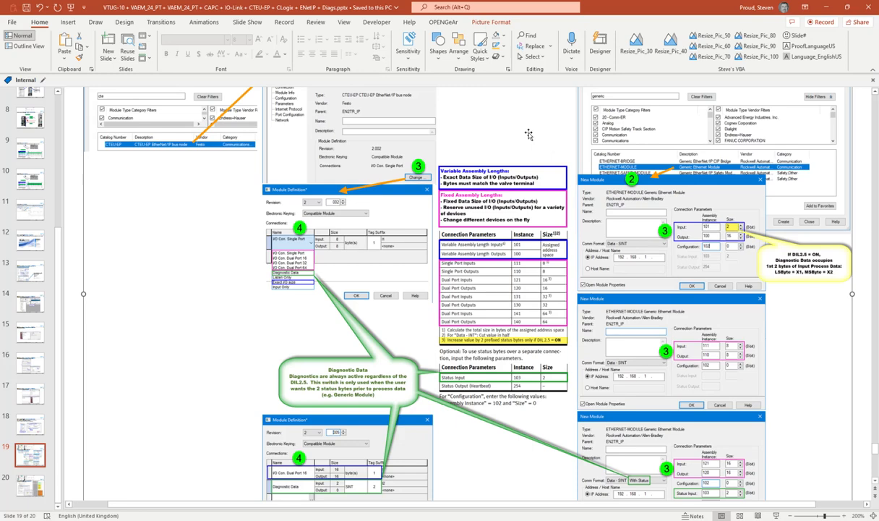
{"action": "mouse_move", "coordinate": [738, 249]}
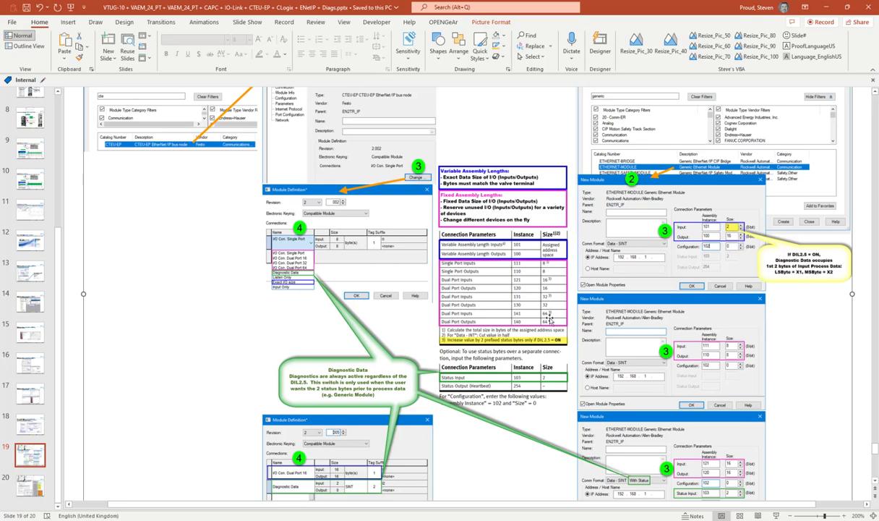
{"action": "mouse_move", "coordinate": [3, 359]}
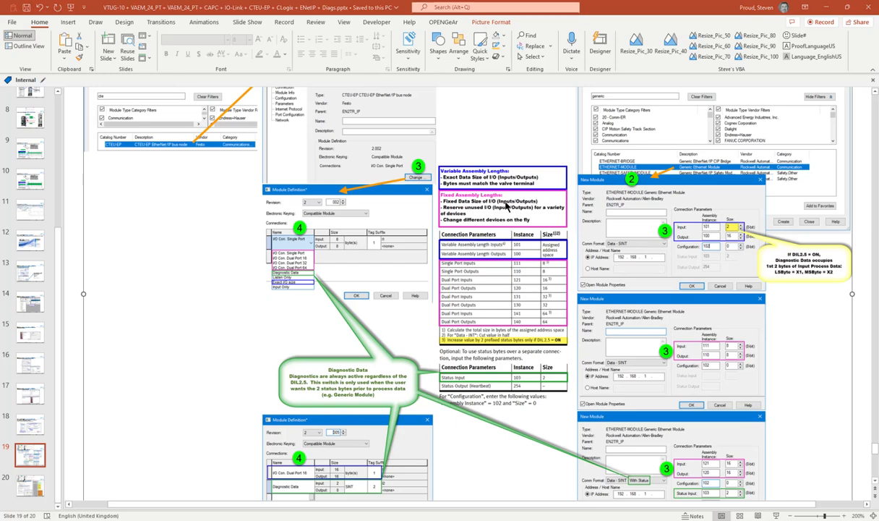
{"action": "mouse_move", "coordinate": [446, 272]}
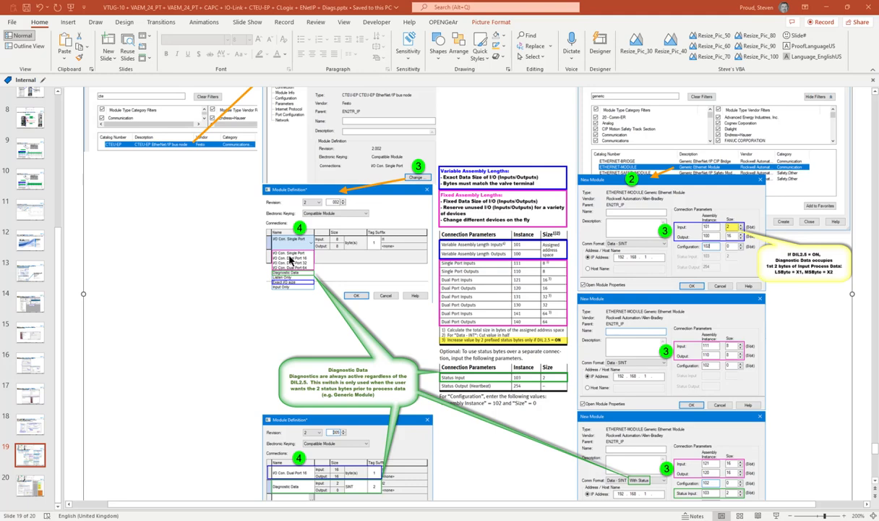
{"action": "mouse_move", "coordinate": [295, 261]}
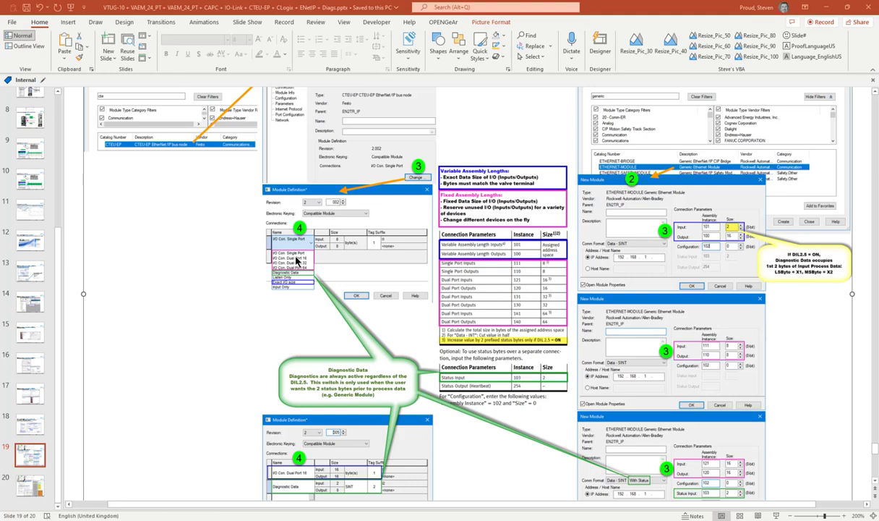
{"action": "mouse_move", "coordinate": [307, 276]}
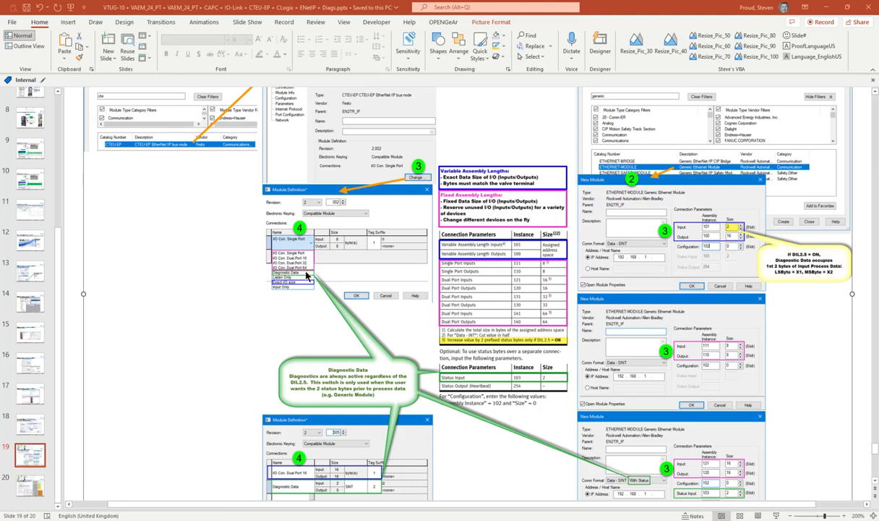
{"action": "mouse_move", "coordinate": [789, 368]}
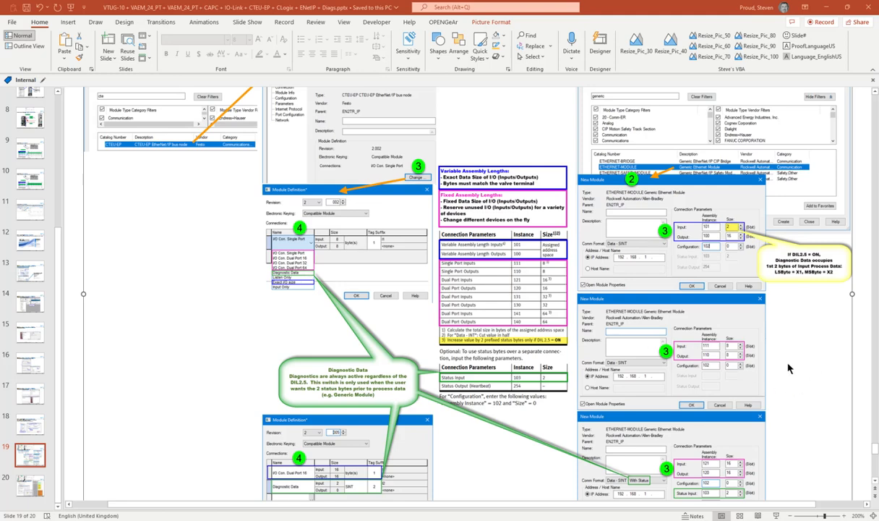
{"action": "mouse_move", "coordinate": [789, 367]}
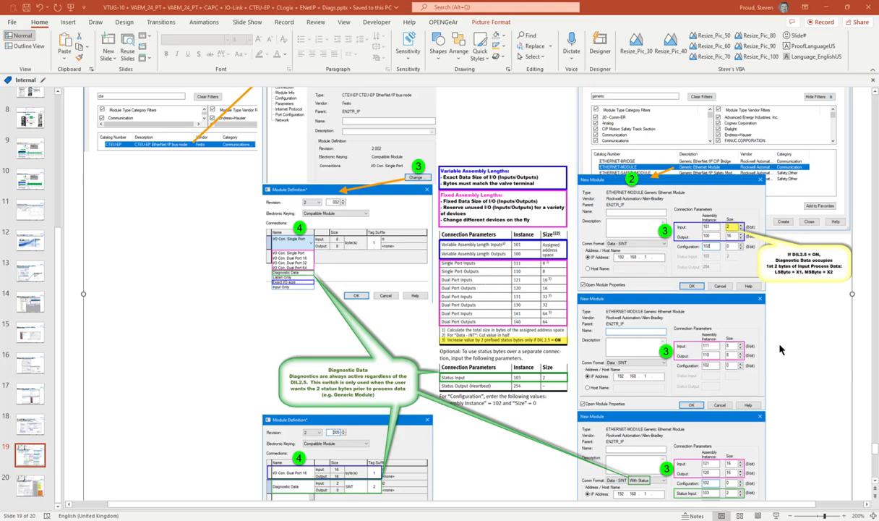
{"action": "mouse_move", "coordinate": [750, 469]}
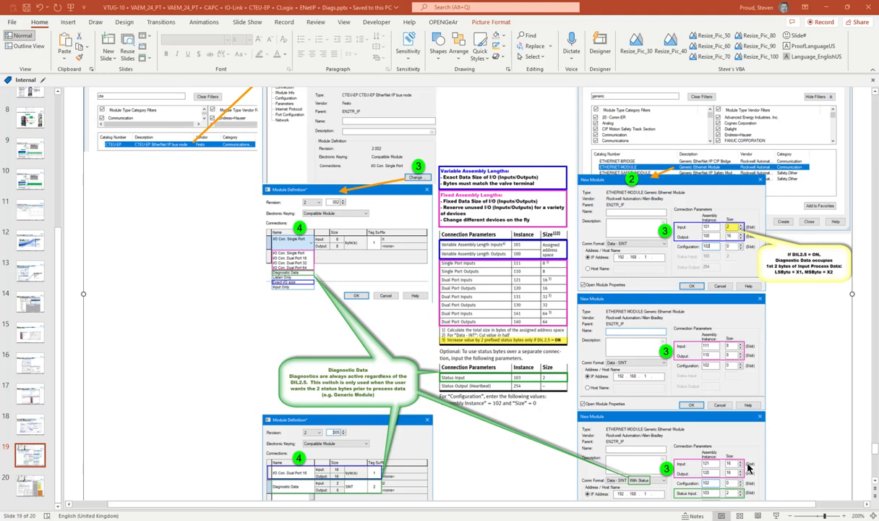
{"action": "mouse_move", "coordinate": [367, 256]}
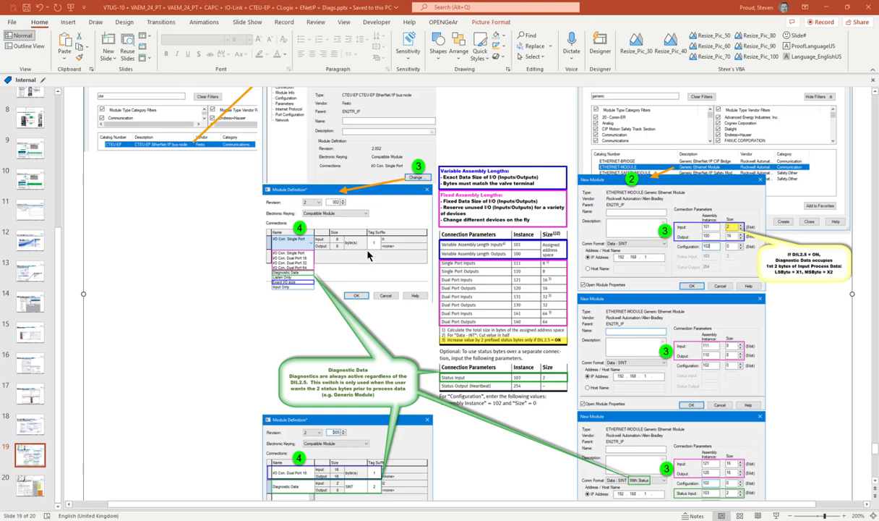
{"action": "mouse_move", "coordinate": [339, 476]}
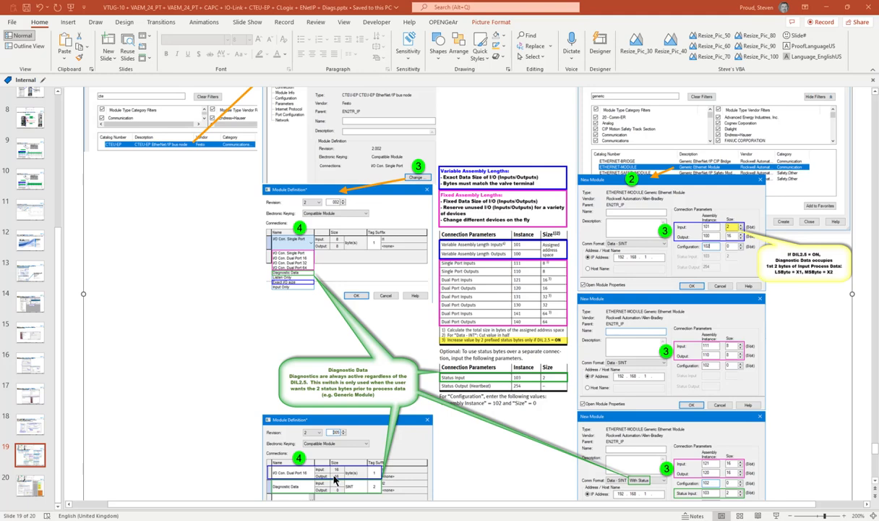
{"action": "mouse_move", "coordinate": [335, 480]}
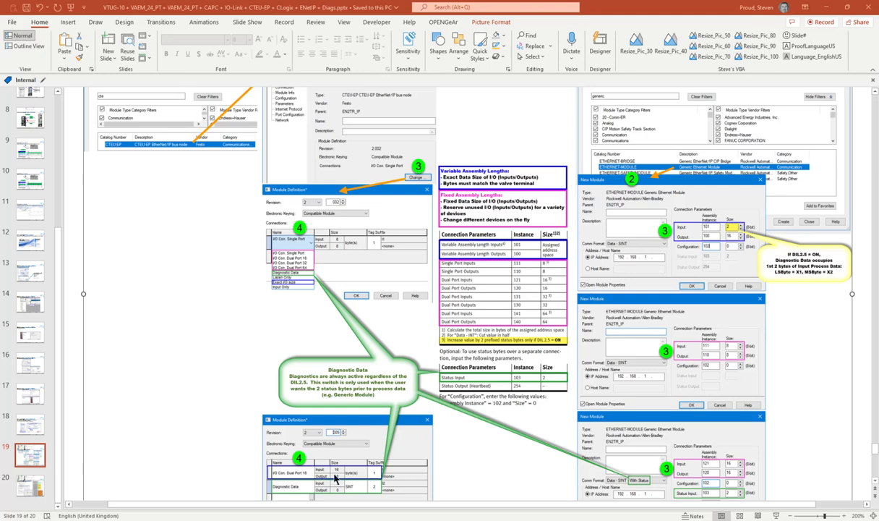
{"action": "mouse_move", "coordinate": [336, 477]}
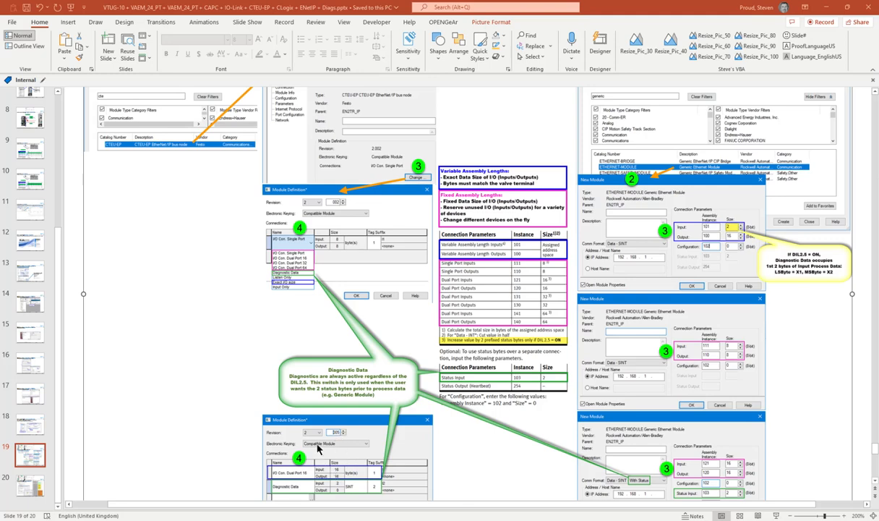
{"action": "mouse_move", "coordinate": [437, 338]}
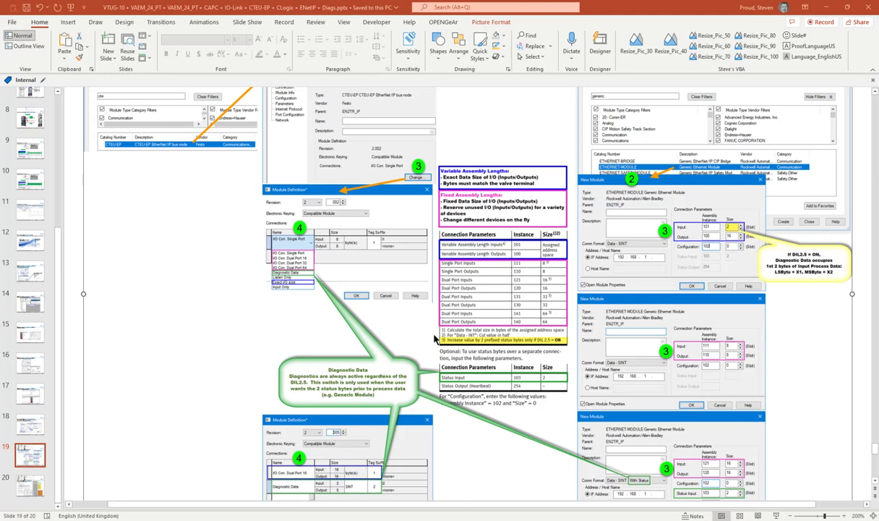
{"action": "mouse_move", "coordinate": [559, 347]}
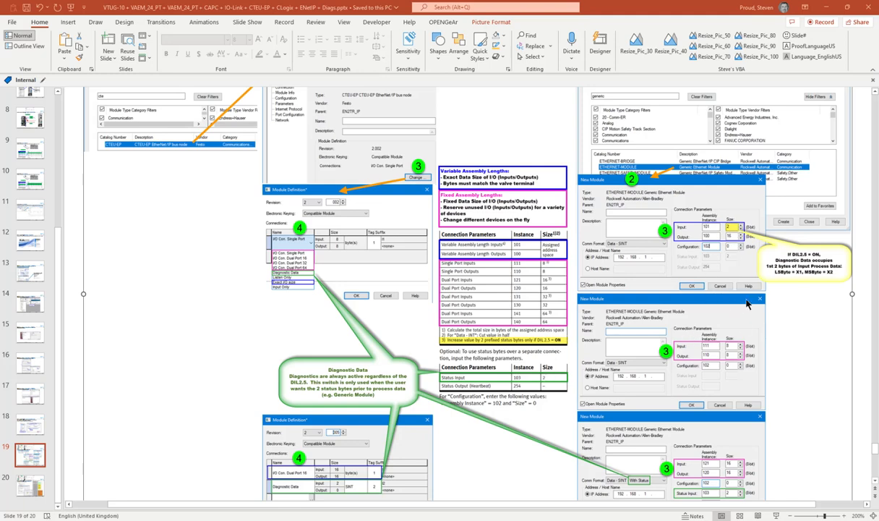
{"action": "mouse_move", "coordinate": [548, 359]}
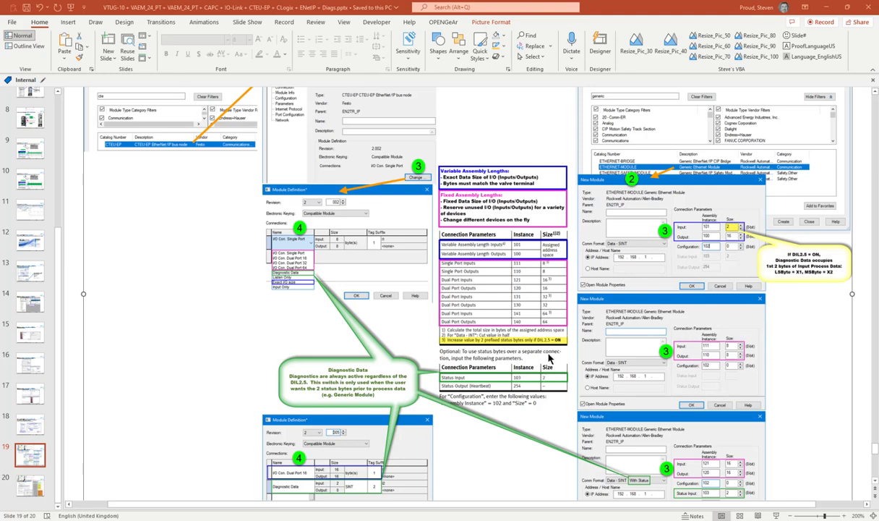
{"action": "mouse_move", "coordinate": [850, 332]}
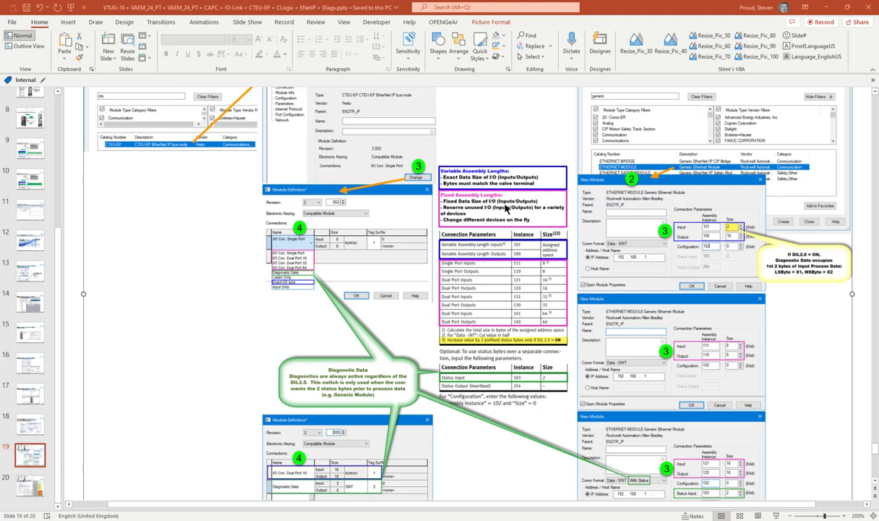
{"action": "mouse_move", "coordinate": [505, 212]}
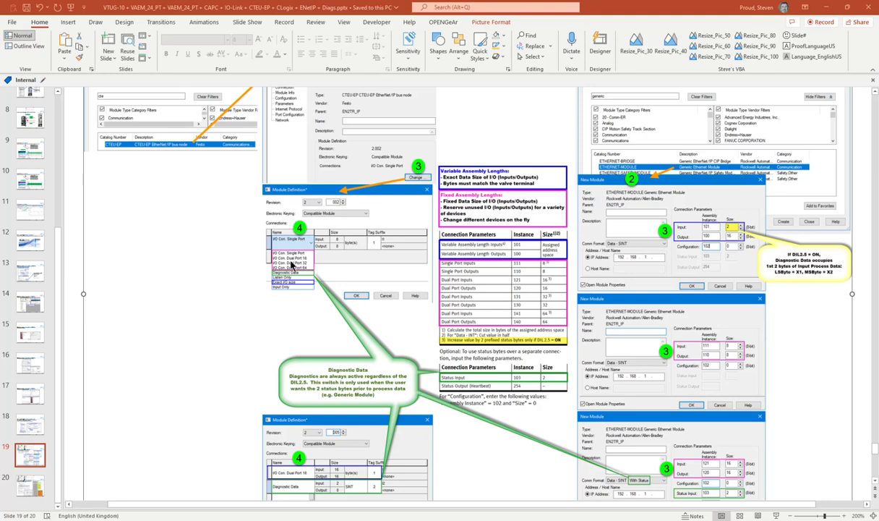
{"action": "mouse_move", "coordinate": [292, 268]}
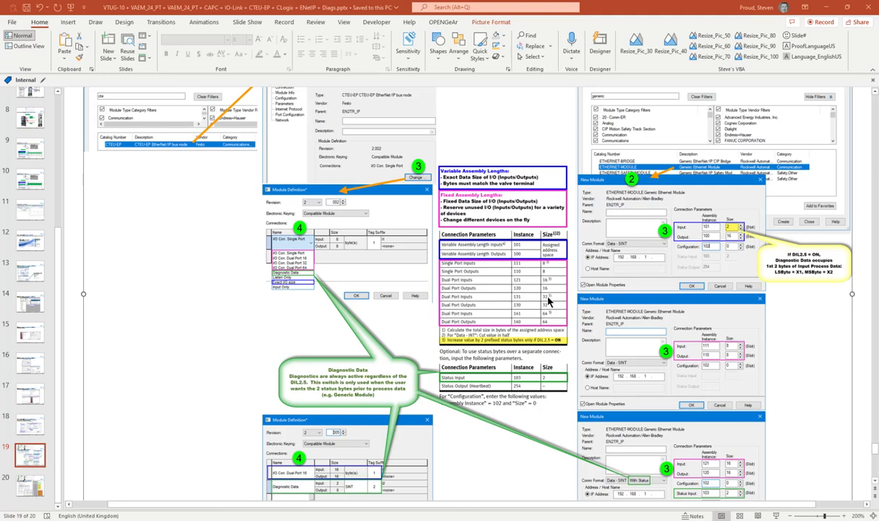
{"action": "mouse_move", "coordinate": [573, 341]}
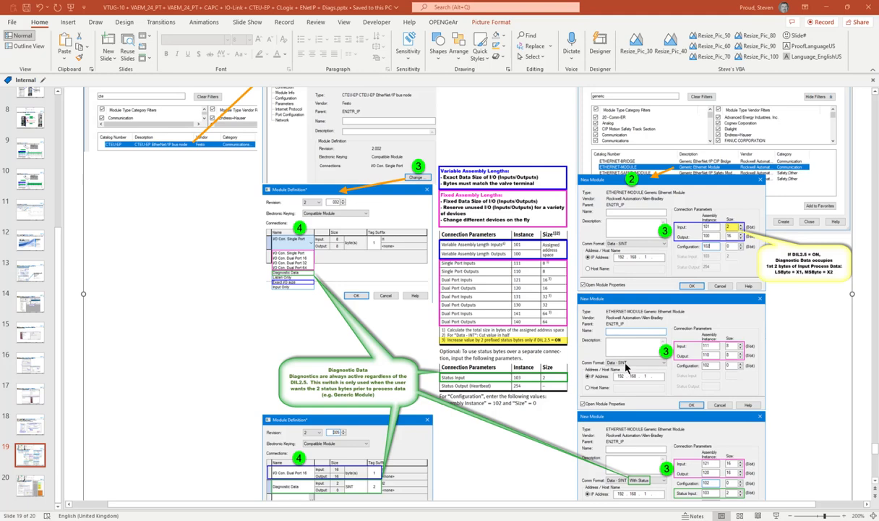
{"action": "mouse_move", "coordinate": [629, 367]}
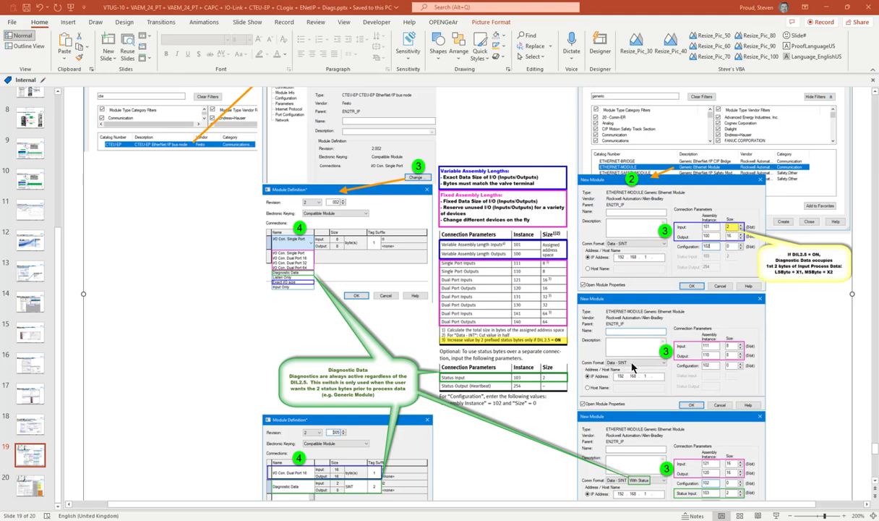
{"action": "mouse_move", "coordinate": [547, 274]}
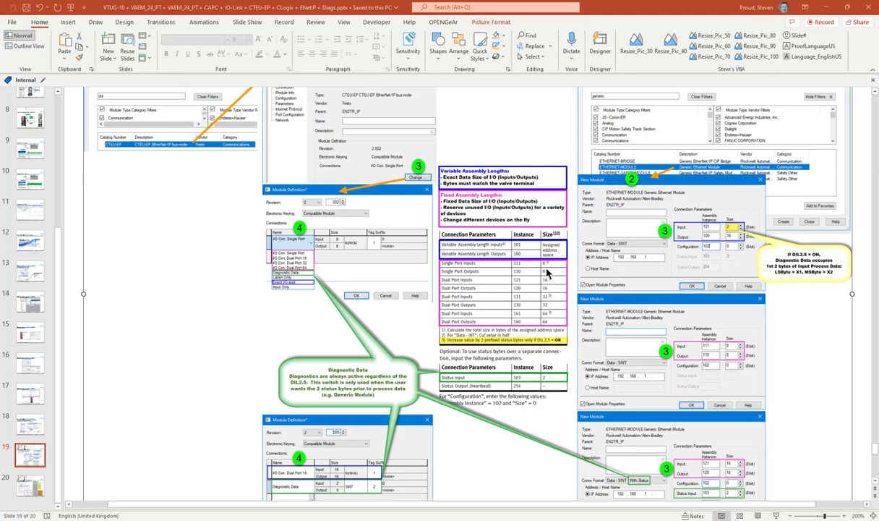
{"action": "mouse_move", "coordinate": [544, 298]}
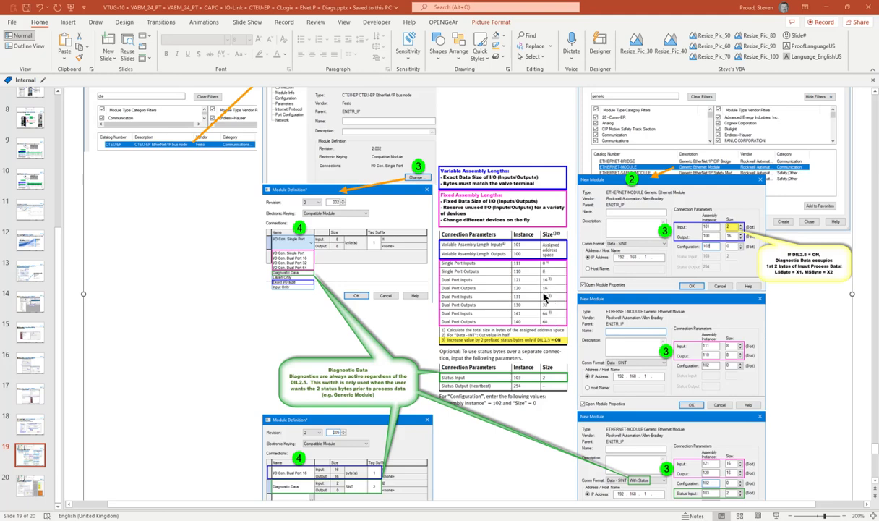
{"action": "mouse_move", "coordinate": [545, 298]}
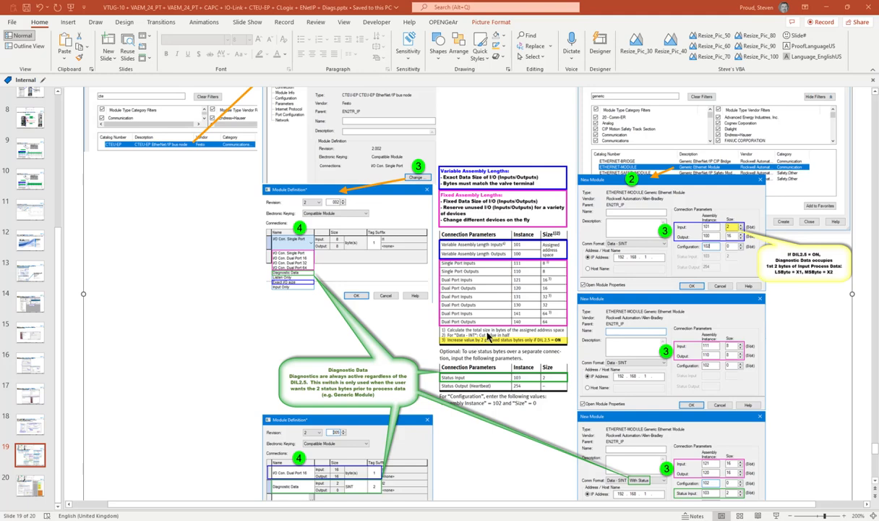
{"action": "mouse_move", "coordinate": [567, 292]}
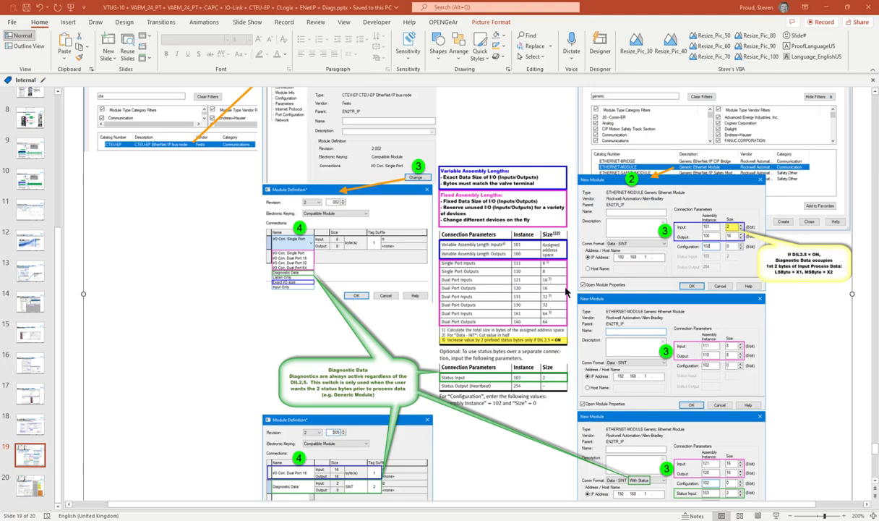
{"action": "mouse_move", "coordinate": [547, 292]}
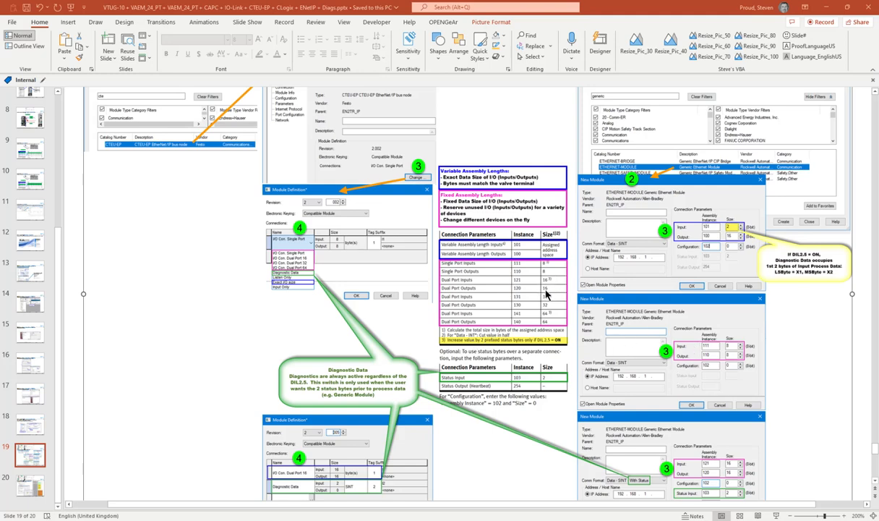
{"action": "mouse_move", "coordinate": [729, 375]}
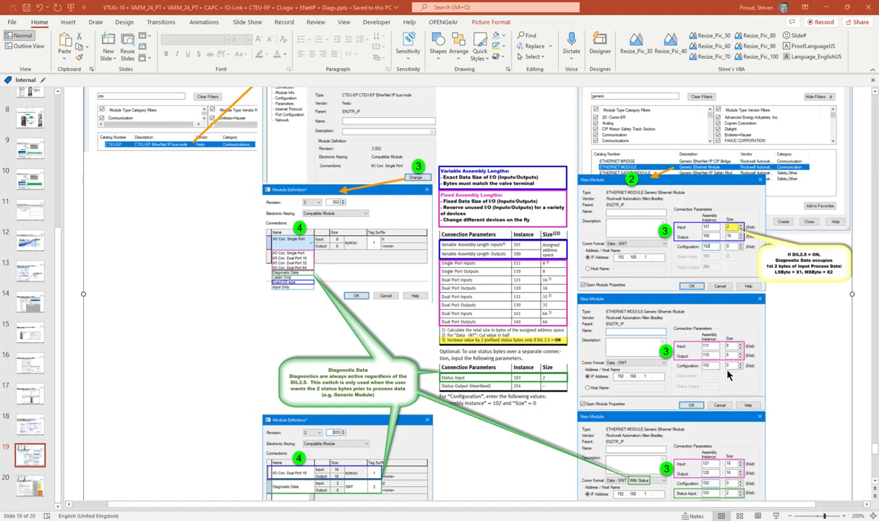
{"action": "mouse_move", "coordinate": [709, 474]}
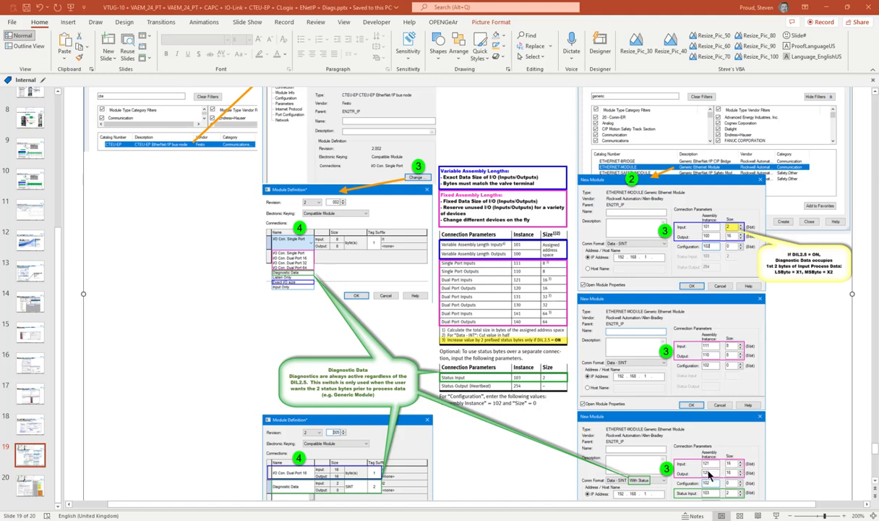
{"action": "mouse_move", "coordinate": [625, 492]}
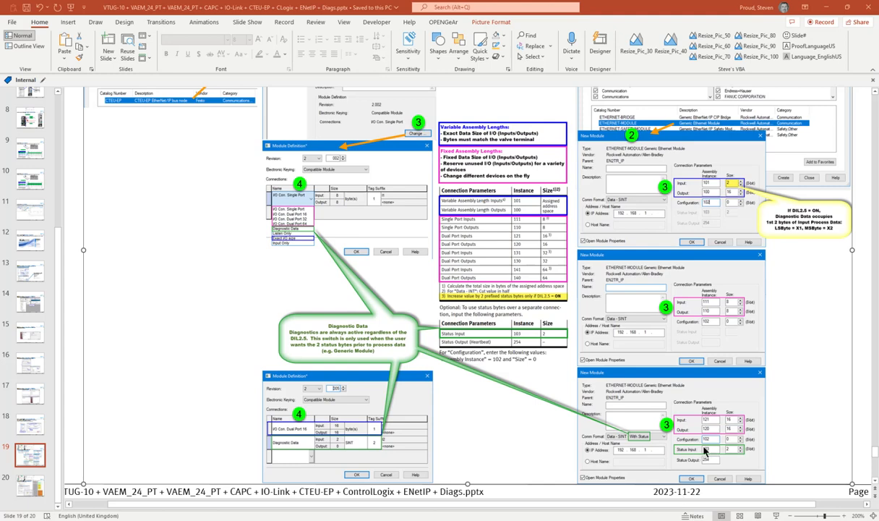
{"action": "left_click", "coordinate": [706, 448]}
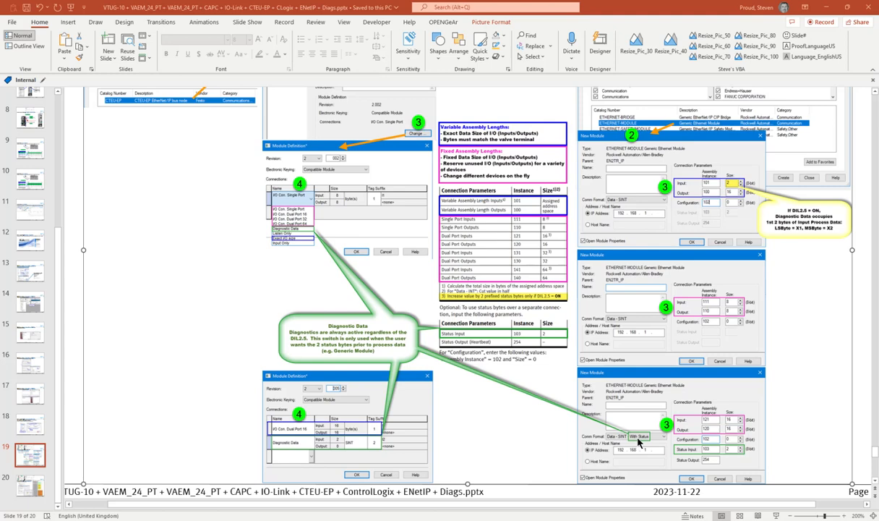
{"action": "mouse_move", "coordinate": [280, 320]}
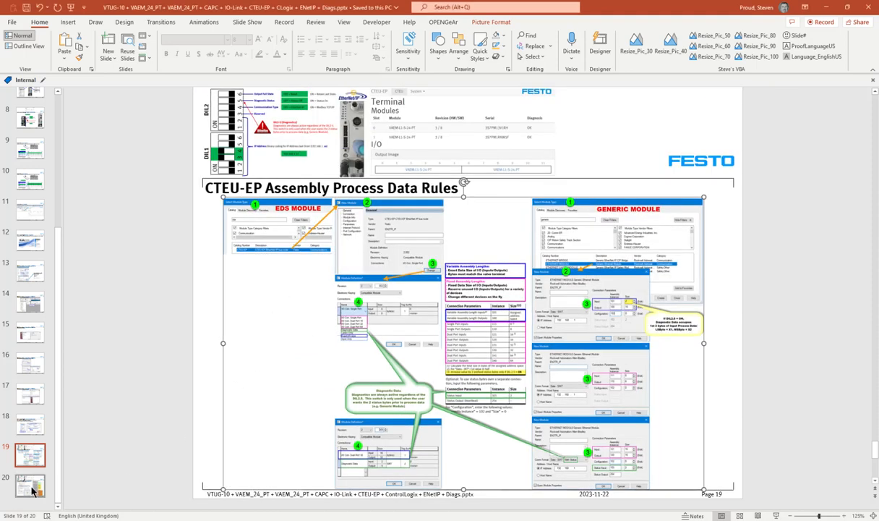
- Show slide 20 Data Map Summary, glance back at the network overview slide, then return
{"action": "left_click", "coordinate": [30, 485]}
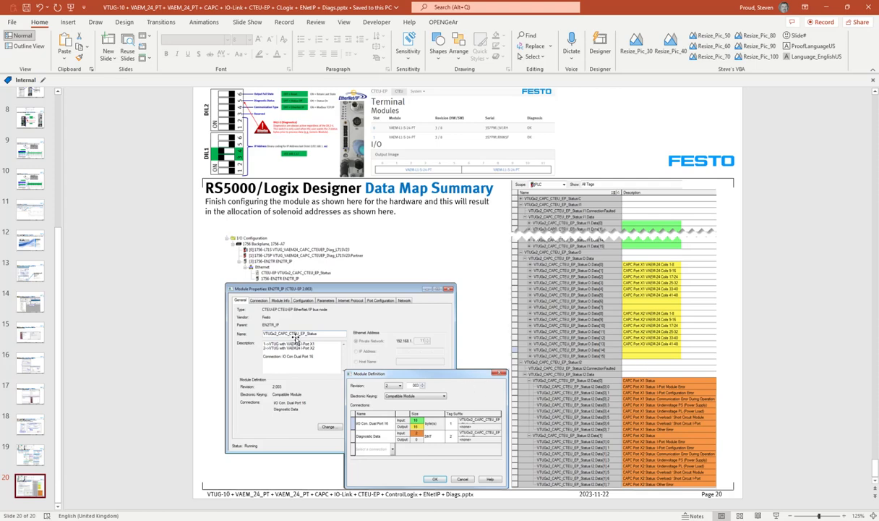
{"action": "mouse_move", "coordinate": [326, 402]}
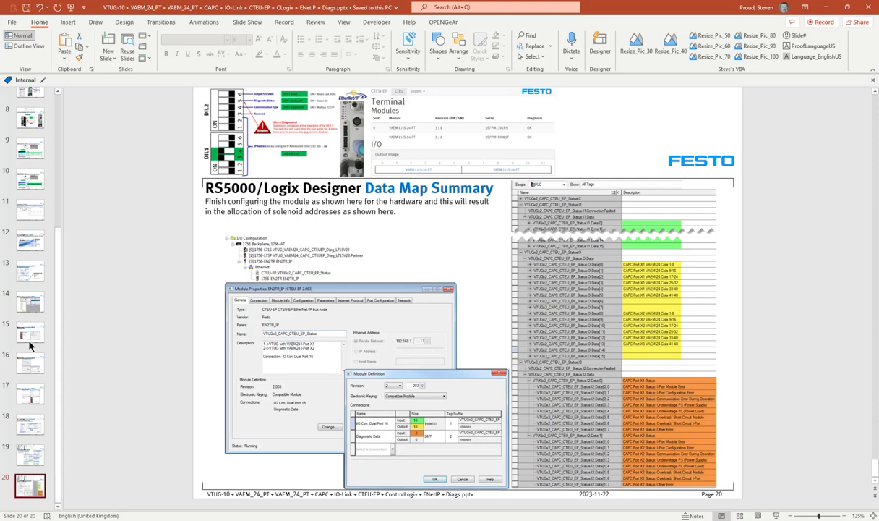
{"action": "left_click", "coordinate": [31, 137]}
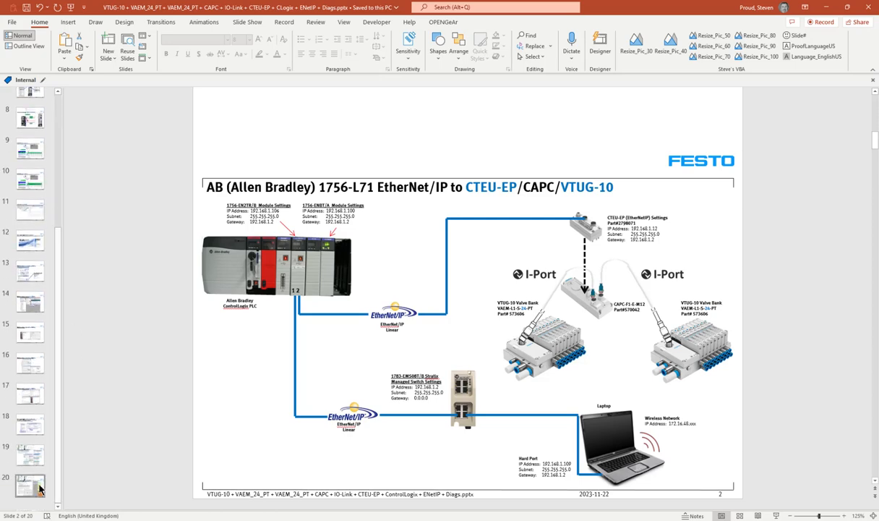
{"action": "left_click", "coordinate": [30, 484]}
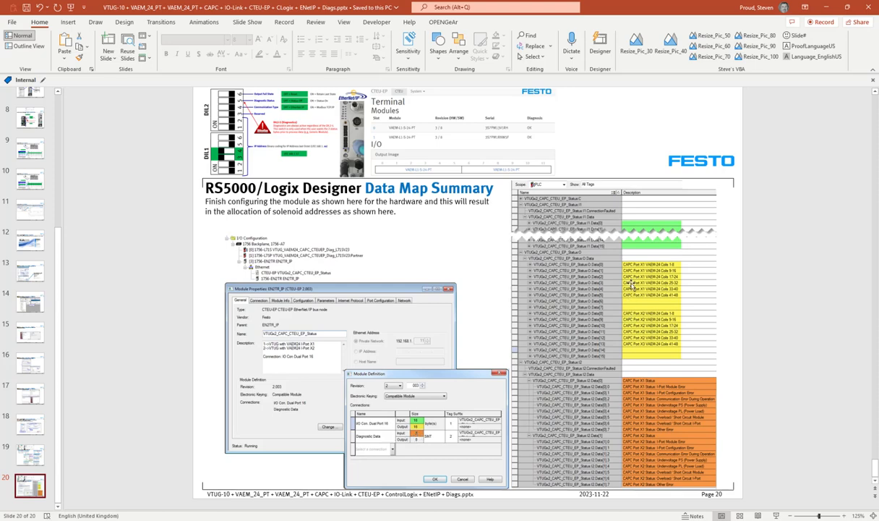
{"action": "mouse_move", "coordinate": [680, 266]}
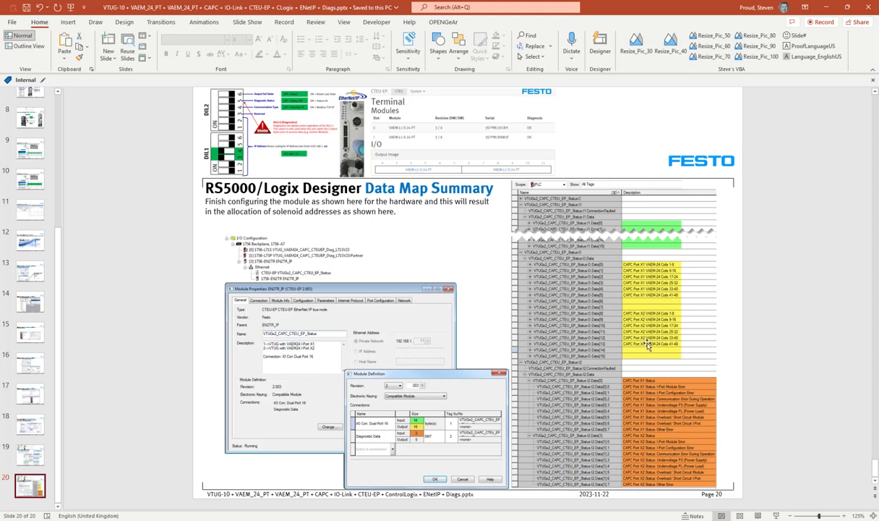
{"action": "mouse_move", "coordinate": [678, 348]}
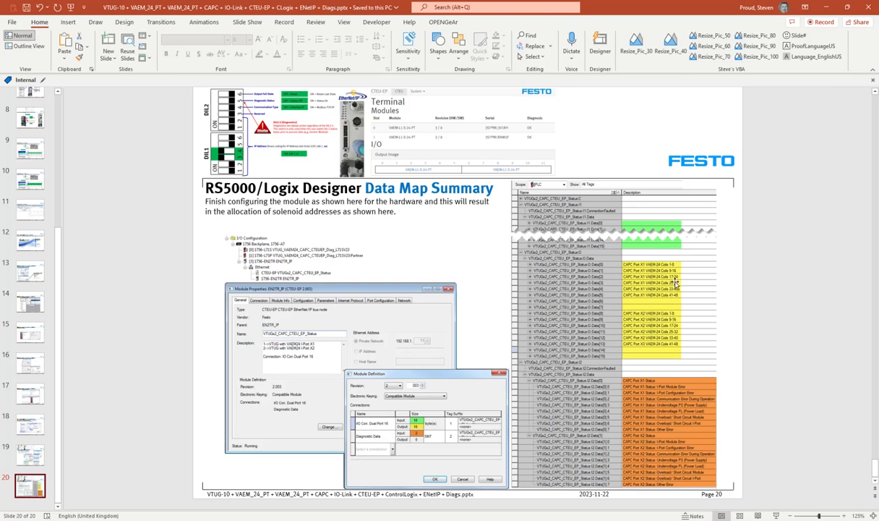
{"action": "mouse_move", "coordinate": [601, 312]}
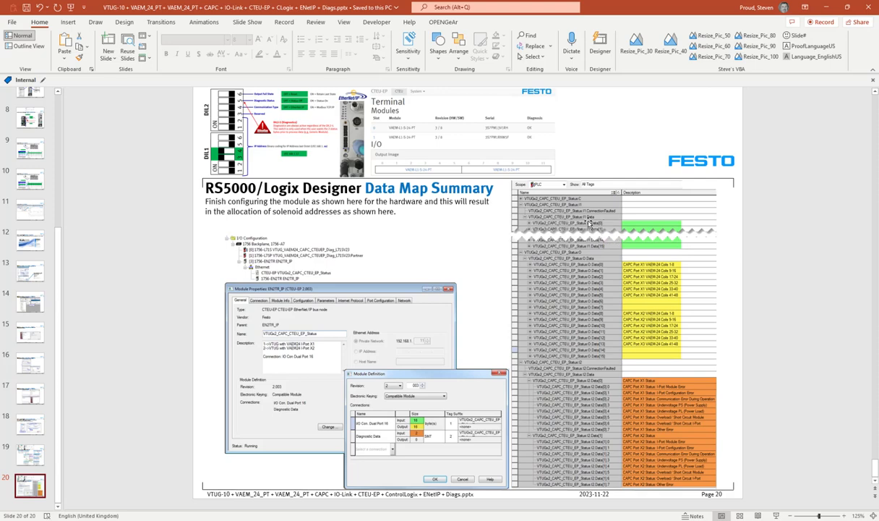
{"action": "mouse_move", "coordinate": [412, 370]}
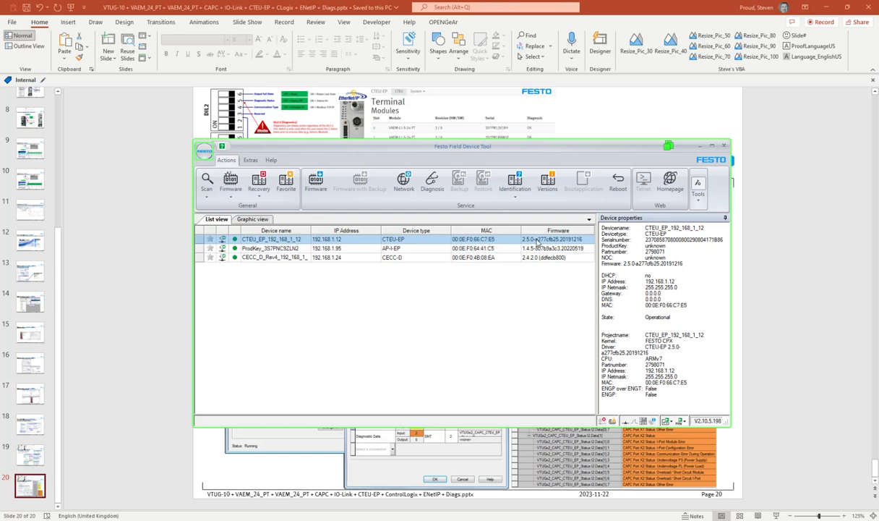
{"action": "mouse_move", "coordinate": [339, 240]}
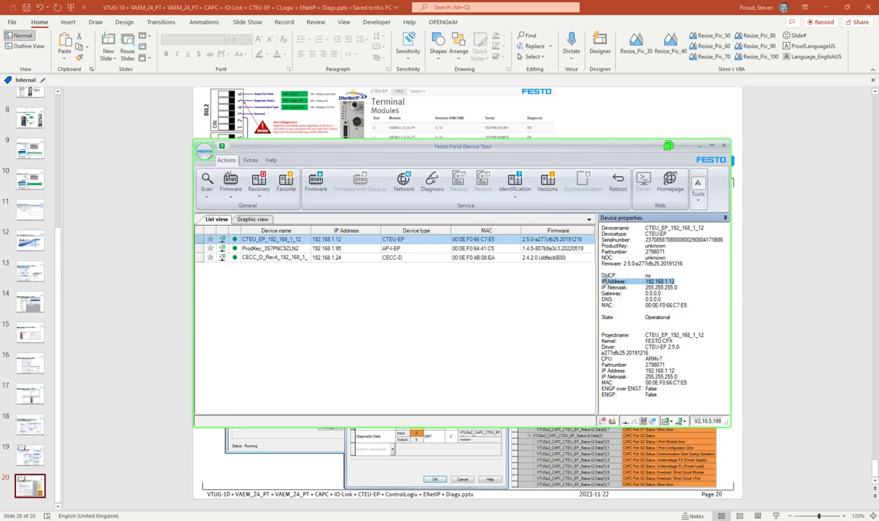
{"action": "mouse_move", "coordinate": [751, 288]}
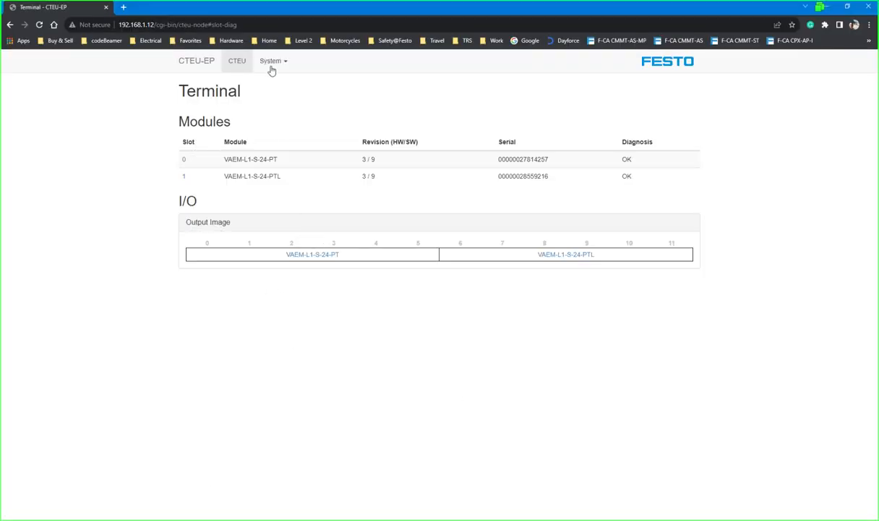
{"action": "left_click", "coordinate": [271, 61]}
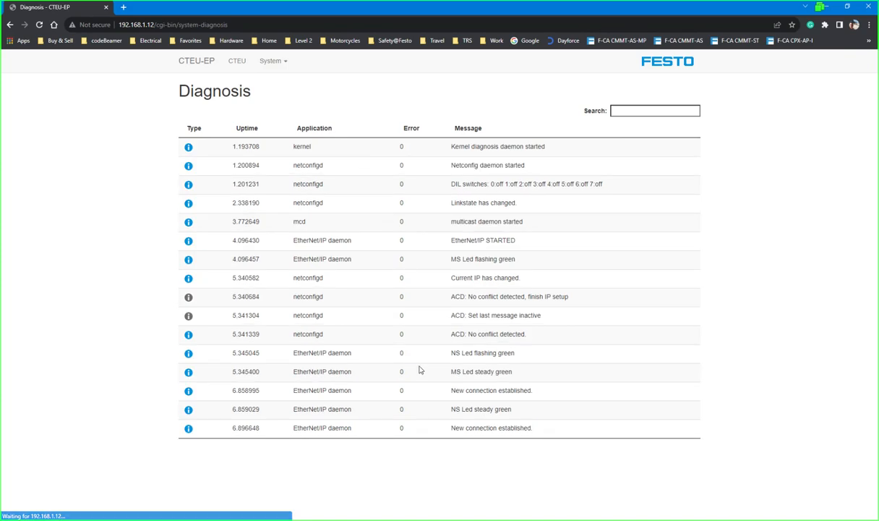
{"action": "mouse_move", "coordinate": [666, 452]}
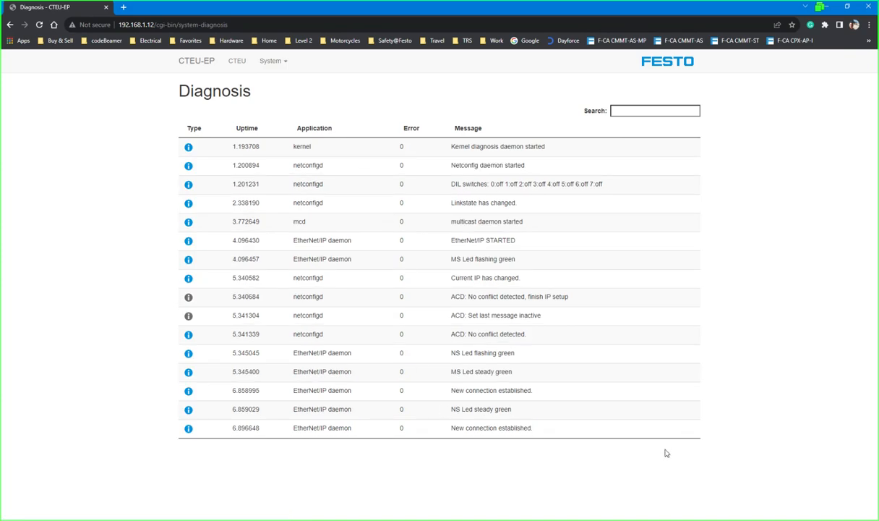
{"action": "left_click", "coordinate": [271, 60]}
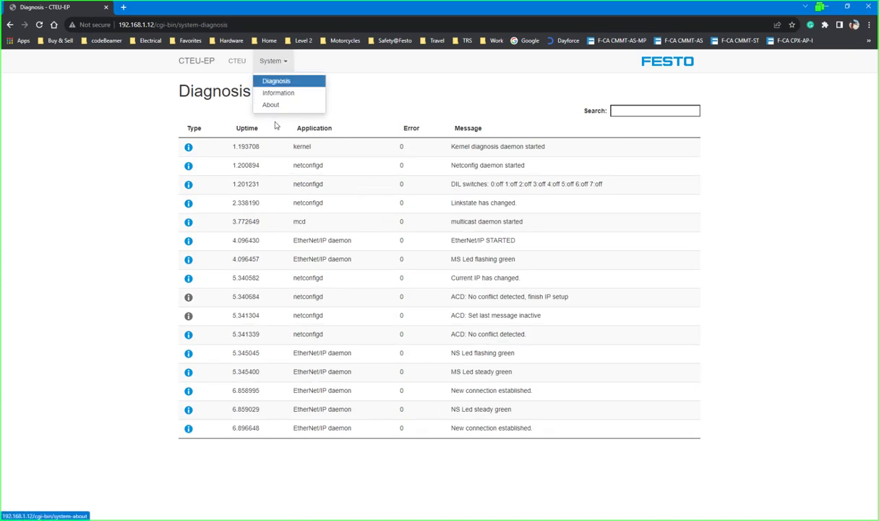
{"action": "left_click", "coordinate": [277, 93]}
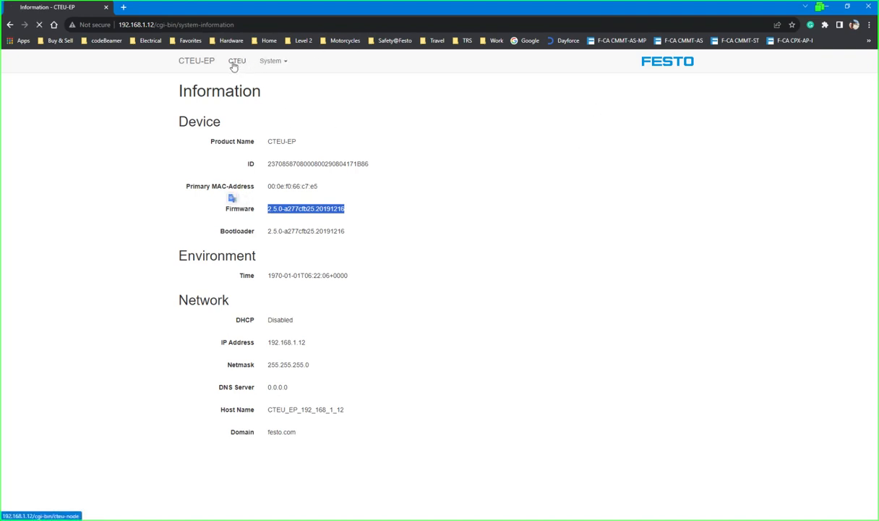
{"action": "left_click", "coordinate": [237, 61]}
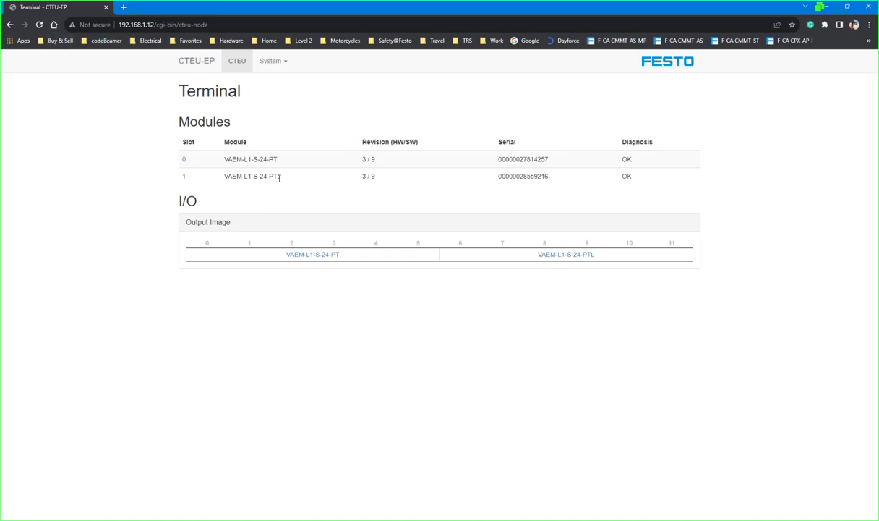
{"action": "double_click", "coordinate": [275, 176]}
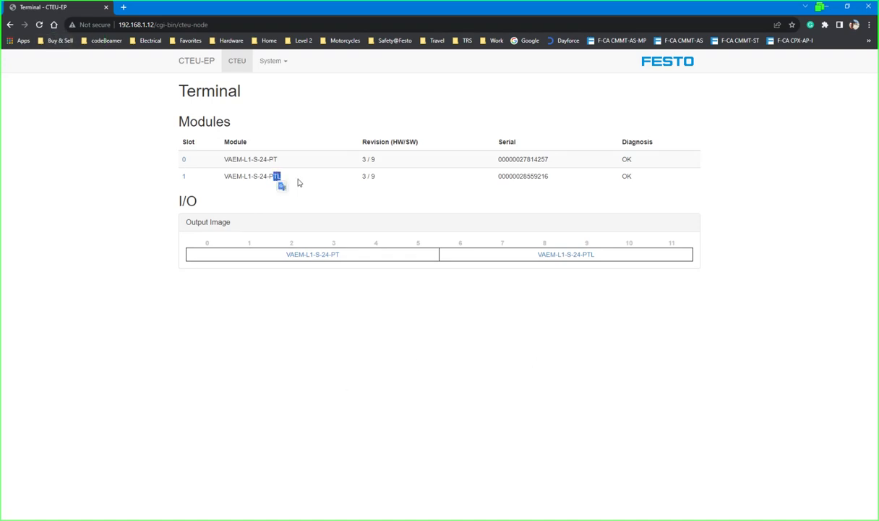
{"action": "mouse_move", "coordinate": [778, 258]}
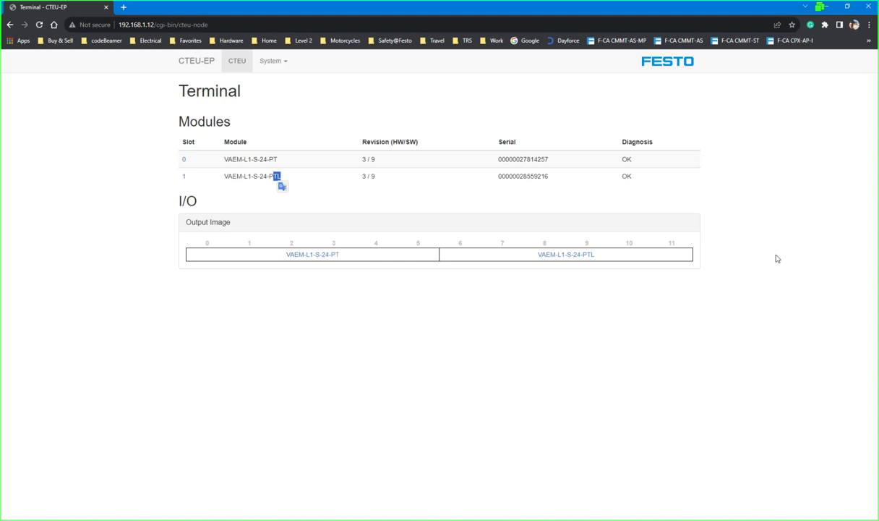
{"action": "mouse_move", "coordinate": [633, 351]}
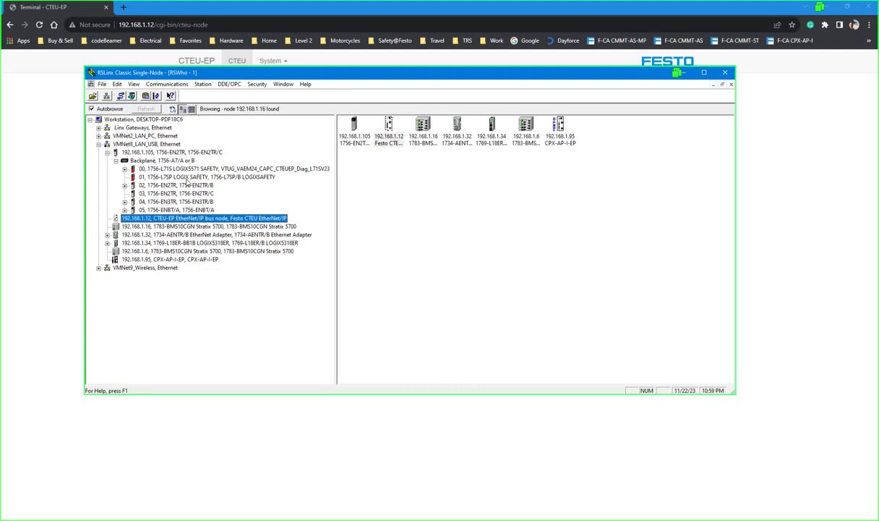
- Browse the backplane and view module statistics for the 1756-EN2TR adapter at 192.168.1.100
{"action": "left_click", "coordinate": [217, 168]}
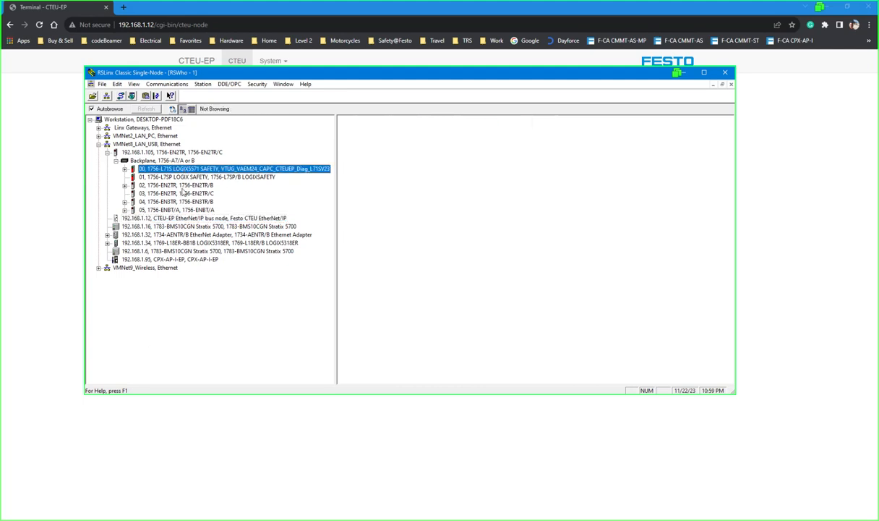
{"action": "left_click", "coordinate": [181, 193]}
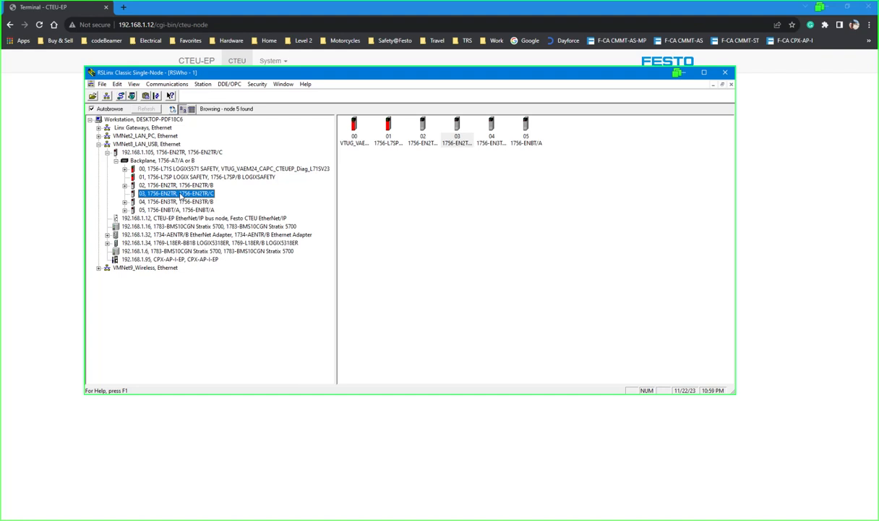
{"action": "right_click", "coordinate": [166, 153]}
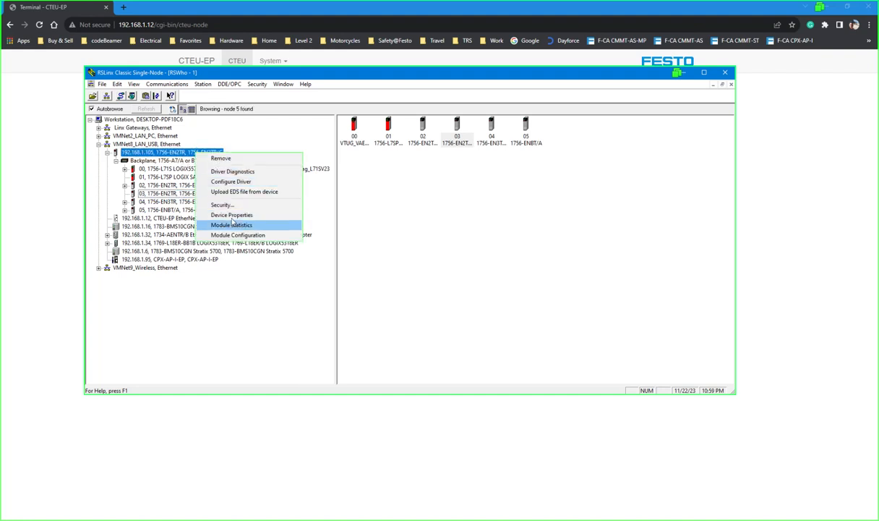
{"action": "left_click", "coordinate": [231, 214]}
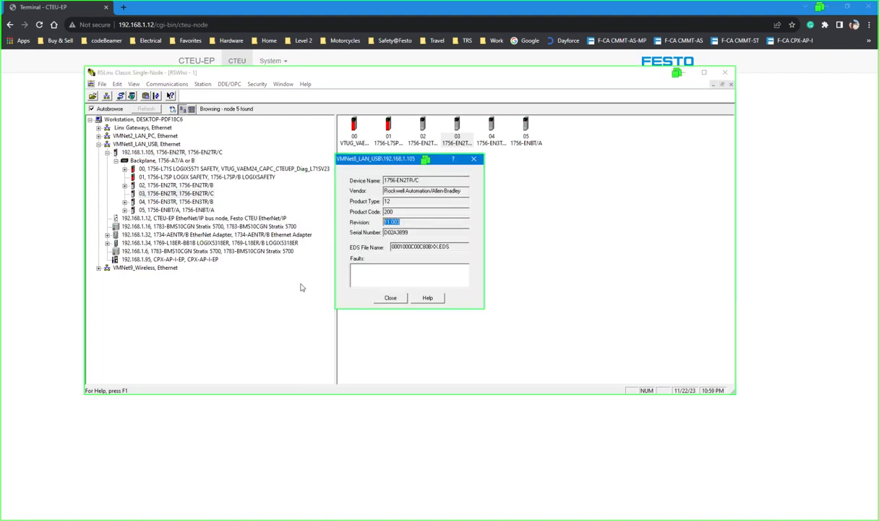
{"action": "left_click", "coordinate": [391, 298]}
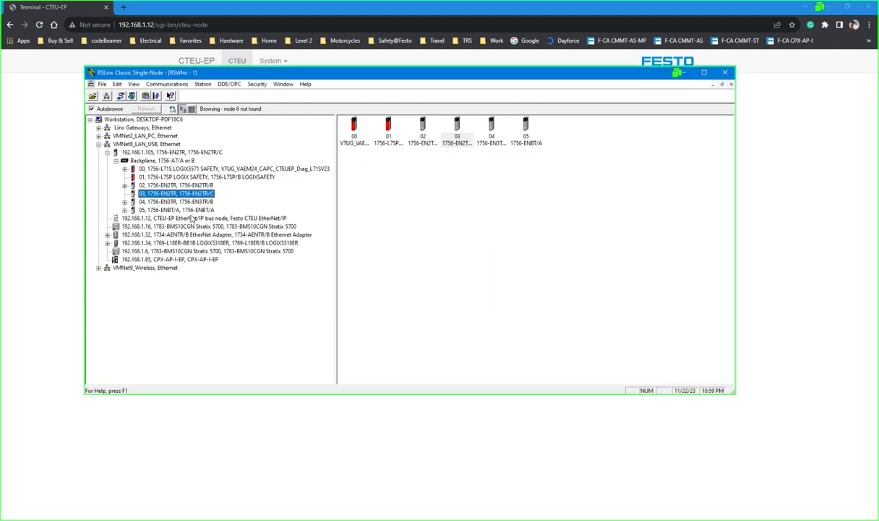
- View device properties of the Festo CTEU EtherNet/IP node at 192.168.1.12, then close them
{"action": "left_click", "coordinate": [204, 217]}
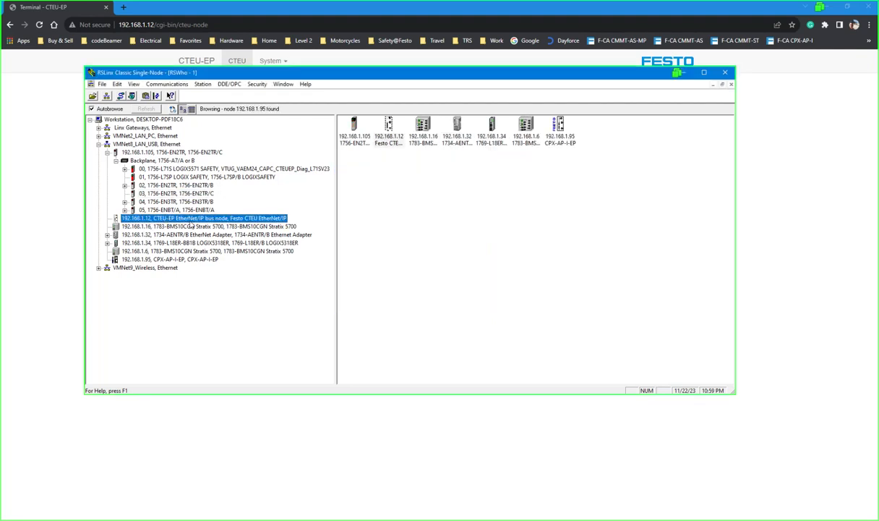
{"action": "right_click", "coordinate": [202, 217]}
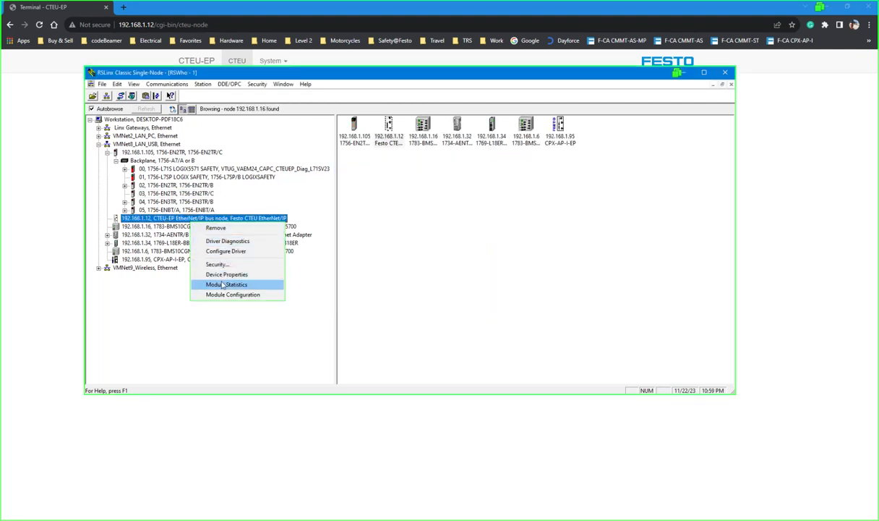
{"action": "left_click", "coordinate": [227, 274]}
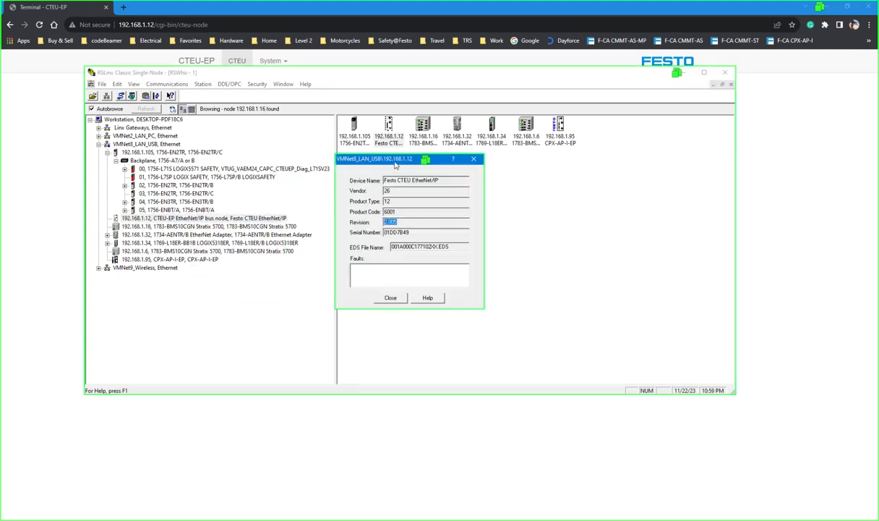
{"action": "left_click_drag", "start_coordinate": [390, 158], "coordinate": [441, 200]}
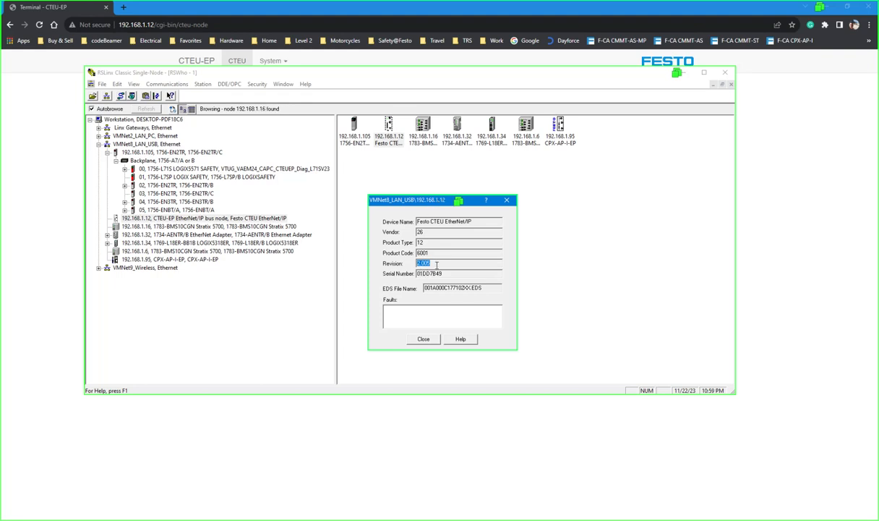
{"action": "left_click", "coordinate": [422, 339]}
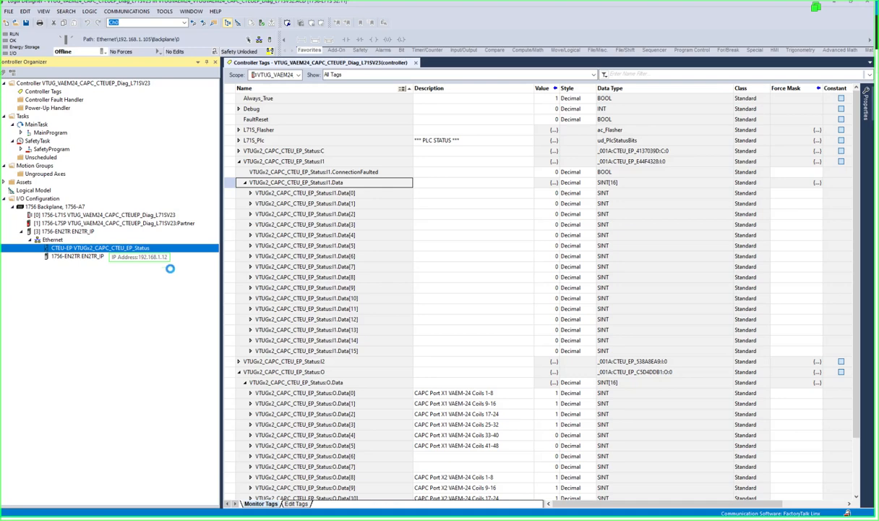
{"action": "double_click", "coordinate": [99, 247]}
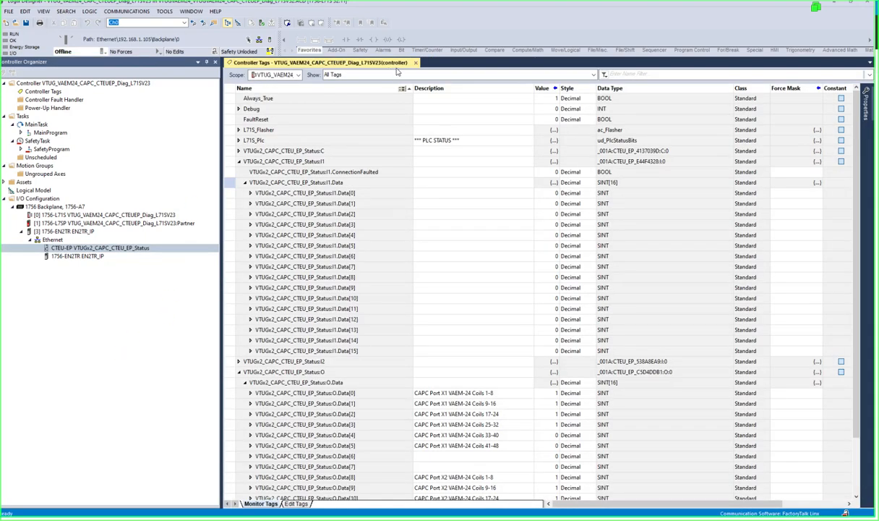
{"action": "left_click", "coordinate": [296, 182]}
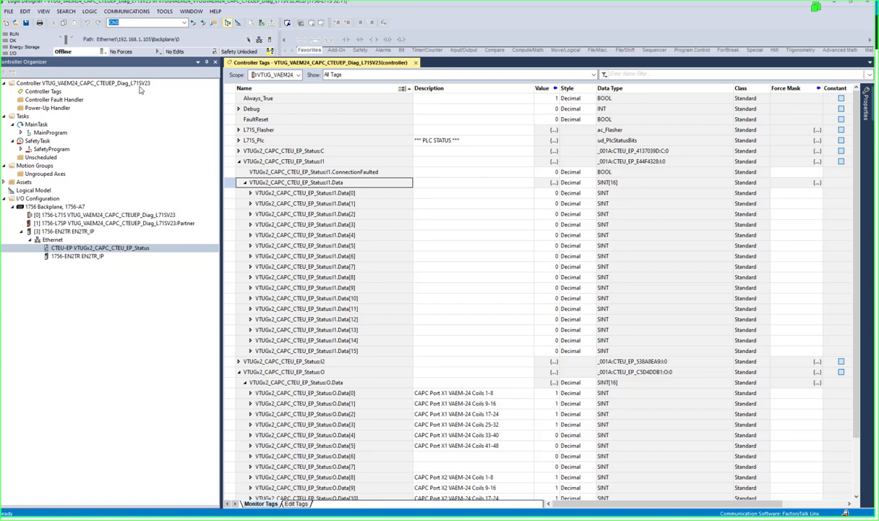
{"action": "left_click", "coordinate": [165, 11]}
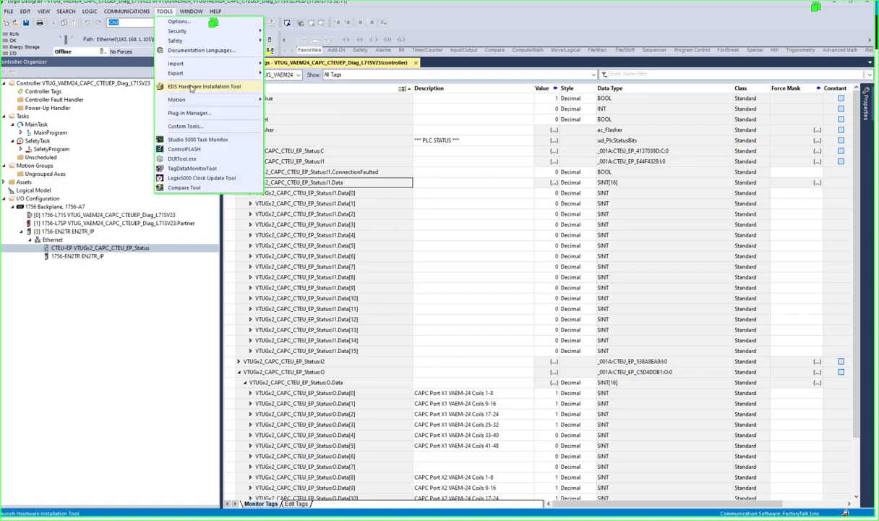
{"action": "mouse_move", "coordinate": [192, 86]}
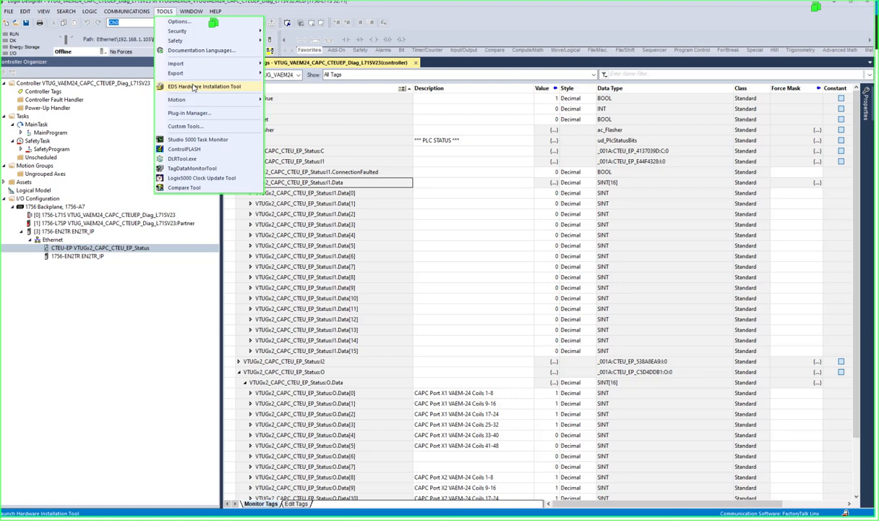
{"action": "right_click", "coordinate": [52, 240]}
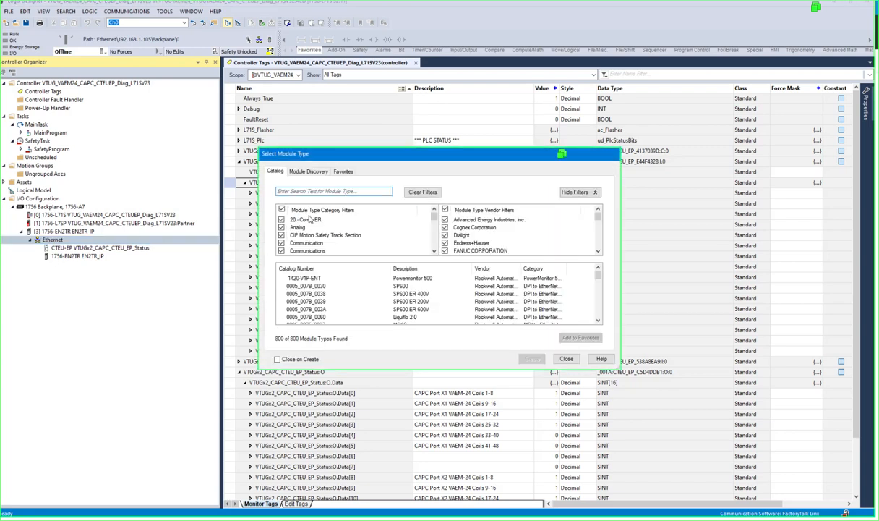
- Filter module types by 'cteu', select the CTEU-EP bus node and create it
{"action": "type", "text": "c"}
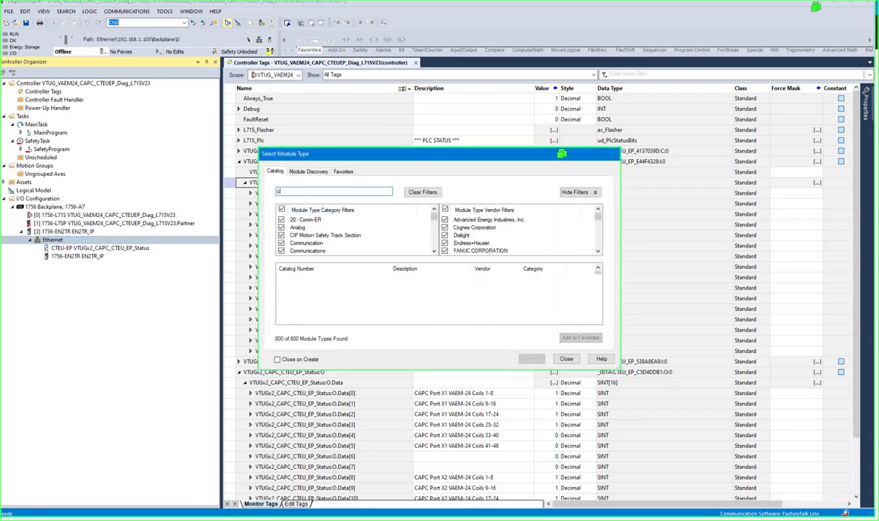
{"action": "type", "text": "teu"}
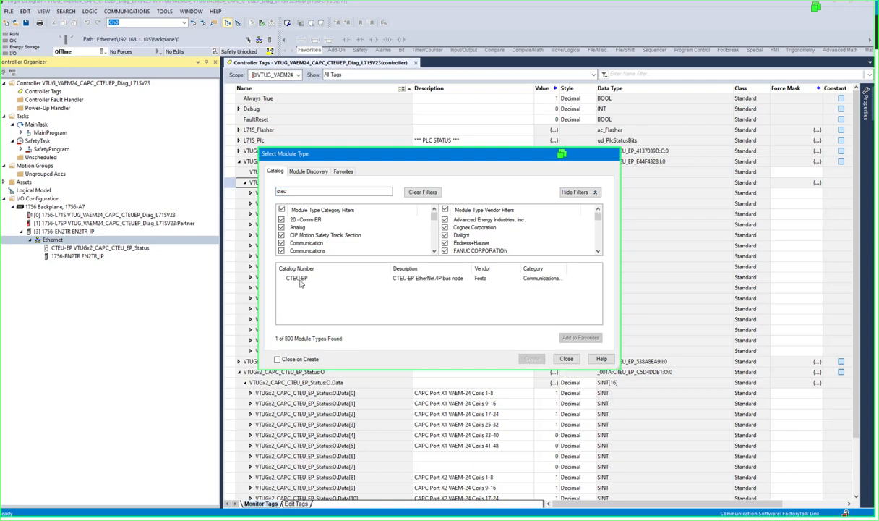
{"action": "left_click", "coordinate": [297, 277]}
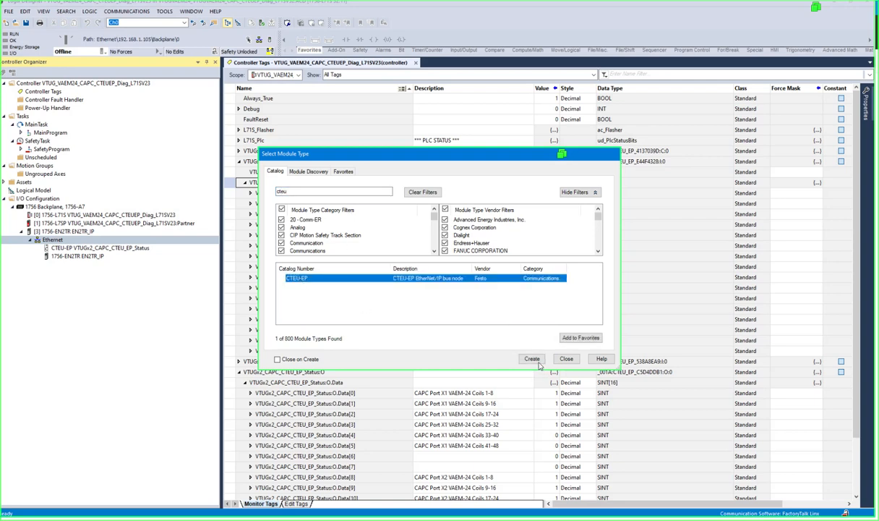
{"action": "left_click", "coordinate": [532, 358]}
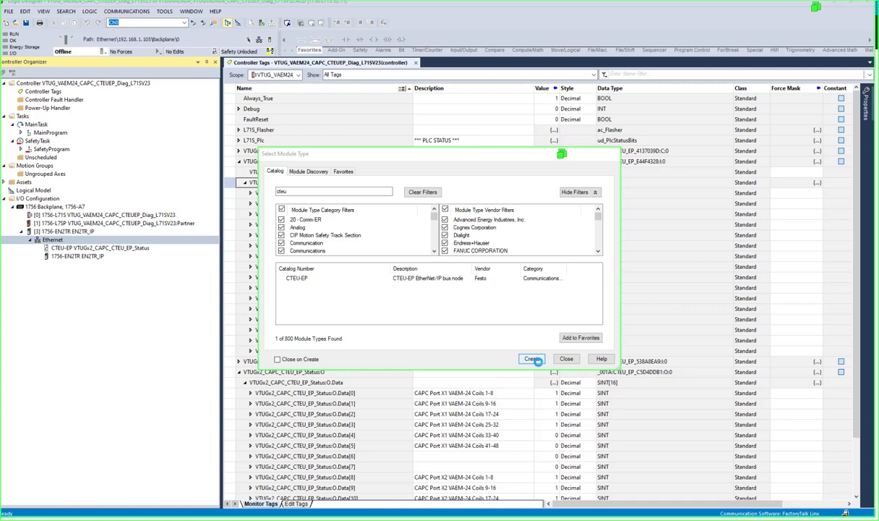
{"action": "left_click", "coordinate": [532, 359]}
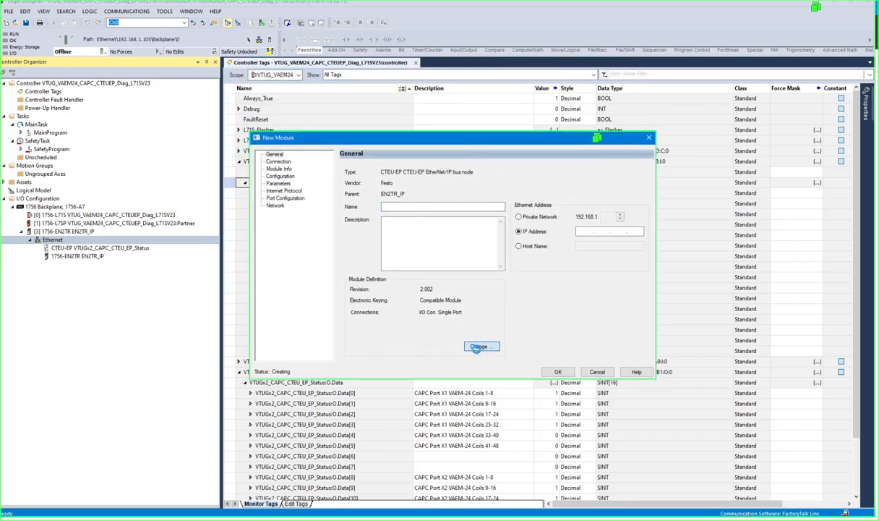
- Change the module definition, trying Dual Port 16, 32 and 64 and settling on IO Con. Dual Port 16
{"action": "left_click", "coordinate": [480, 347]}
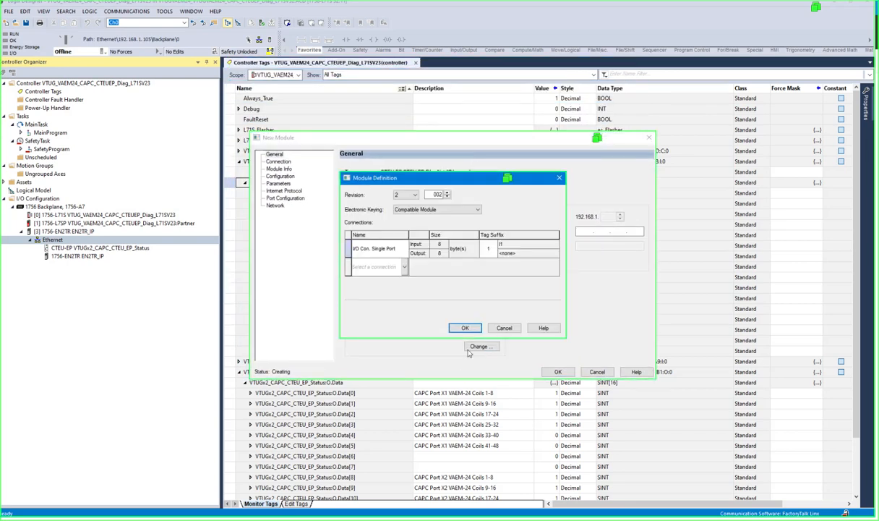
{"action": "mouse_move", "coordinate": [420, 150]}
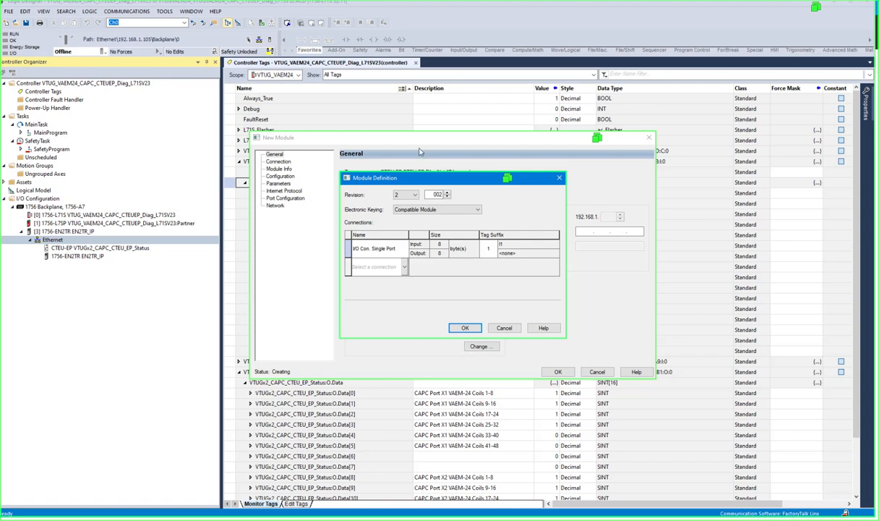
{"action": "mouse_move", "coordinate": [417, 168]}
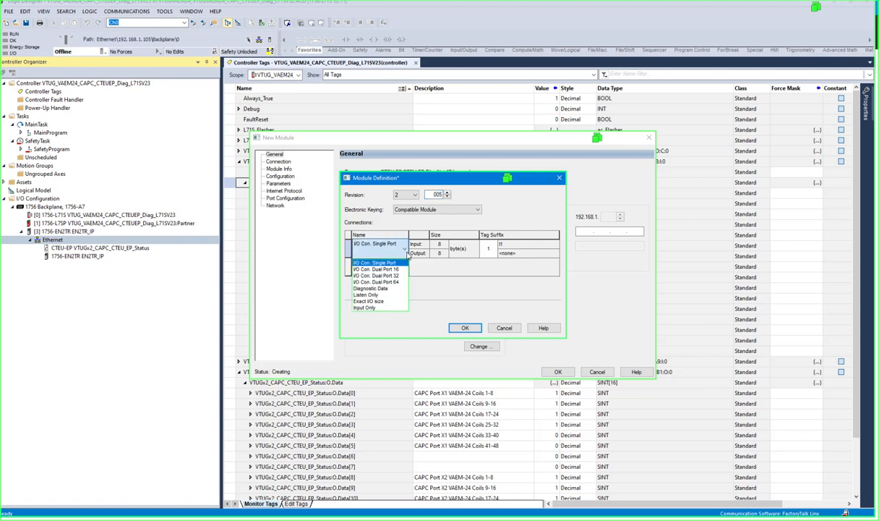
{"action": "left_click", "coordinate": [373, 269]}
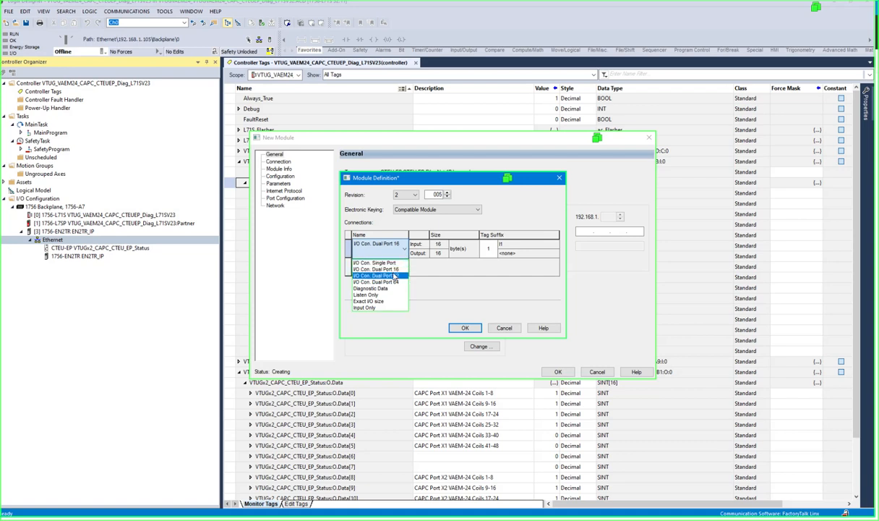
{"action": "left_click", "coordinate": [375, 275]}
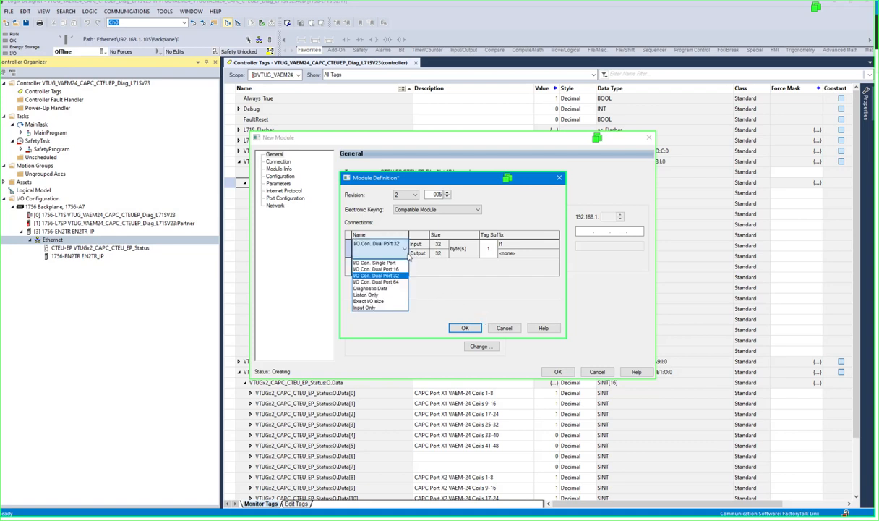
{"action": "left_click", "coordinate": [373, 281]}
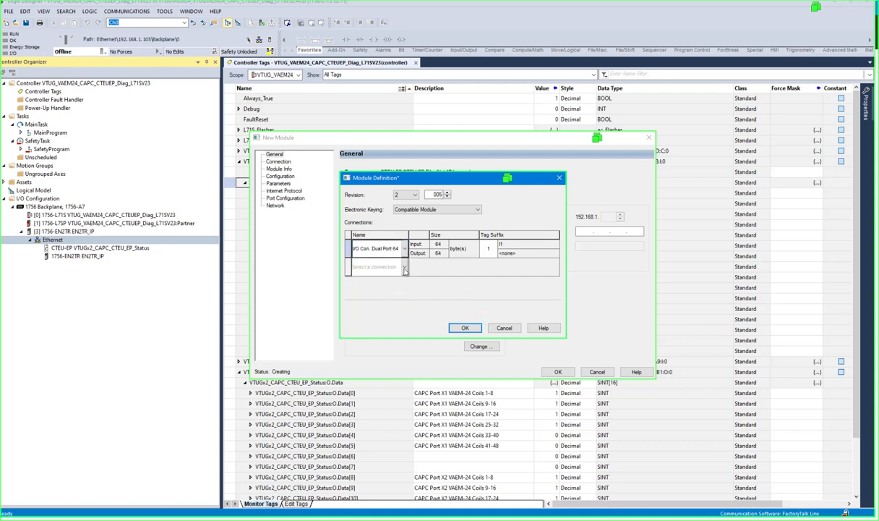
{"action": "left_click", "coordinate": [376, 243]}
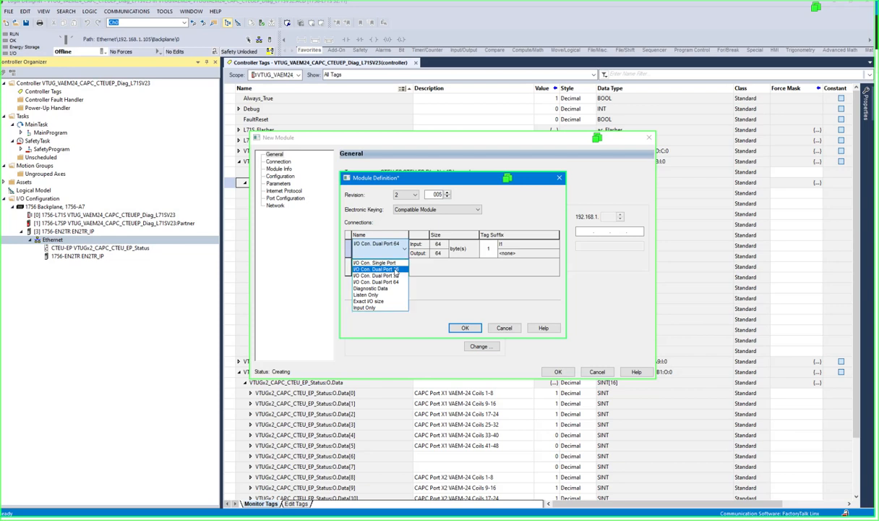
{"action": "left_click", "coordinate": [375, 269]}
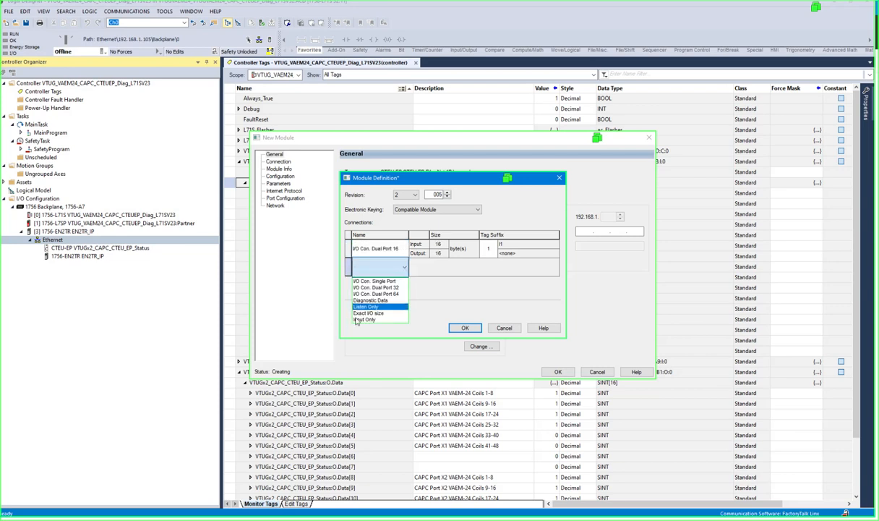
- Add Diagnostic Data as the second connection and confirm the module definition
{"action": "left_click", "coordinate": [370, 299]}
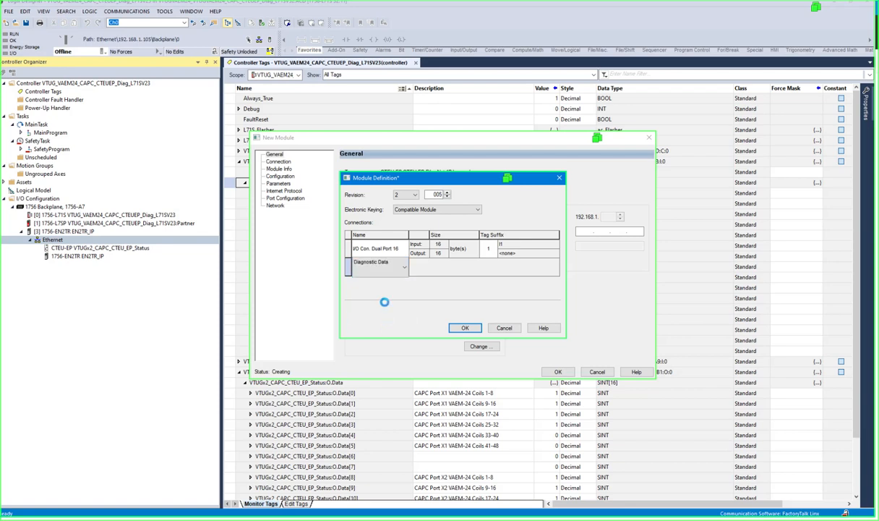
{"action": "left_click", "coordinate": [376, 266]}
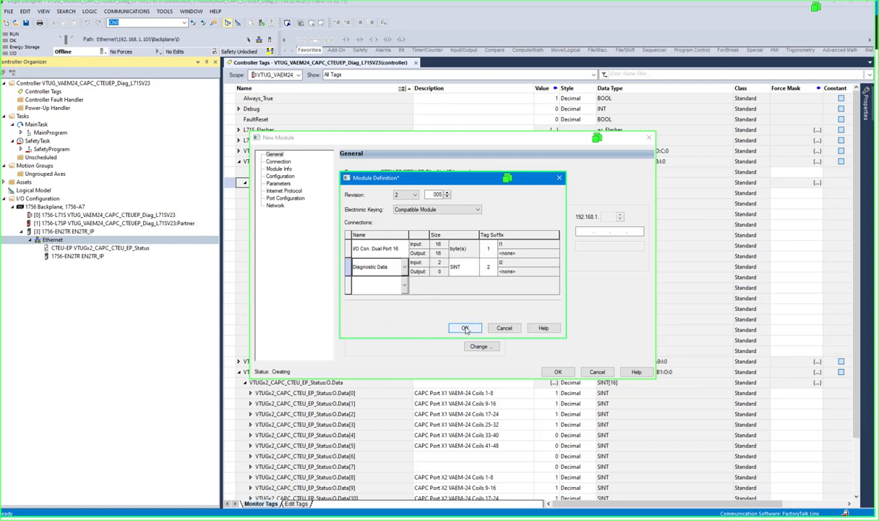
{"action": "left_click", "coordinate": [466, 327]}
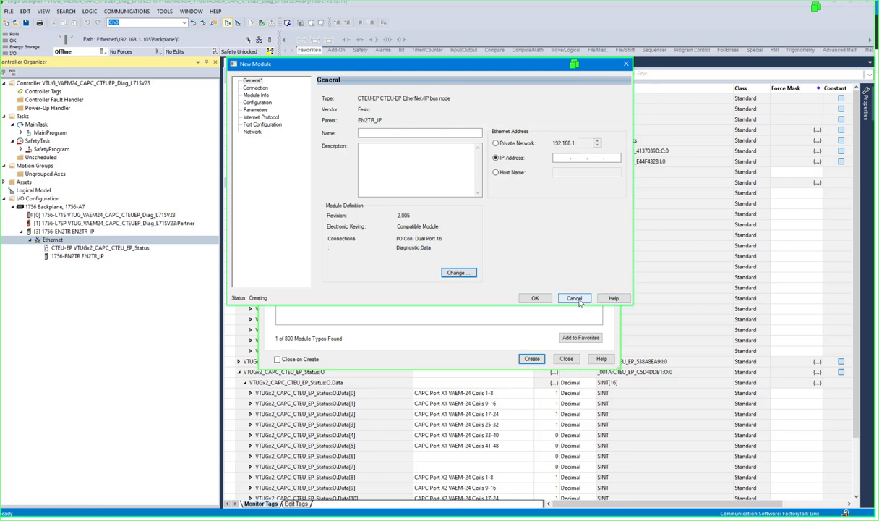
- Cancel the new module, confirm the existing CTEU-EP module's Dual Port 16 plus Diagnostic Data definition, and show controller tags
{"action": "left_click", "coordinate": [572, 298]}
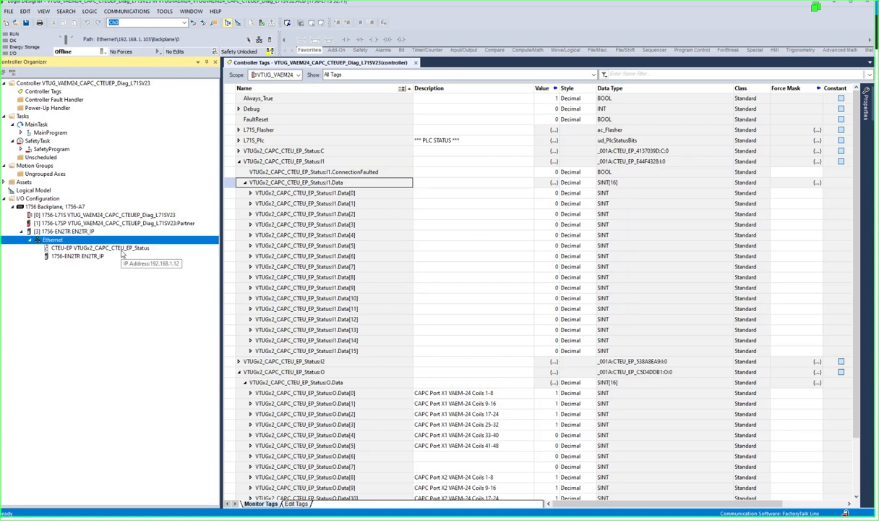
{"action": "left_click", "coordinate": [100, 248]}
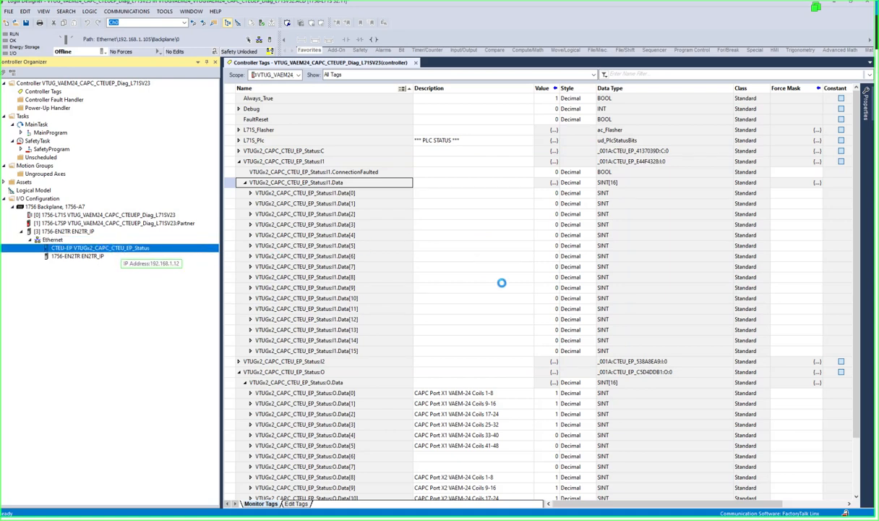
{"action": "double_click", "coordinate": [100, 247]}
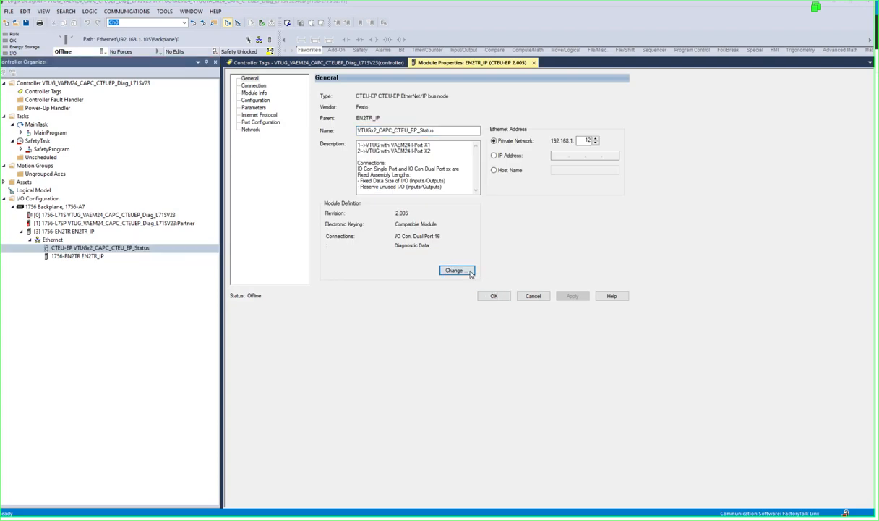
{"action": "left_click", "coordinate": [454, 270]}
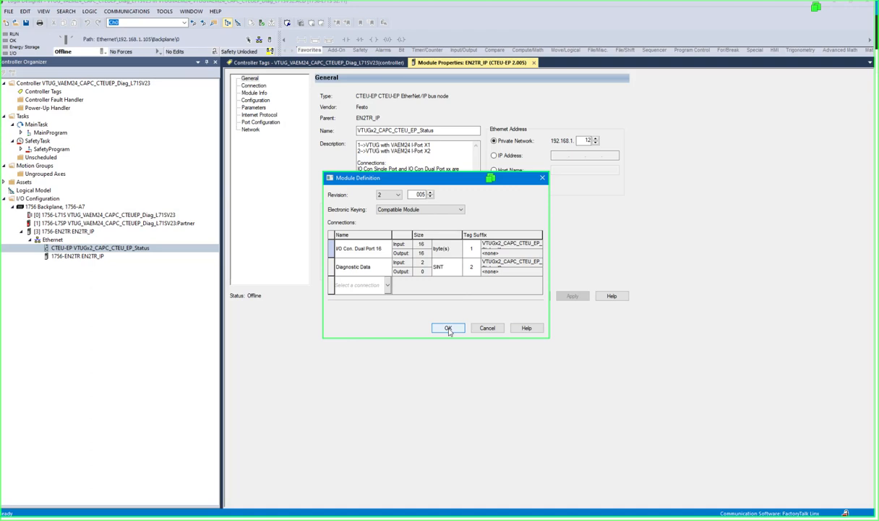
{"action": "left_click", "coordinate": [448, 327]}
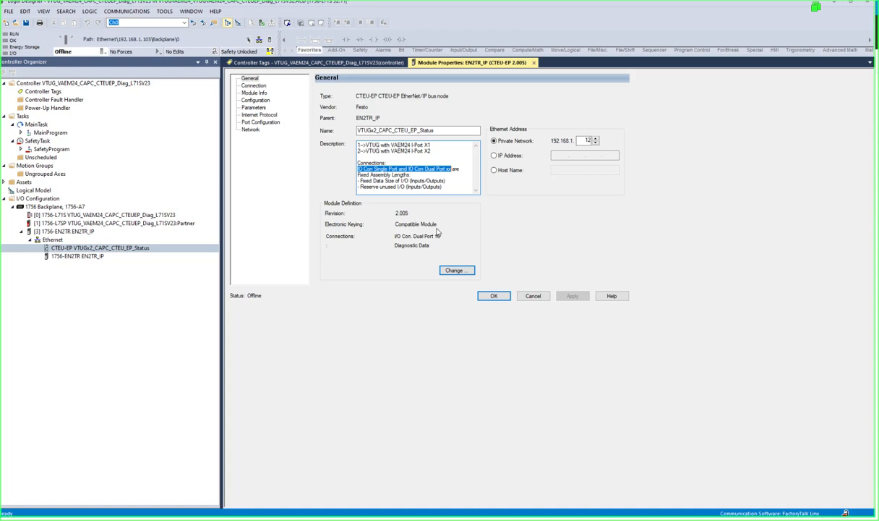
{"action": "mouse_move", "coordinate": [432, 269]}
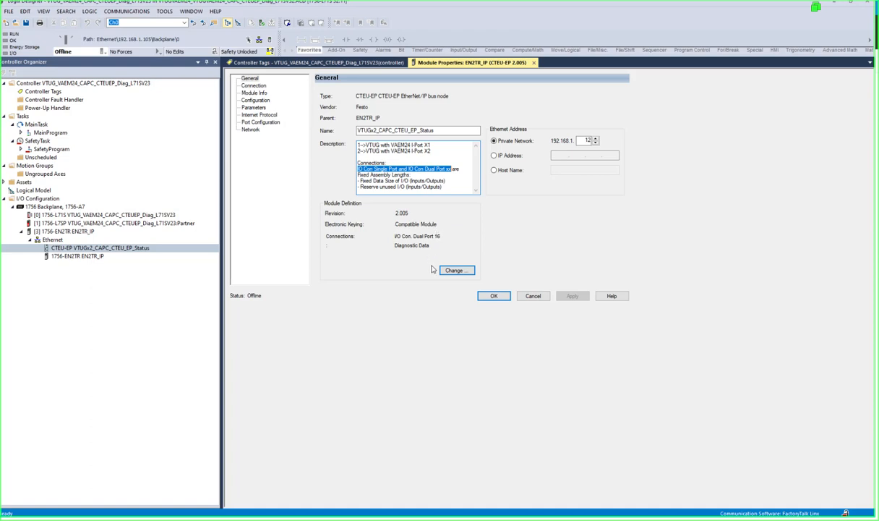
{"action": "mouse_move", "coordinate": [546, 222]}
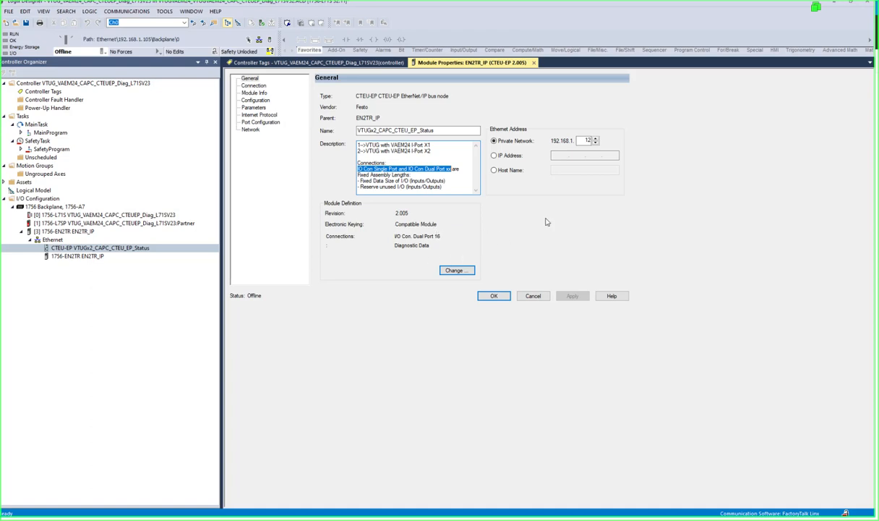
{"action": "left_click", "coordinate": [254, 85]}
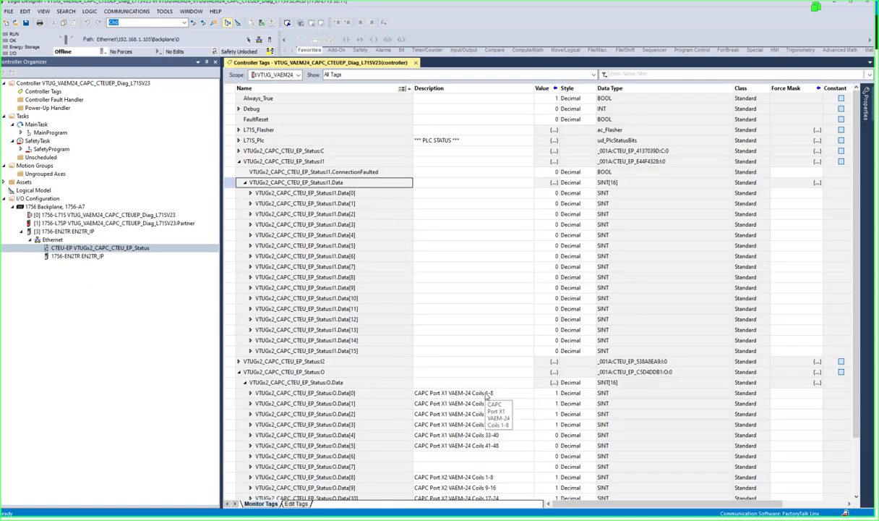
- Expand Status:I2 > Data > Data[0] into the per-port diagnostic error bits
{"action": "left_click", "coordinate": [304, 330]}
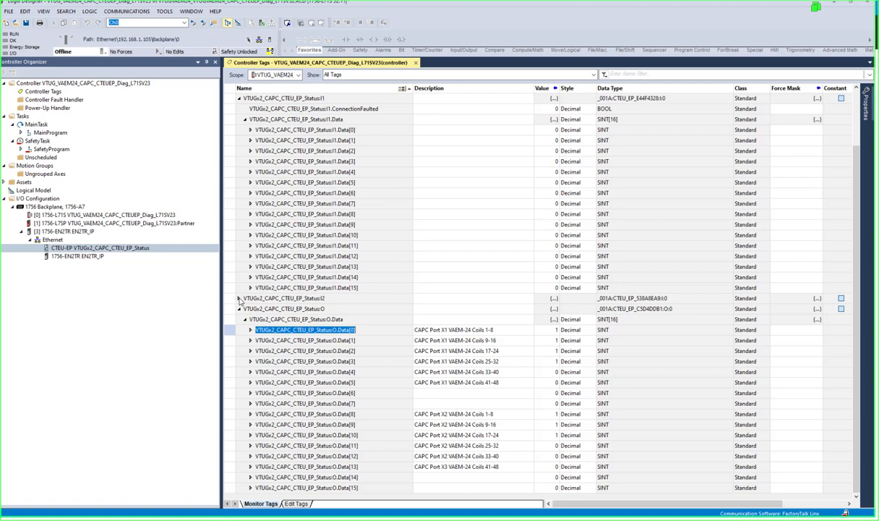
{"action": "left_click", "coordinate": [239, 298]}
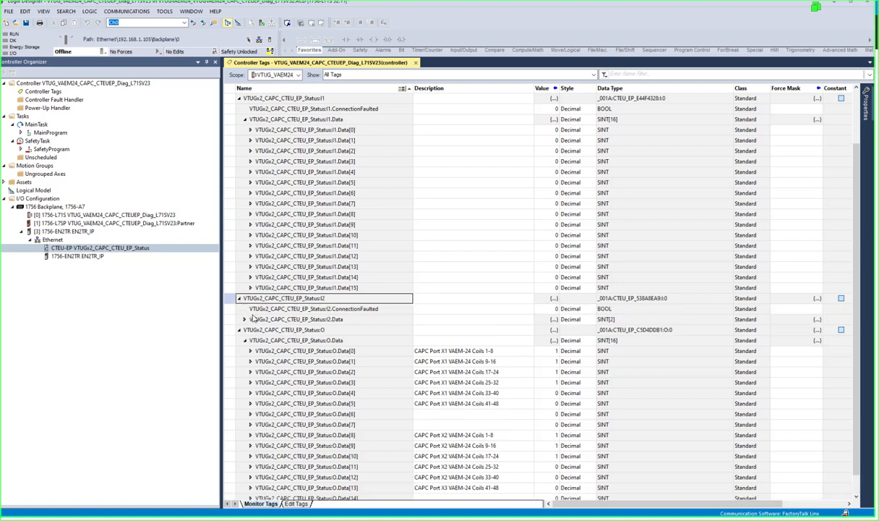
{"action": "left_click", "coordinate": [244, 319]}
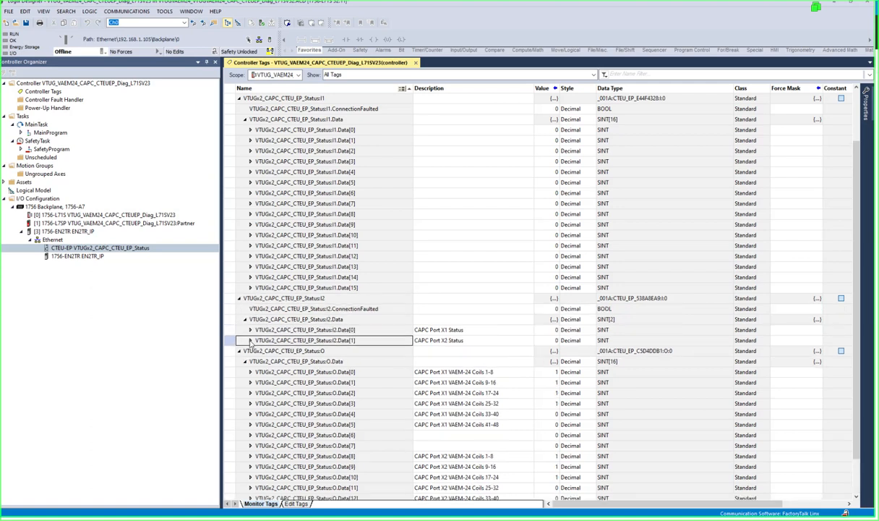
{"action": "left_click", "coordinate": [251, 298]}
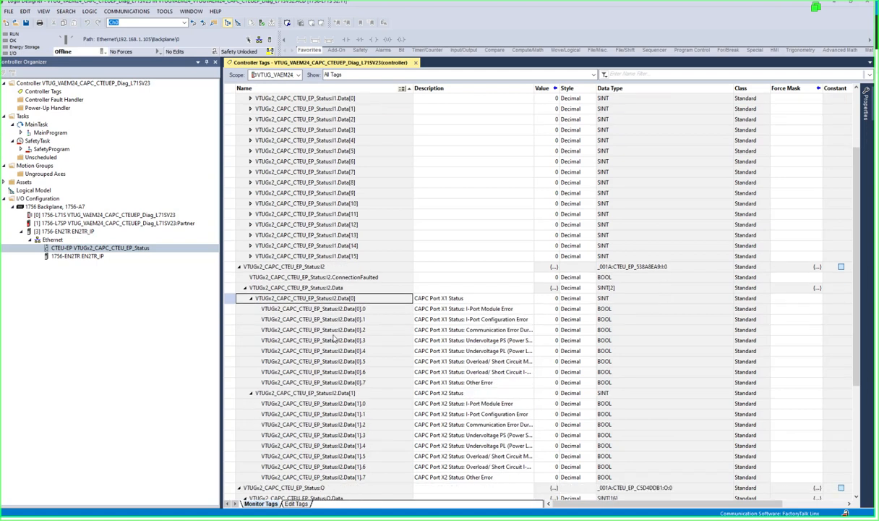
{"action": "left_click", "coordinate": [296, 286]}
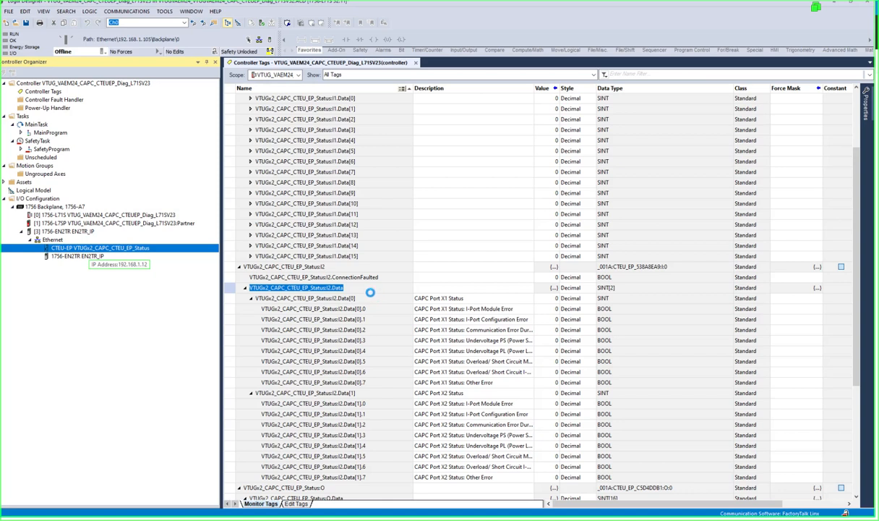
- Review the CTEU-EP module's connection definition in its properties and cancel without changes
{"action": "double_click", "coordinate": [100, 248]}
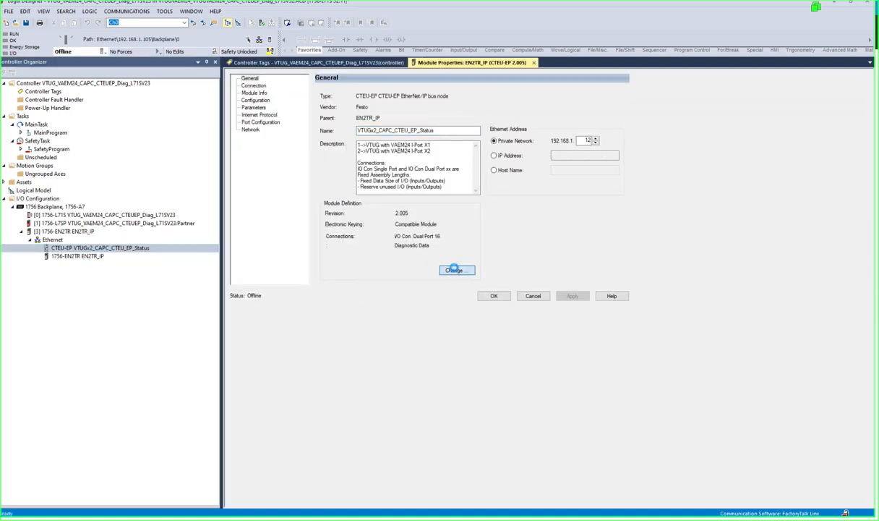
{"action": "left_click", "coordinate": [457, 270]}
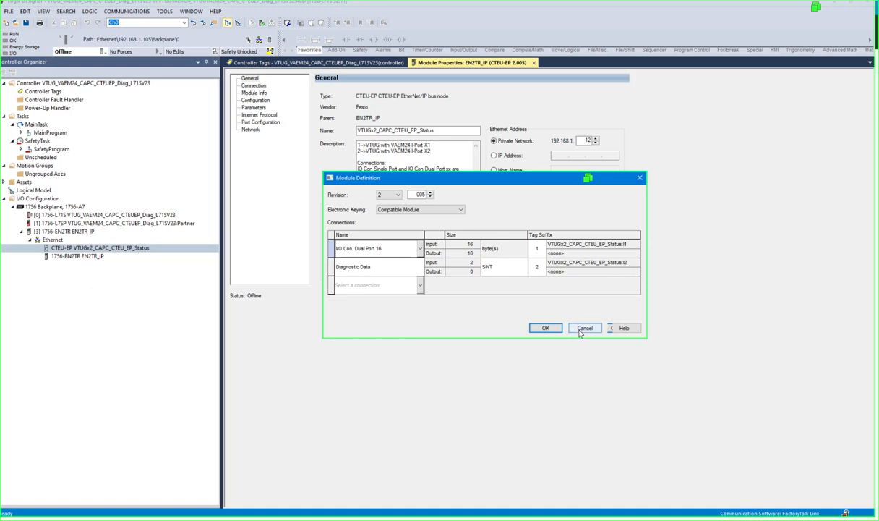
{"action": "left_click", "coordinate": [546, 327]}
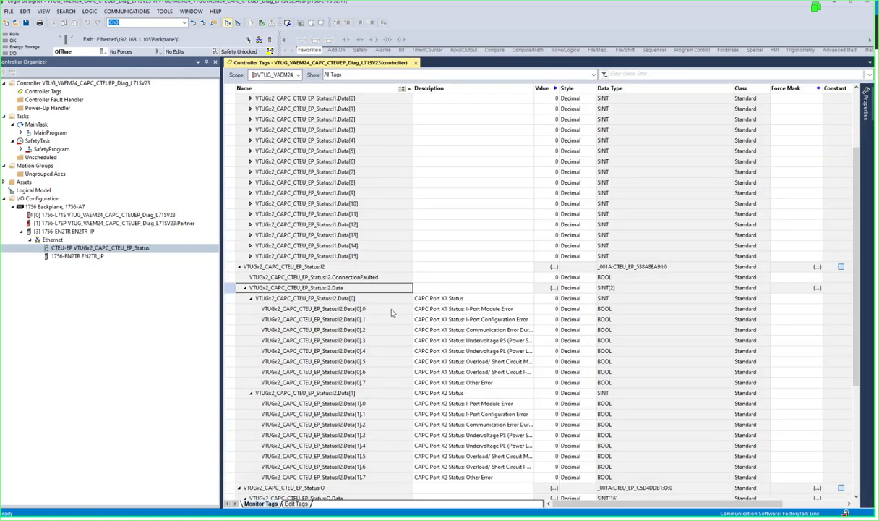
- Read the Port X1 undervoltage bit descriptions in Data[0], then check the CTEU-EP module's IP address
{"action": "left_click", "coordinate": [311, 308]}
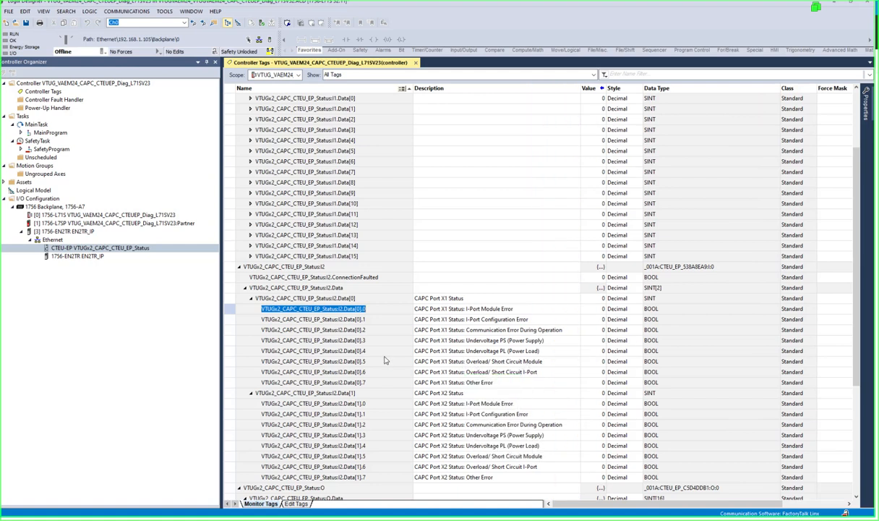
{"action": "left_click", "coordinate": [311, 340]}
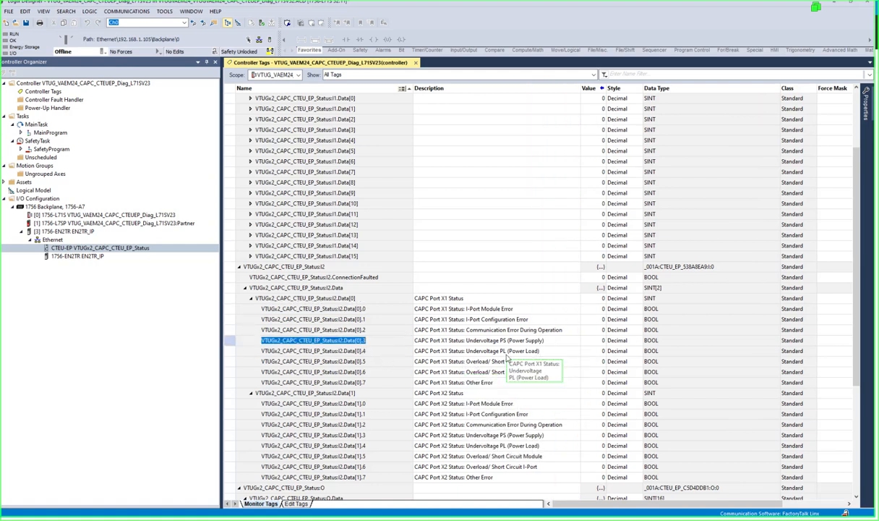
{"action": "left_click", "coordinate": [313, 352]}
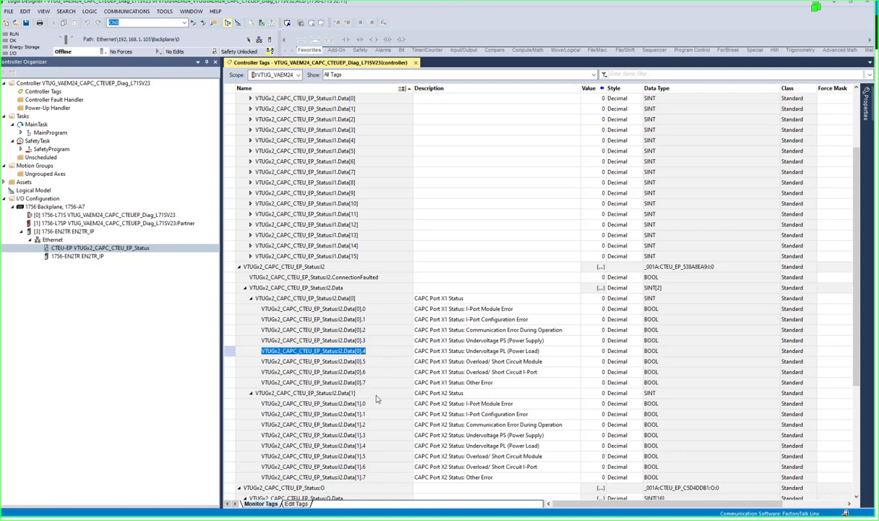
{"action": "scroll", "scroll_direction": "down", "scroll_amount": 3}
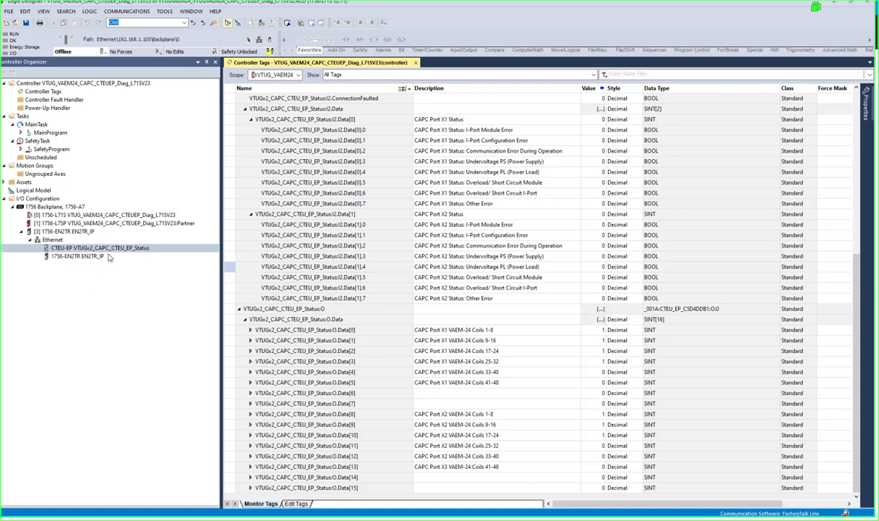
{"action": "mouse_move", "coordinate": [100, 248]}
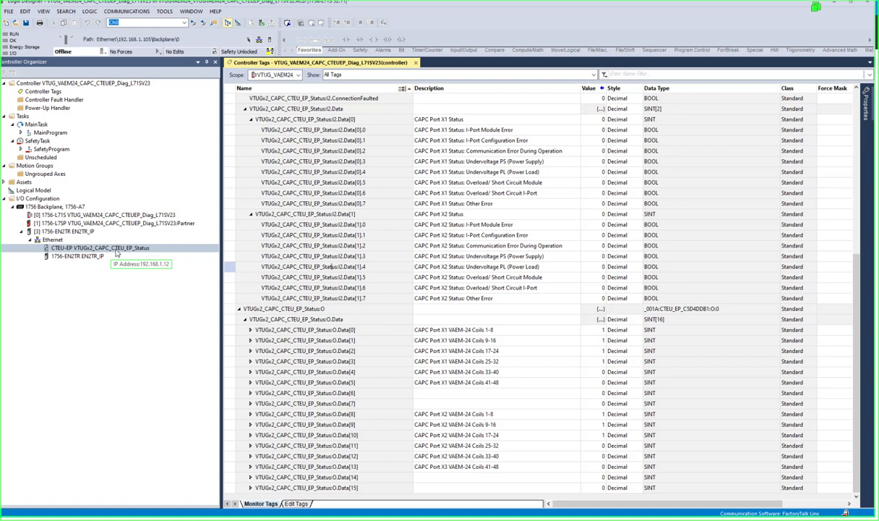
{"action": "left_click", "coordinate": [98, 247]}
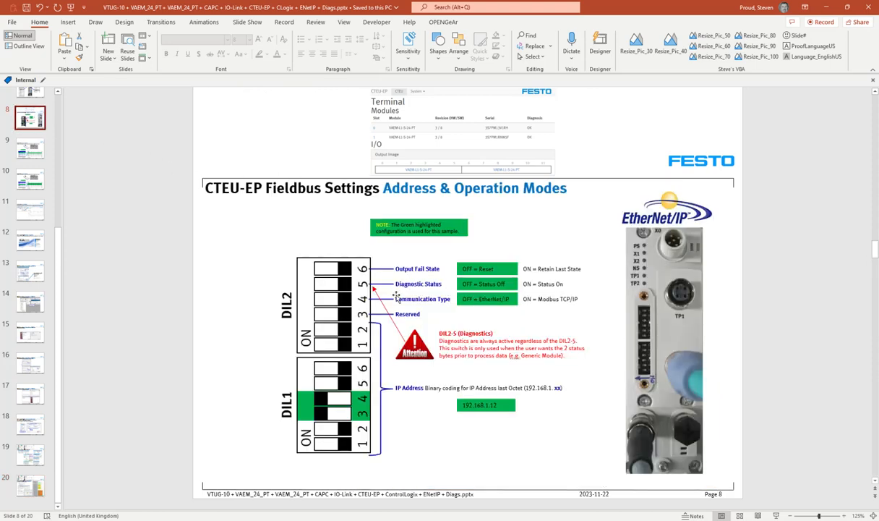
{"action": "left_click", "coordinate": [420, 284]}
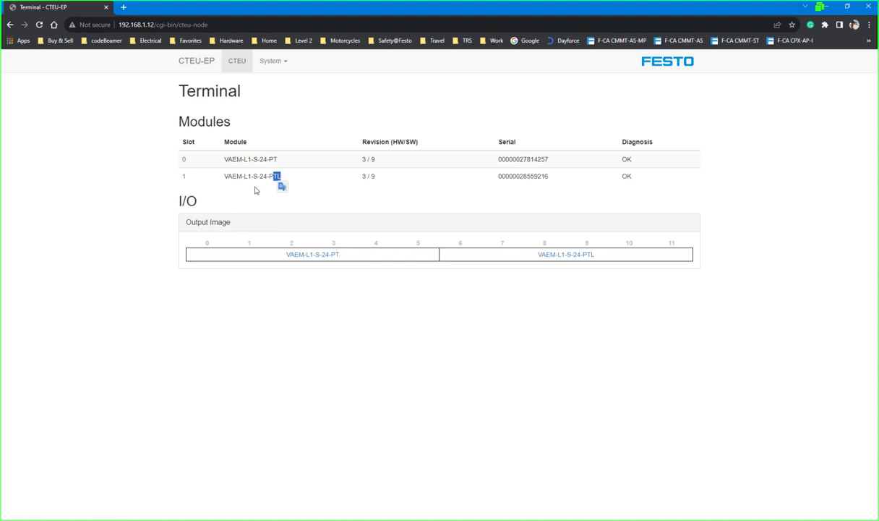
{"action": "mouse_move", "coordinate": [260, 200]}
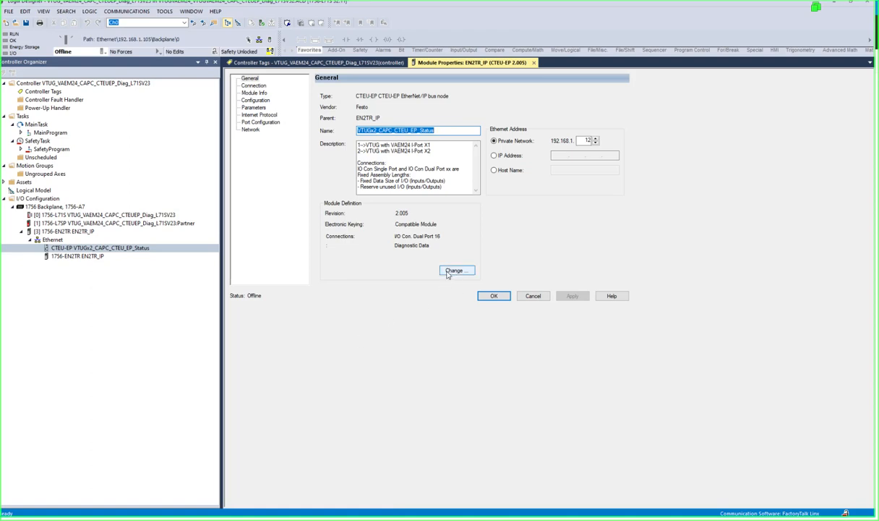
{"action": "left_click", "coordinate": [457, 270]}
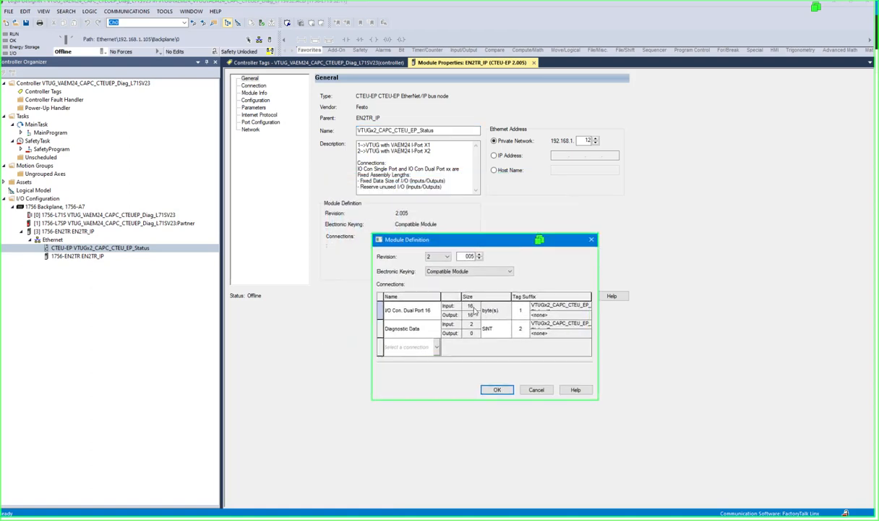
{"action": "left_click", "coordinate": [436, 305]}
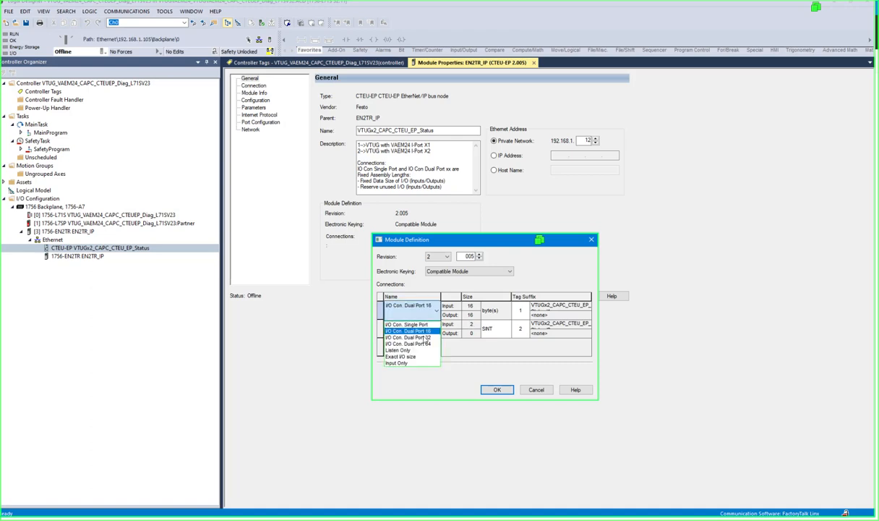
{"action": "left_click", "coordinate": [402, 329]}
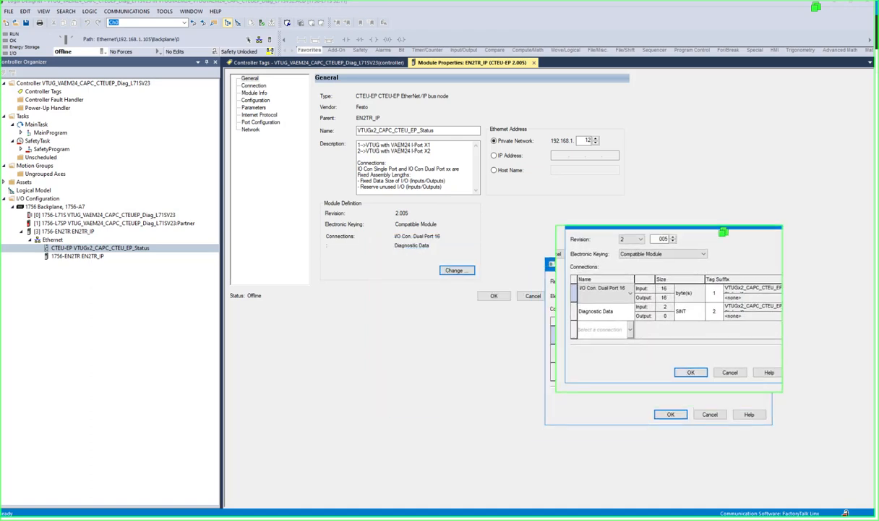
{"action": "left_click_drag", "start_coordinate": [723, 232], "coordinate": [656, 208]}
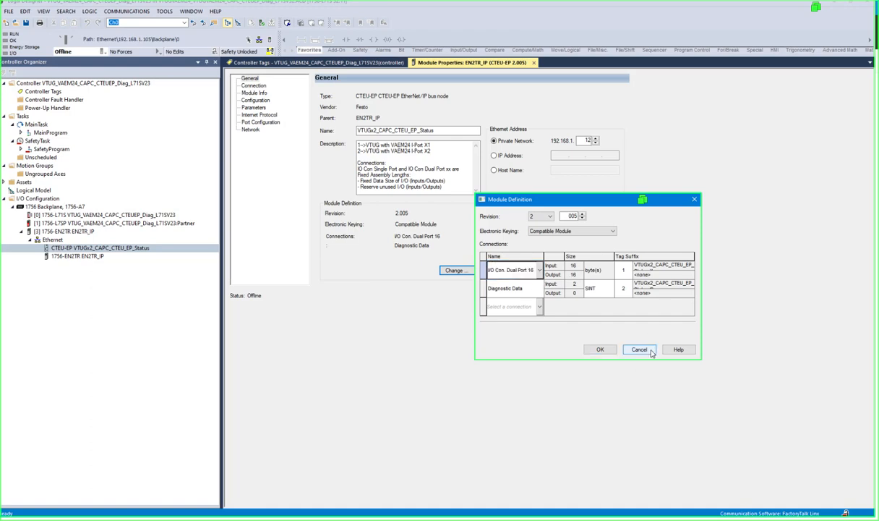
{"action": "left_click", "coordinate": [640, 348]}
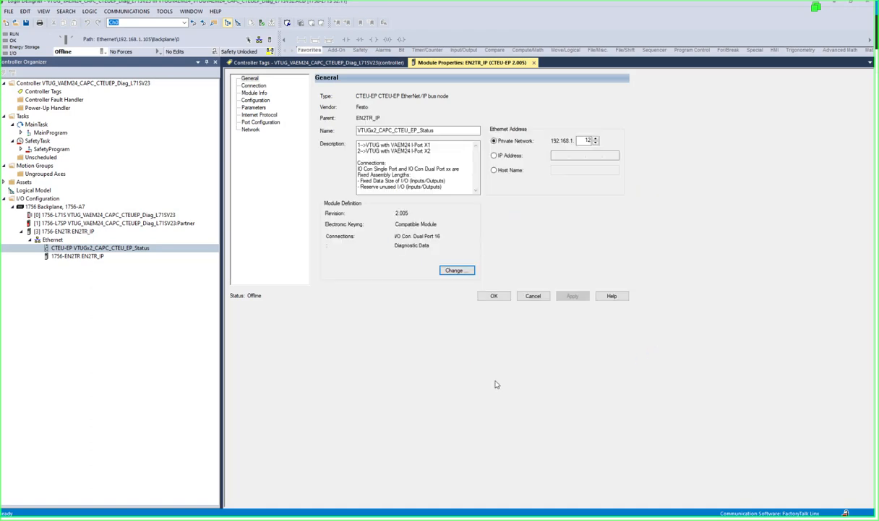